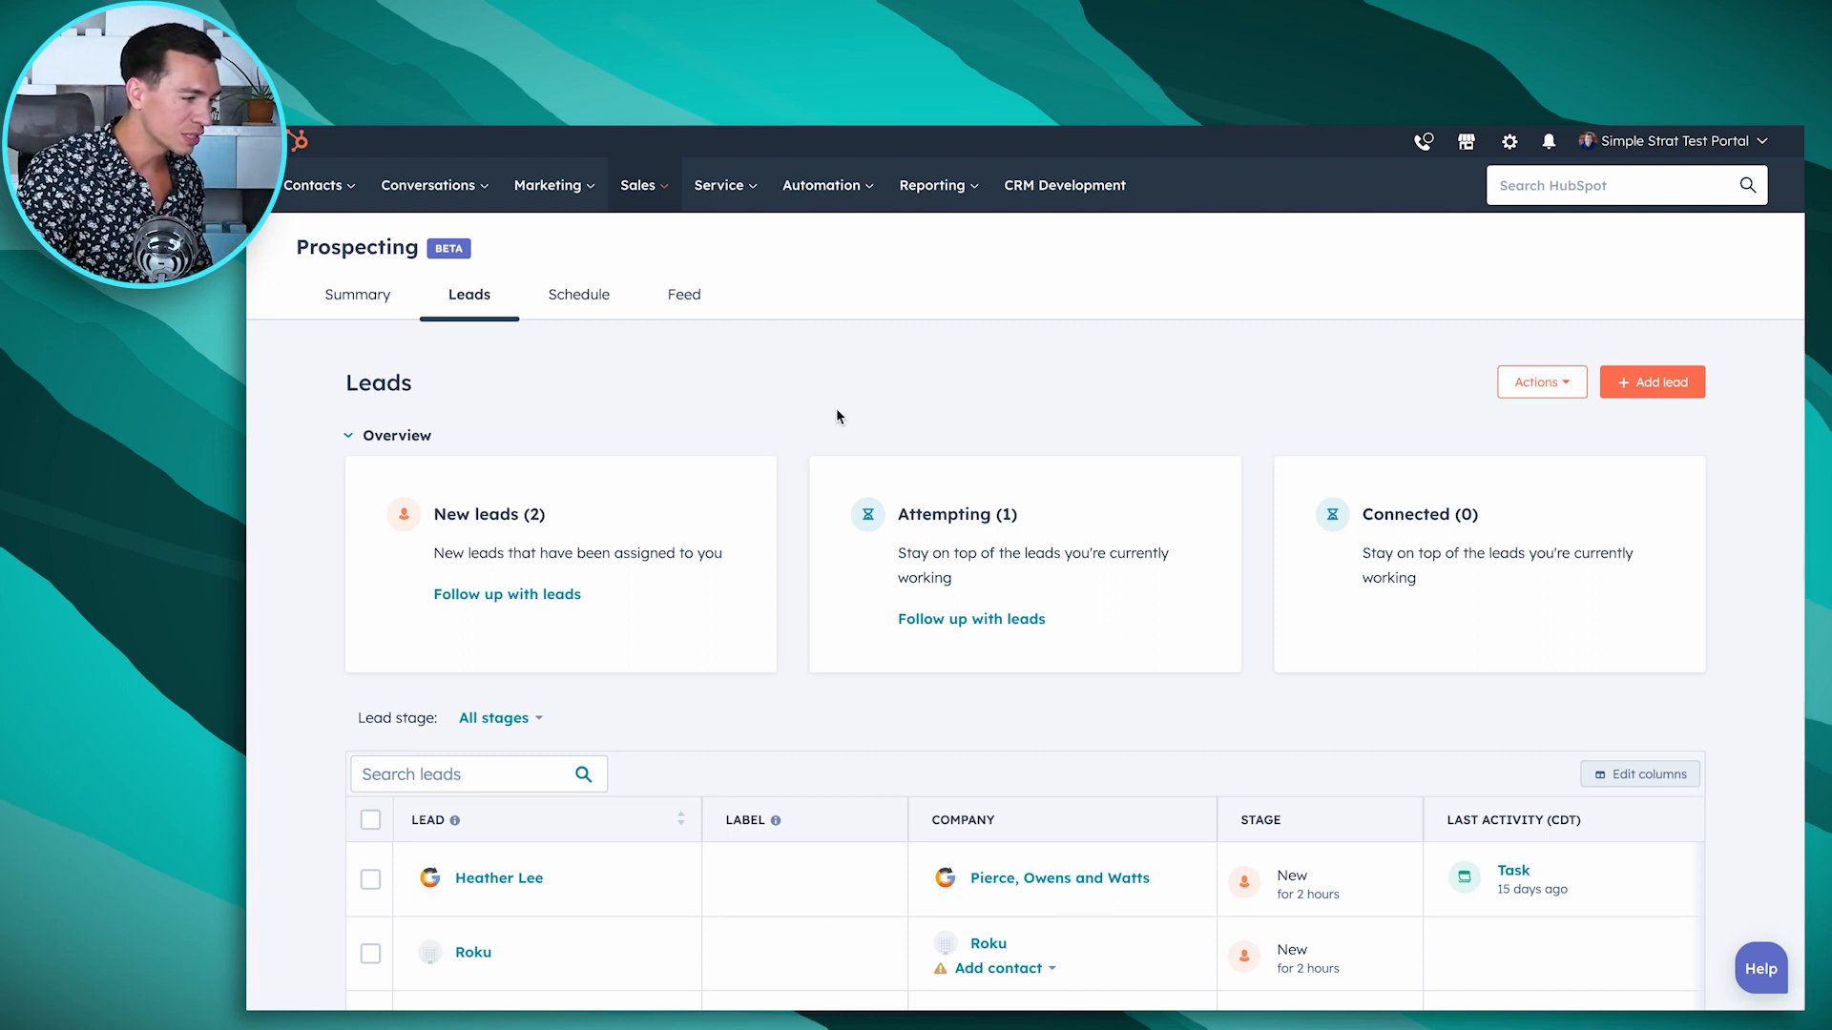
Step: Go to Sales > Prospecting and switch to the Leads list
click(637, 185)
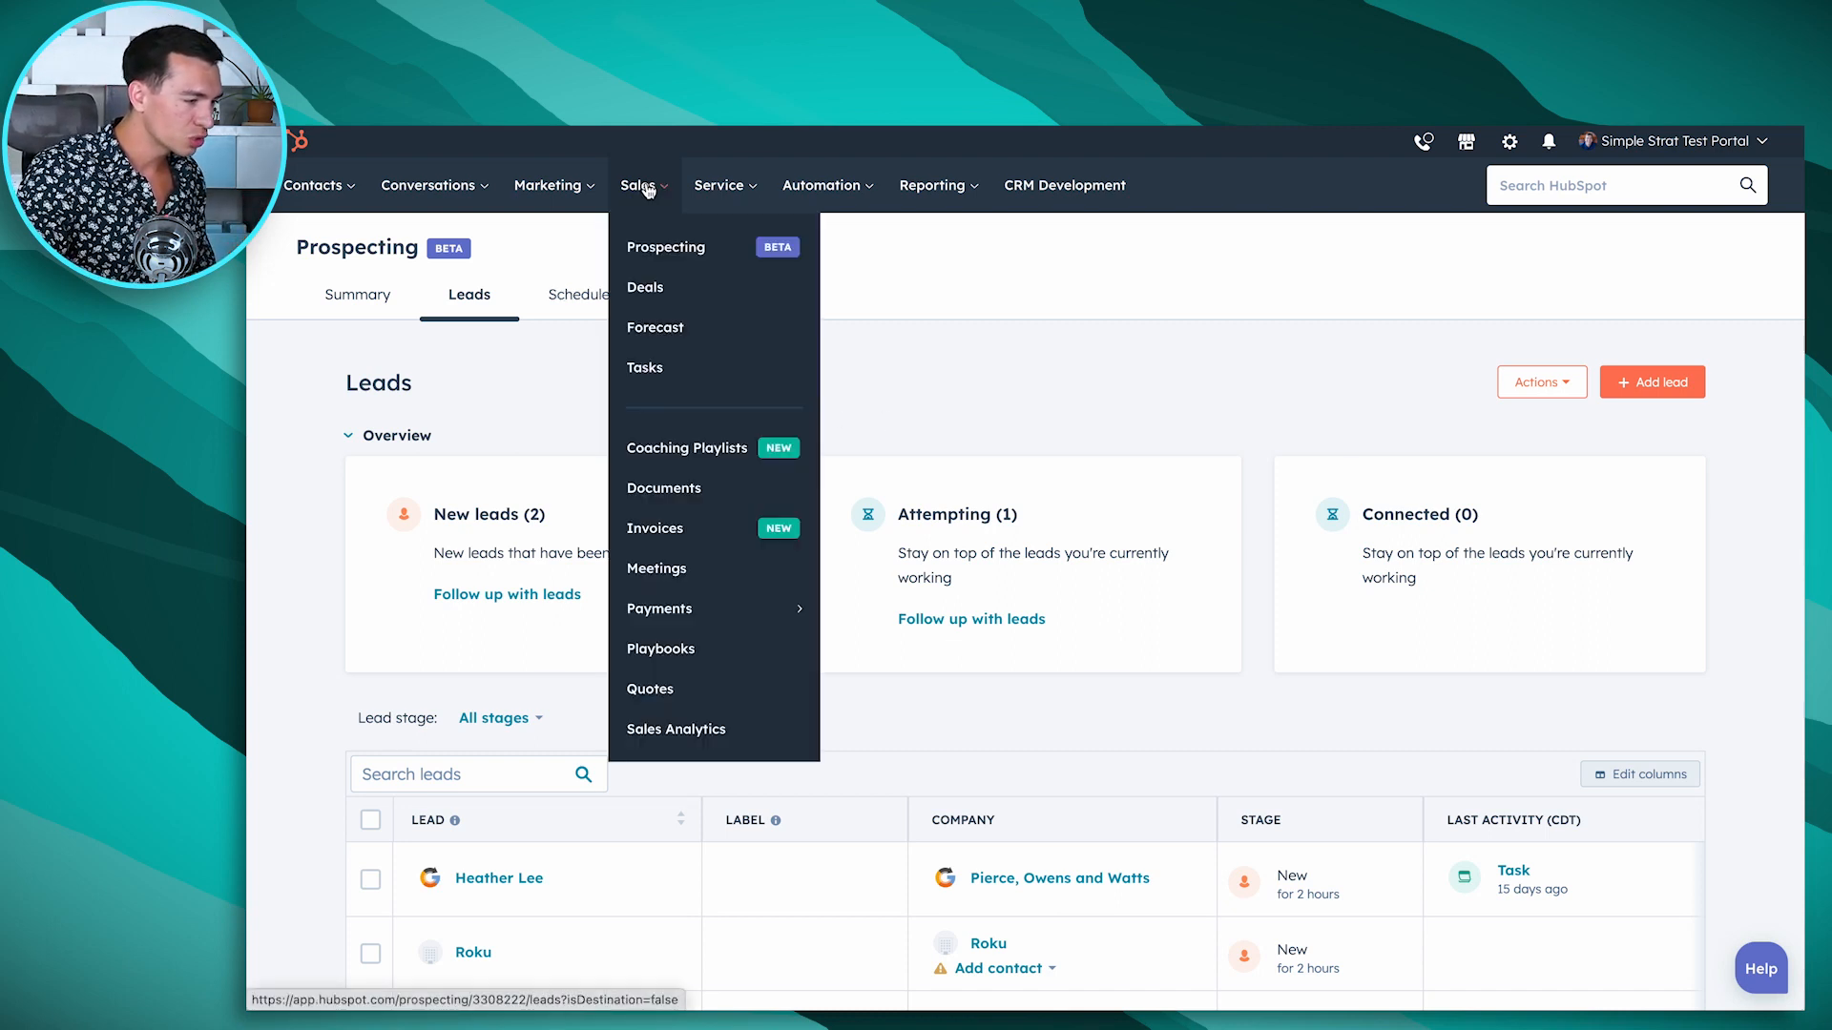
click(668, 246)
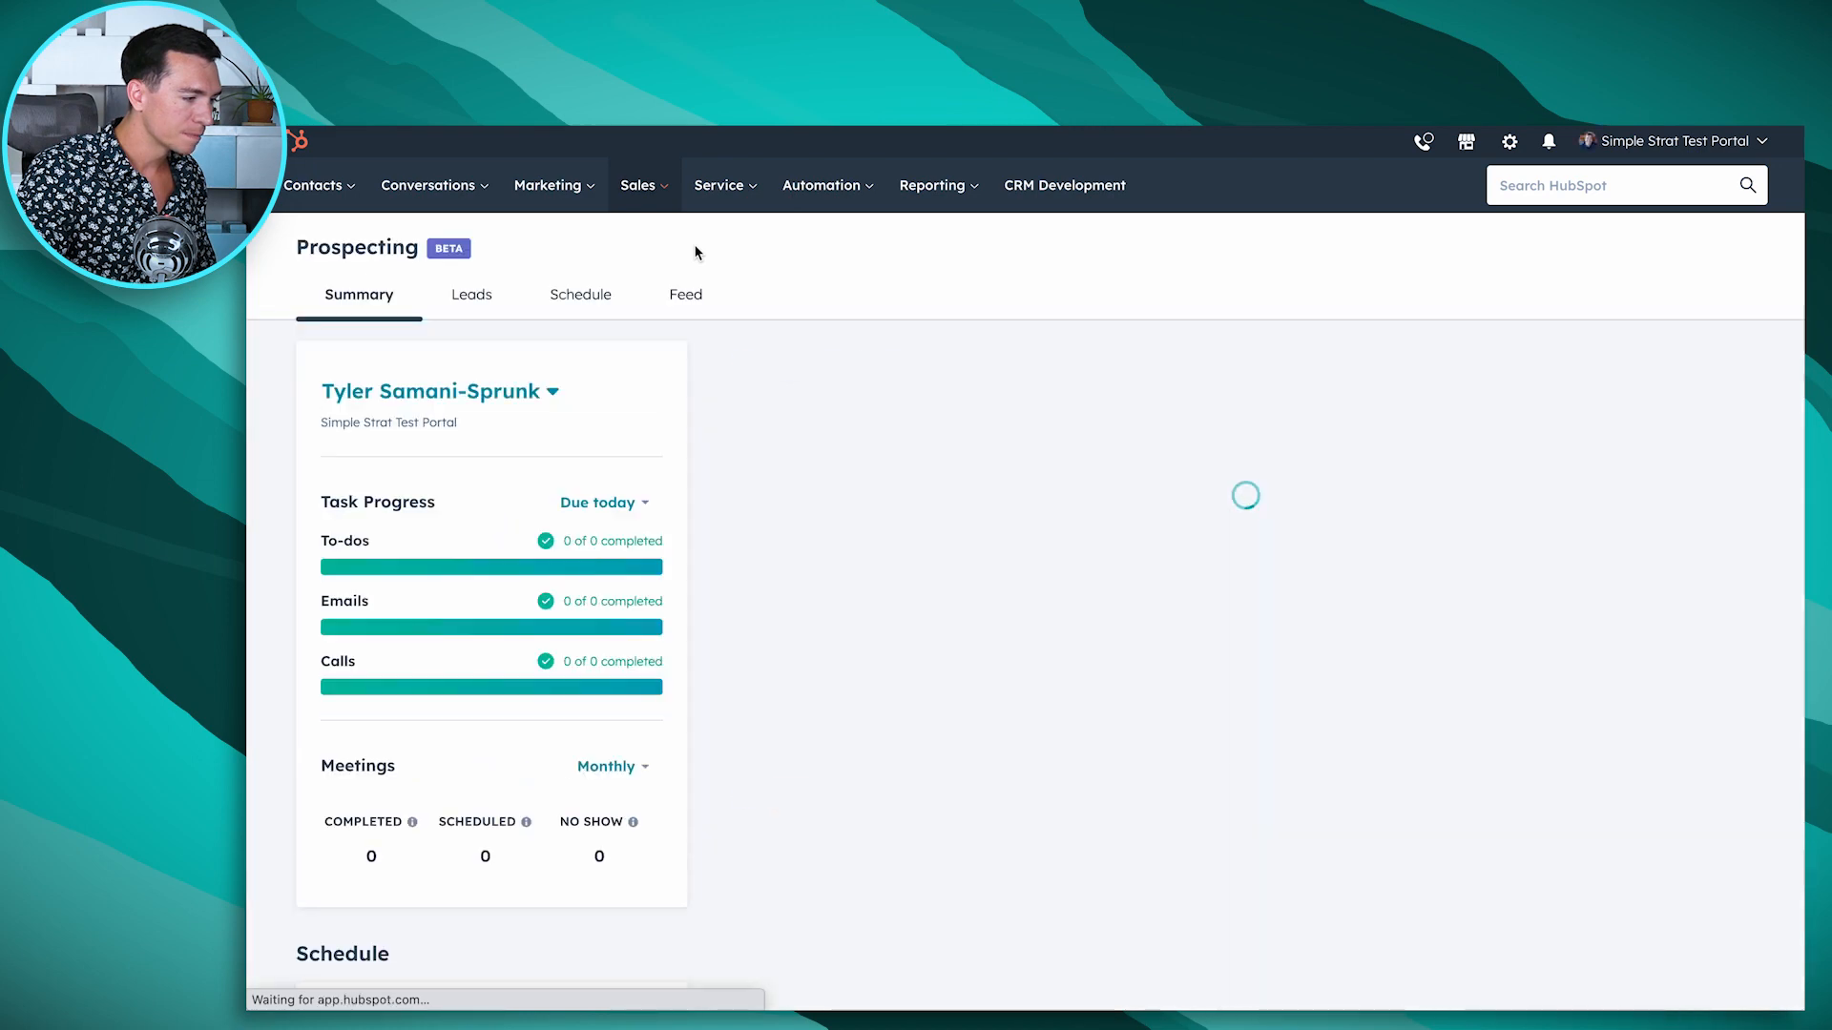
click(470, 294)
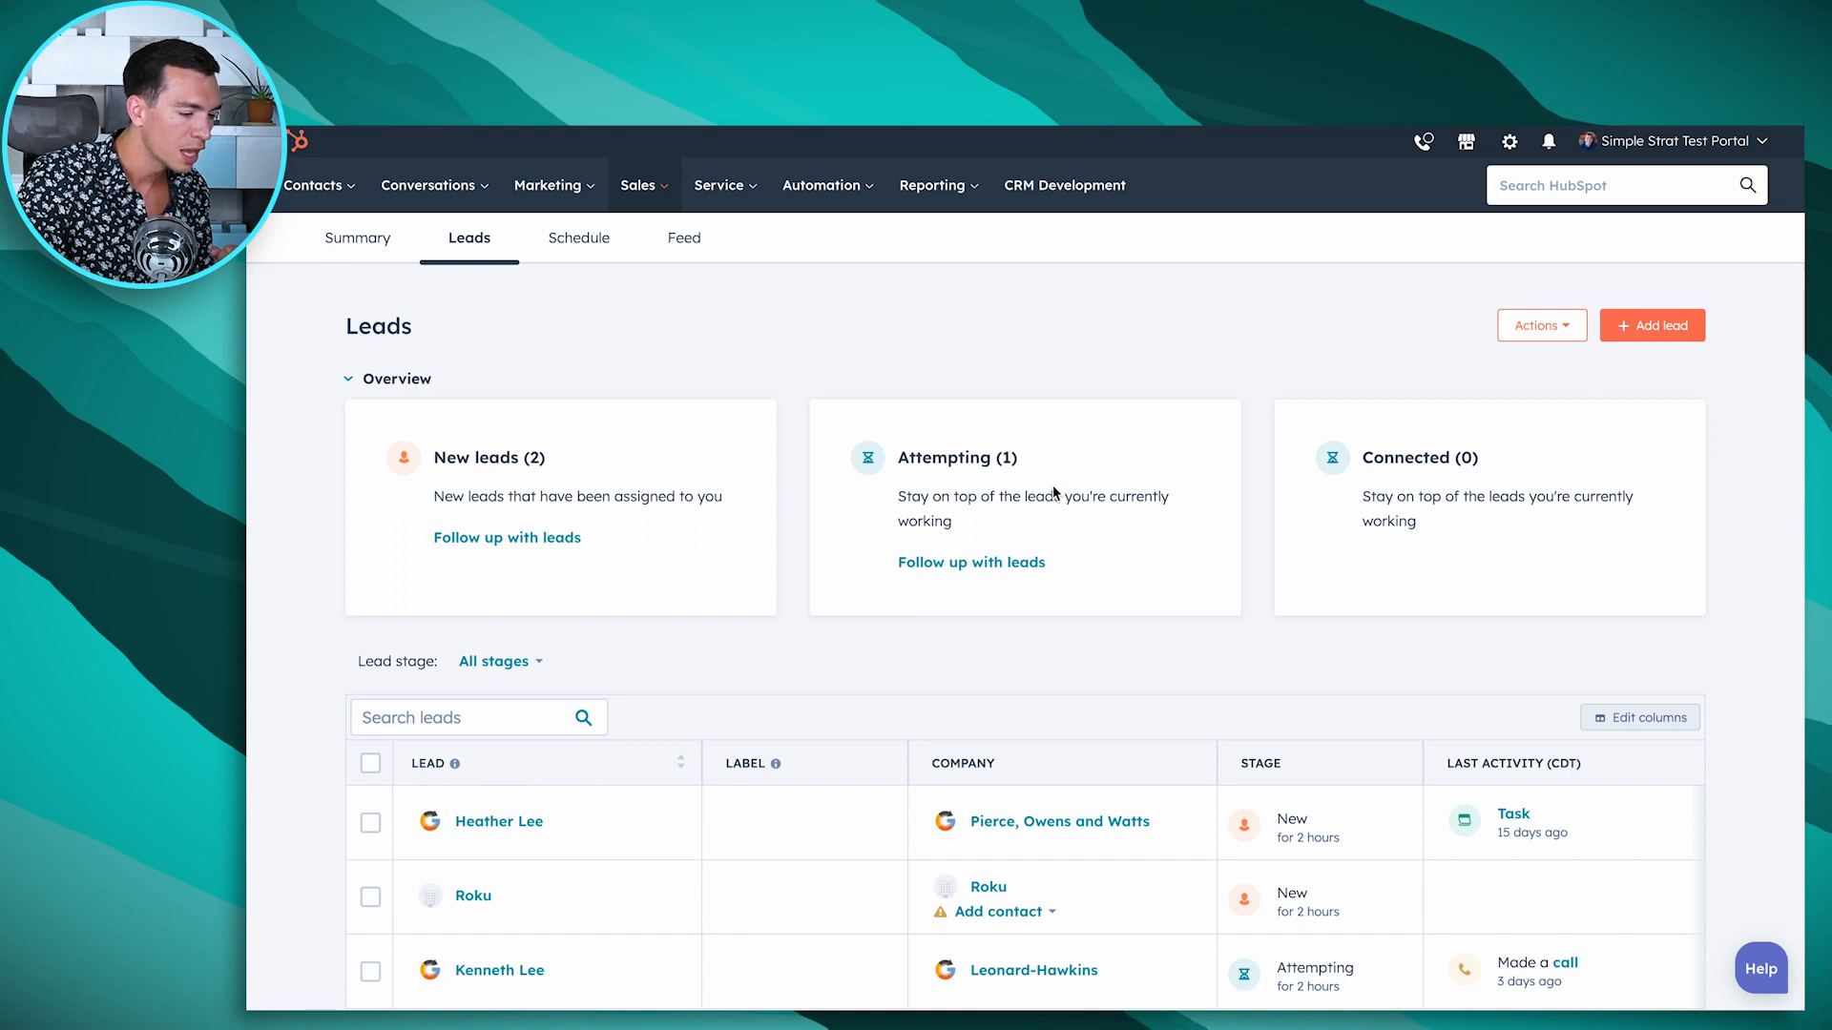
scroll(down, 3)
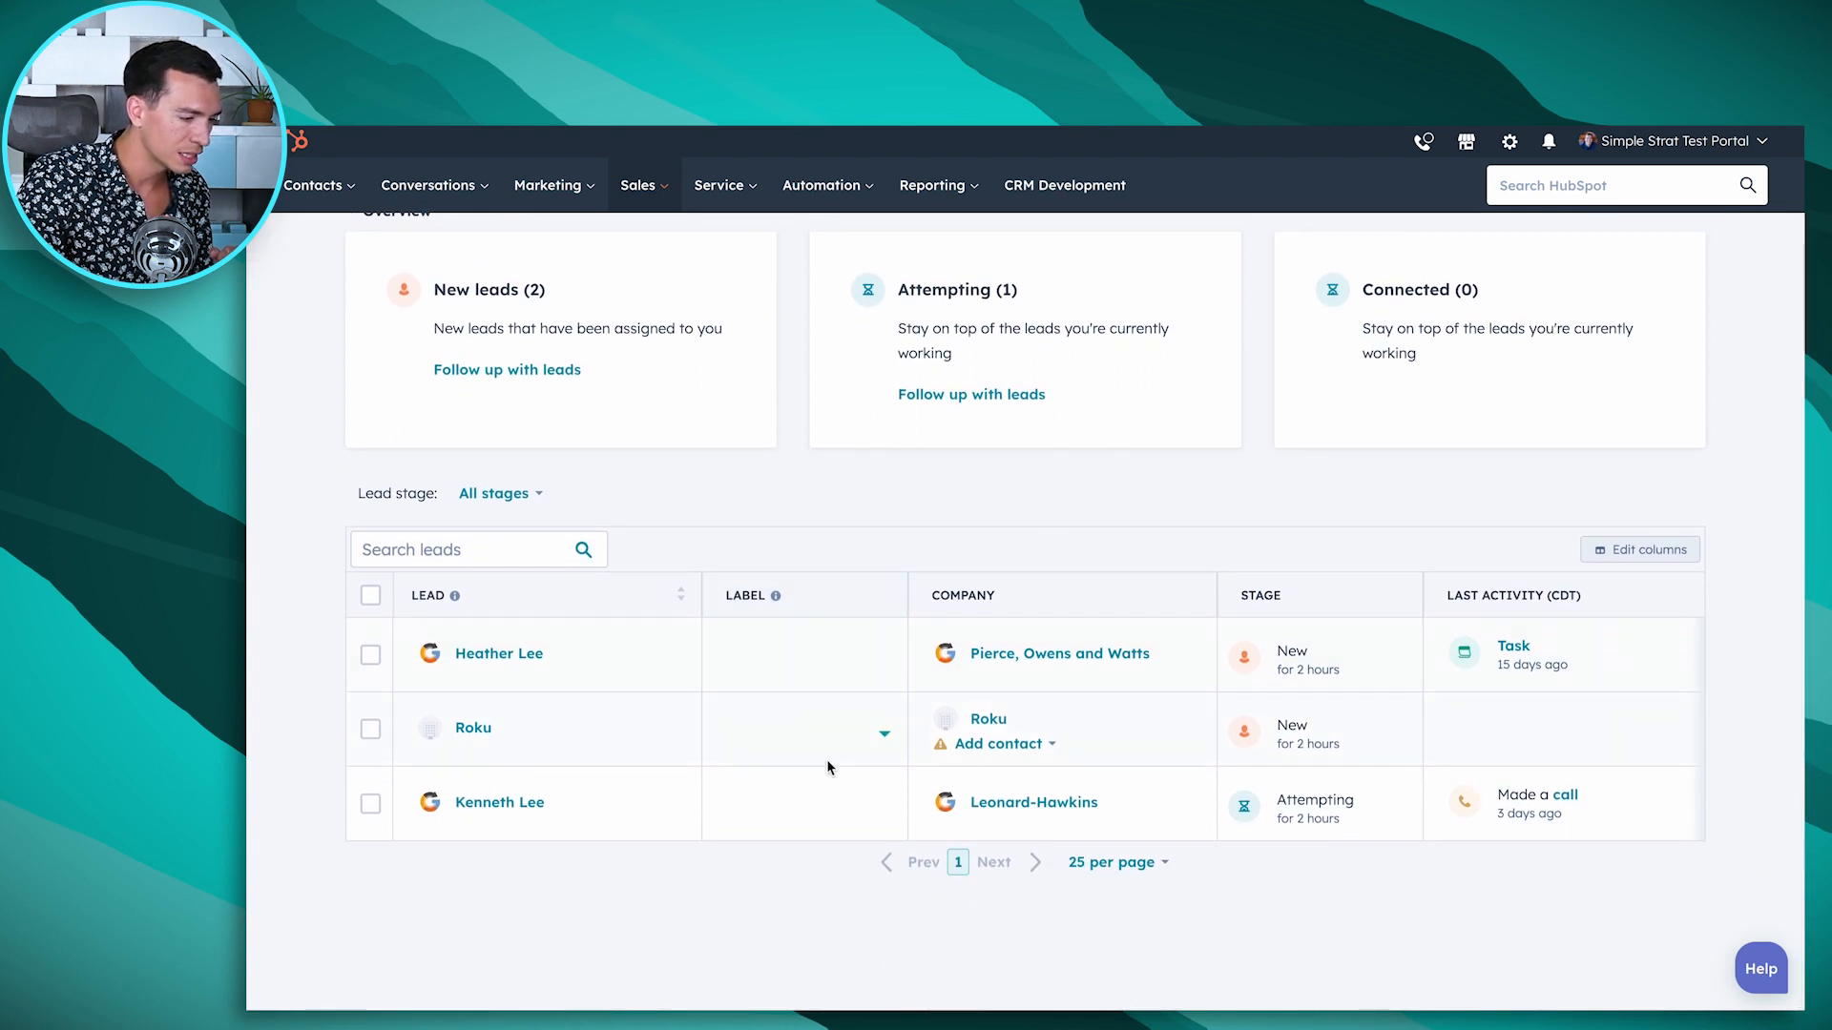
mouse_move(816, 727)
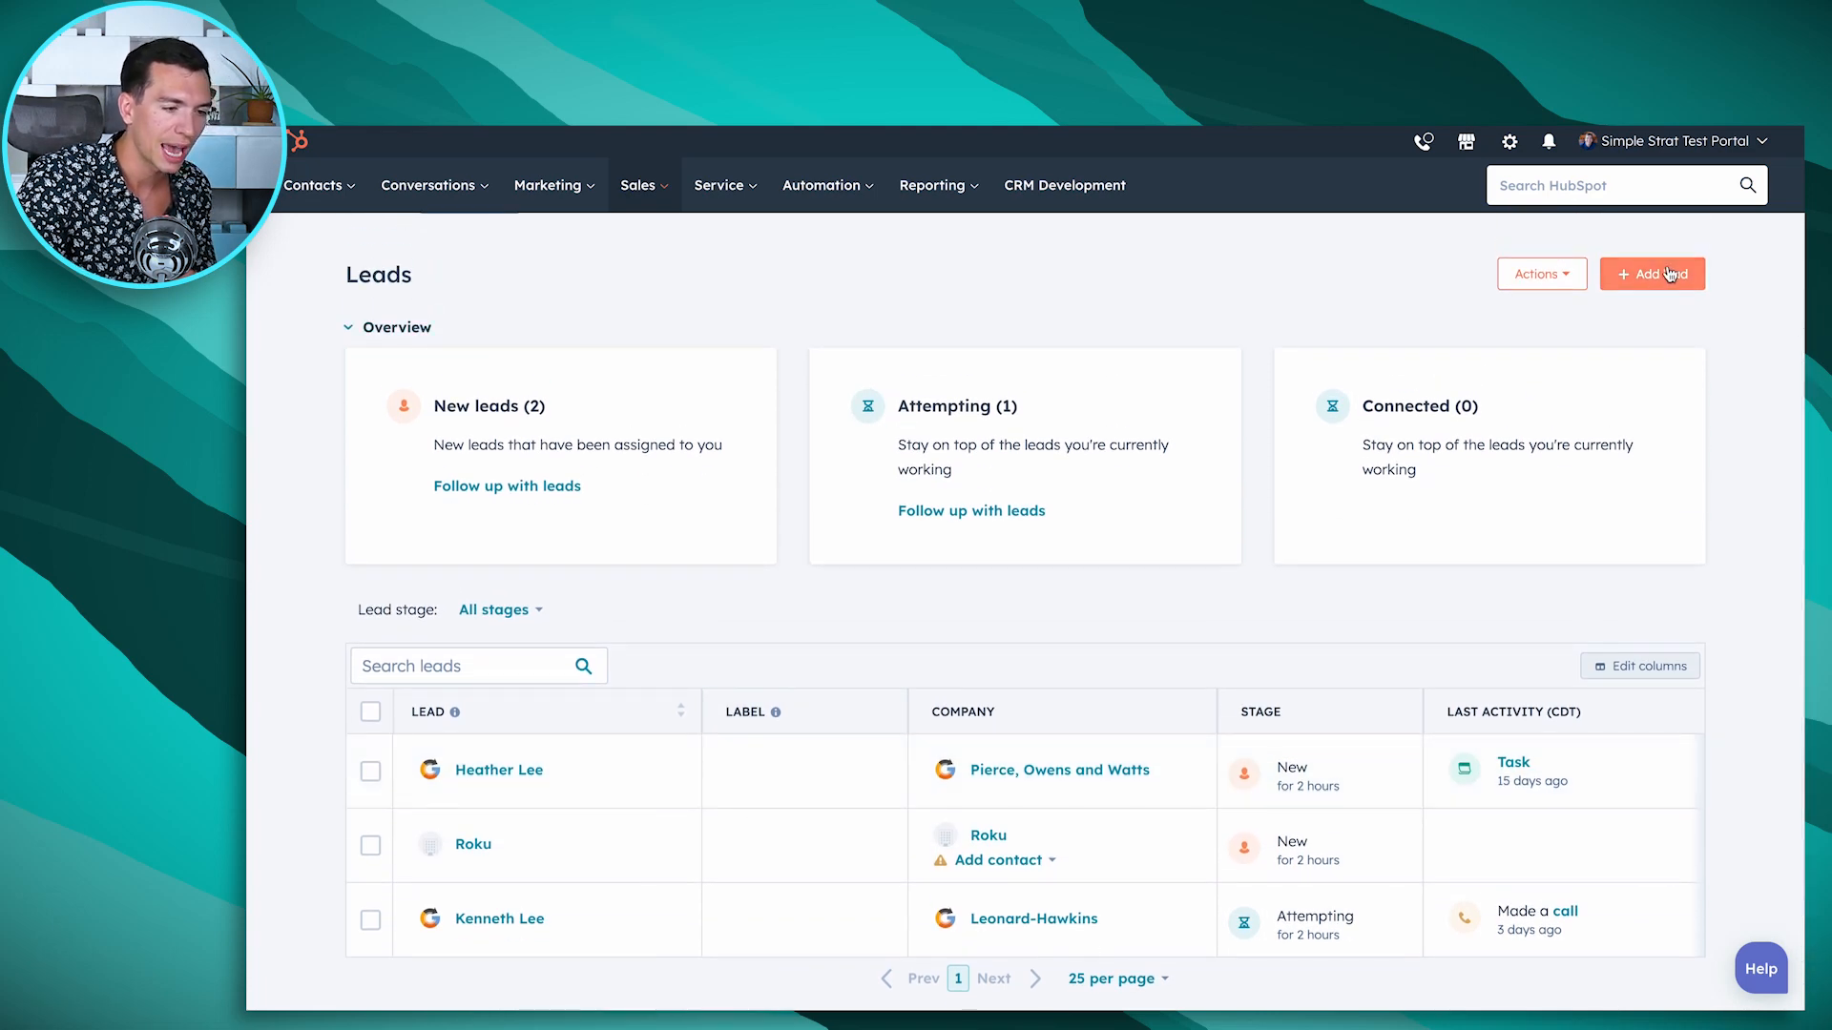
click(1651, 273)
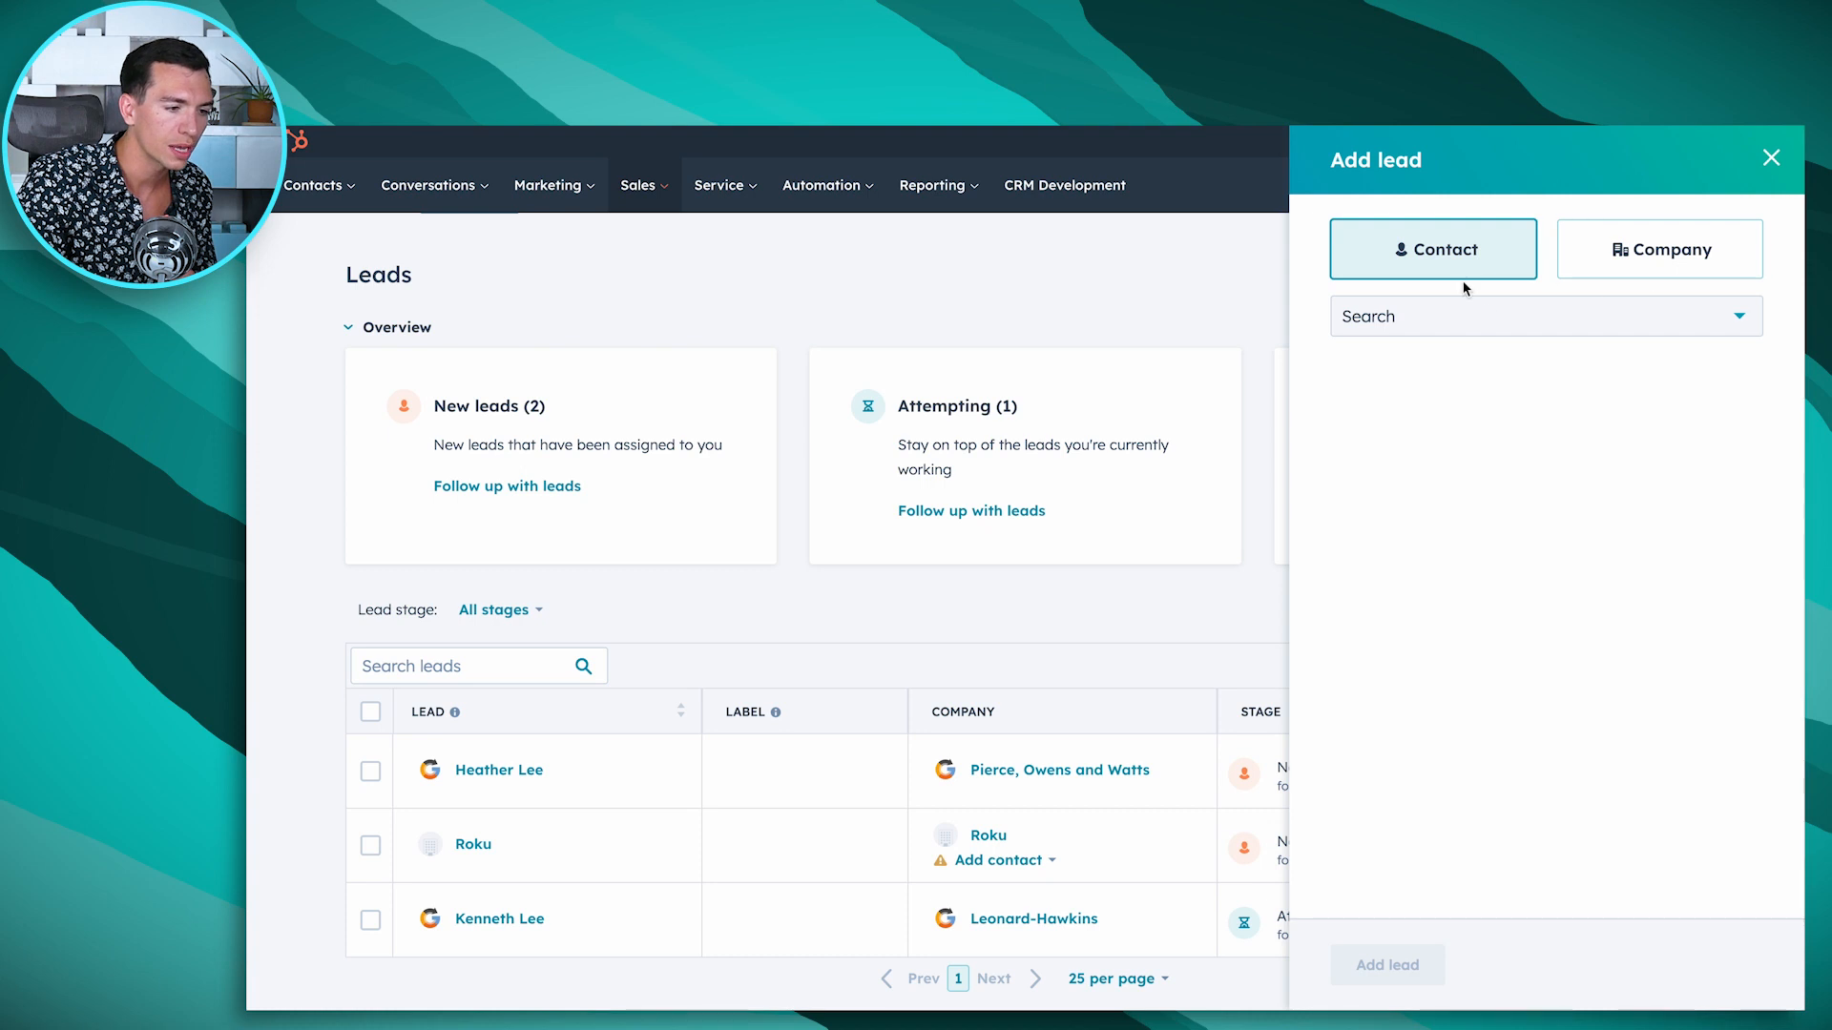
click(1543, 315)
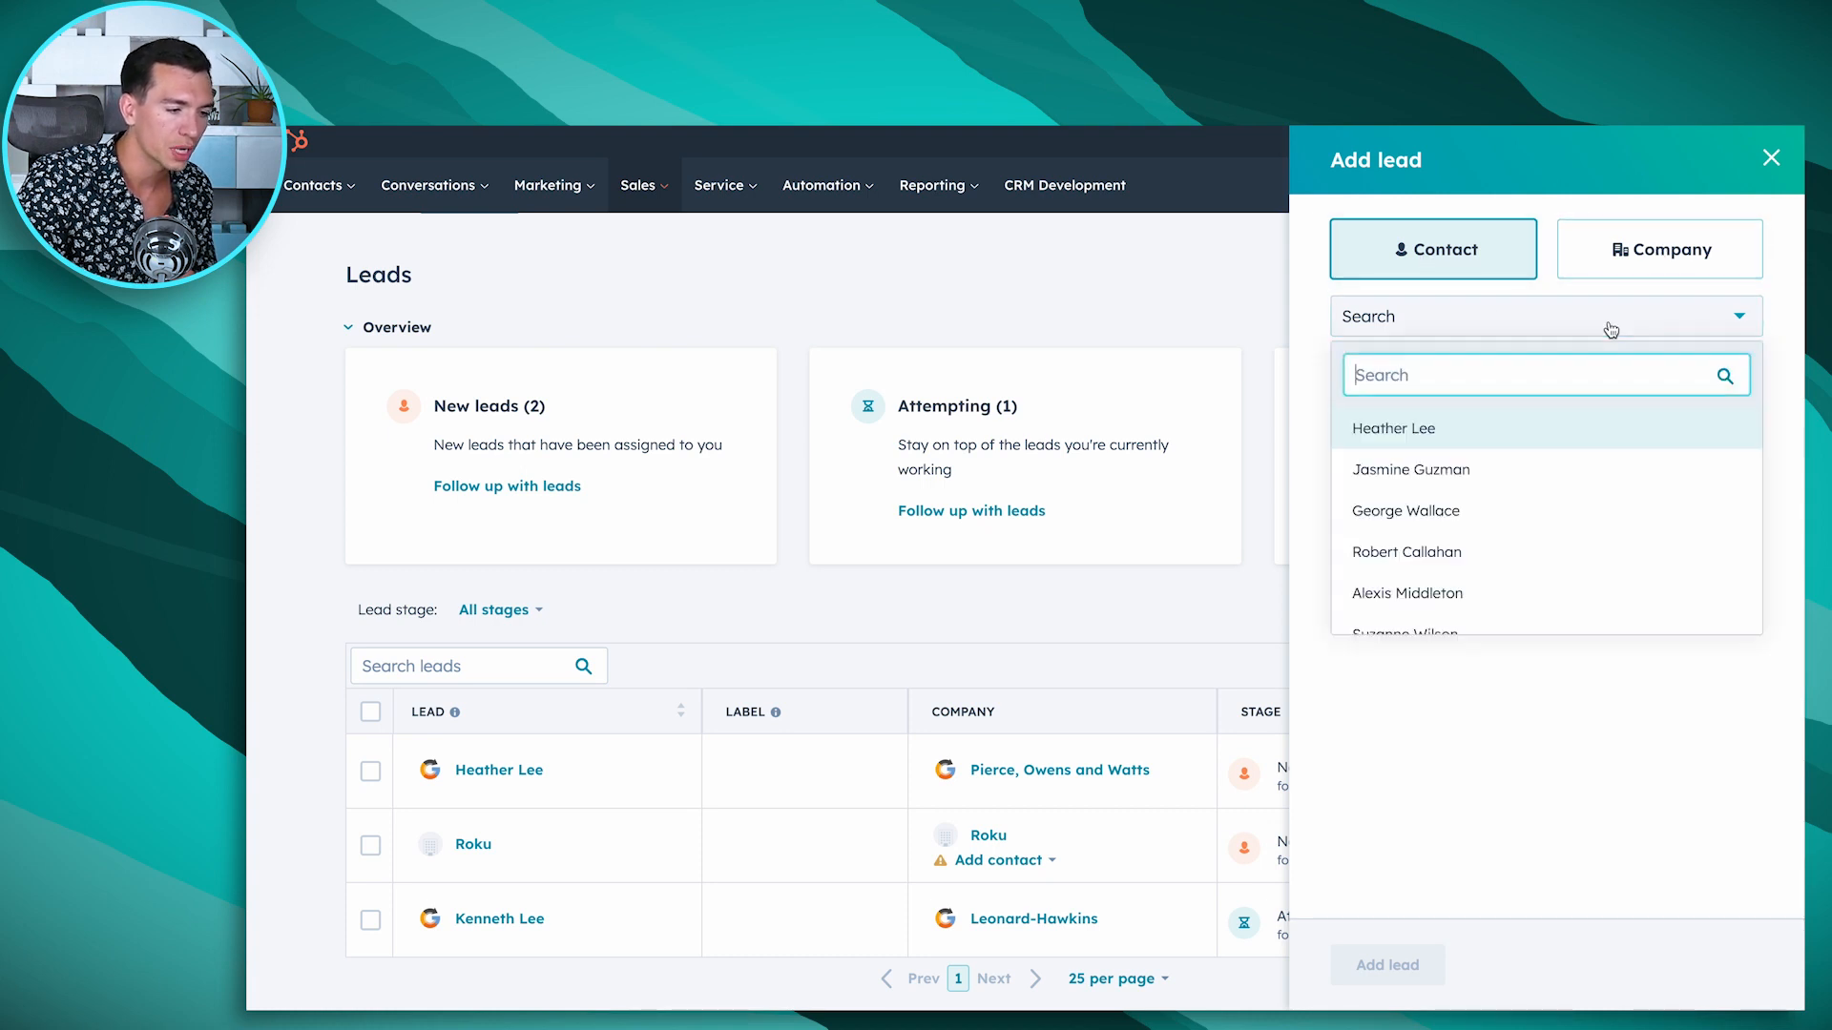
mouse_move(1494, 554)
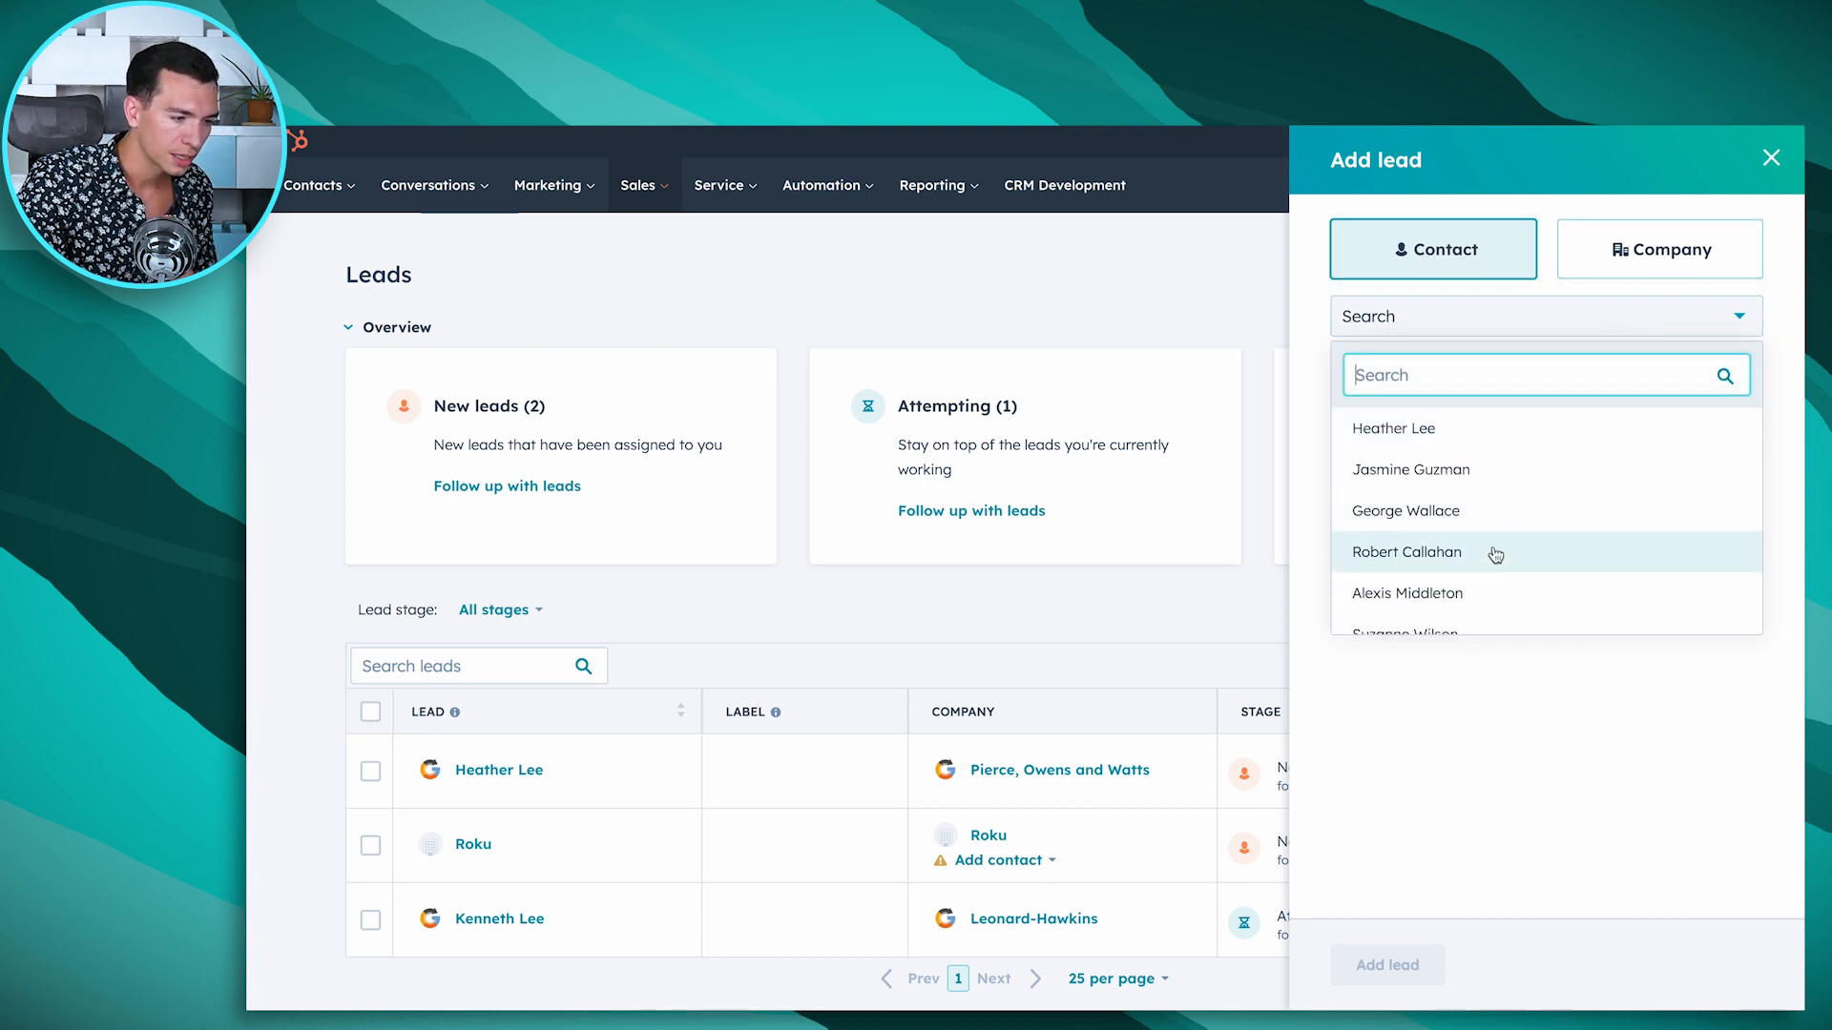
scroll(down, 3)
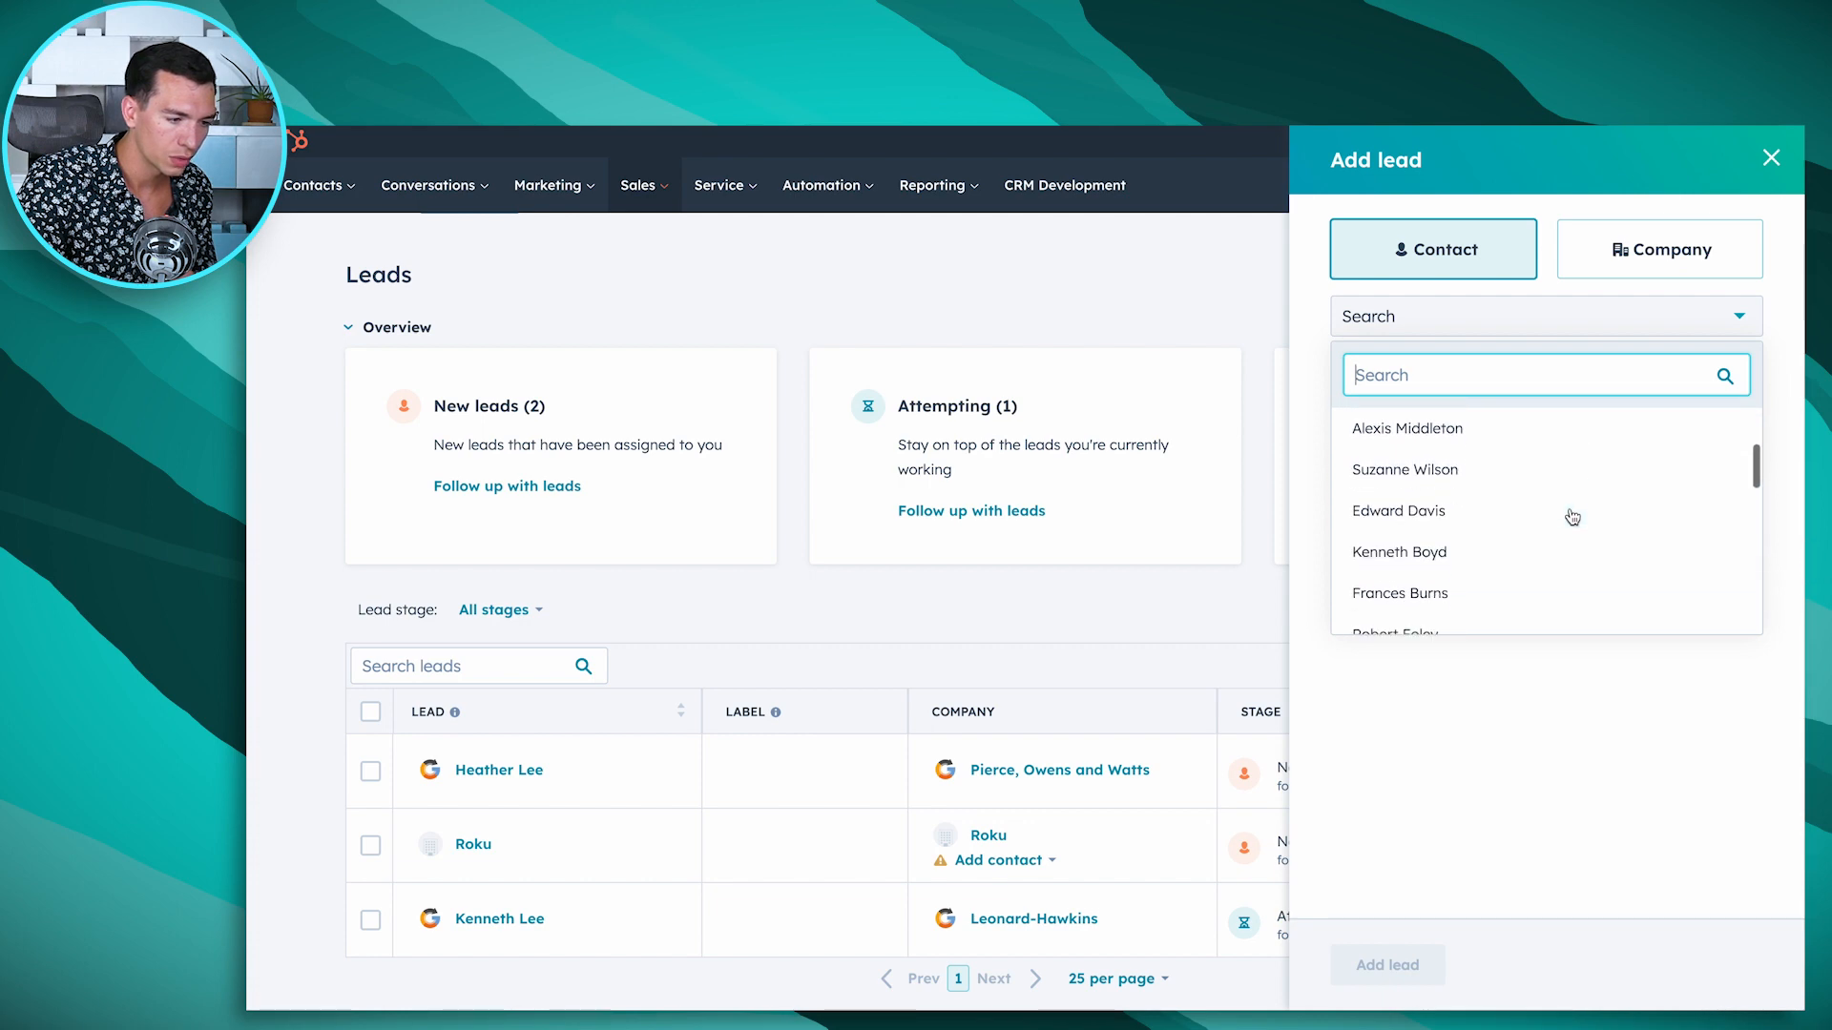
scroll(down, 3)
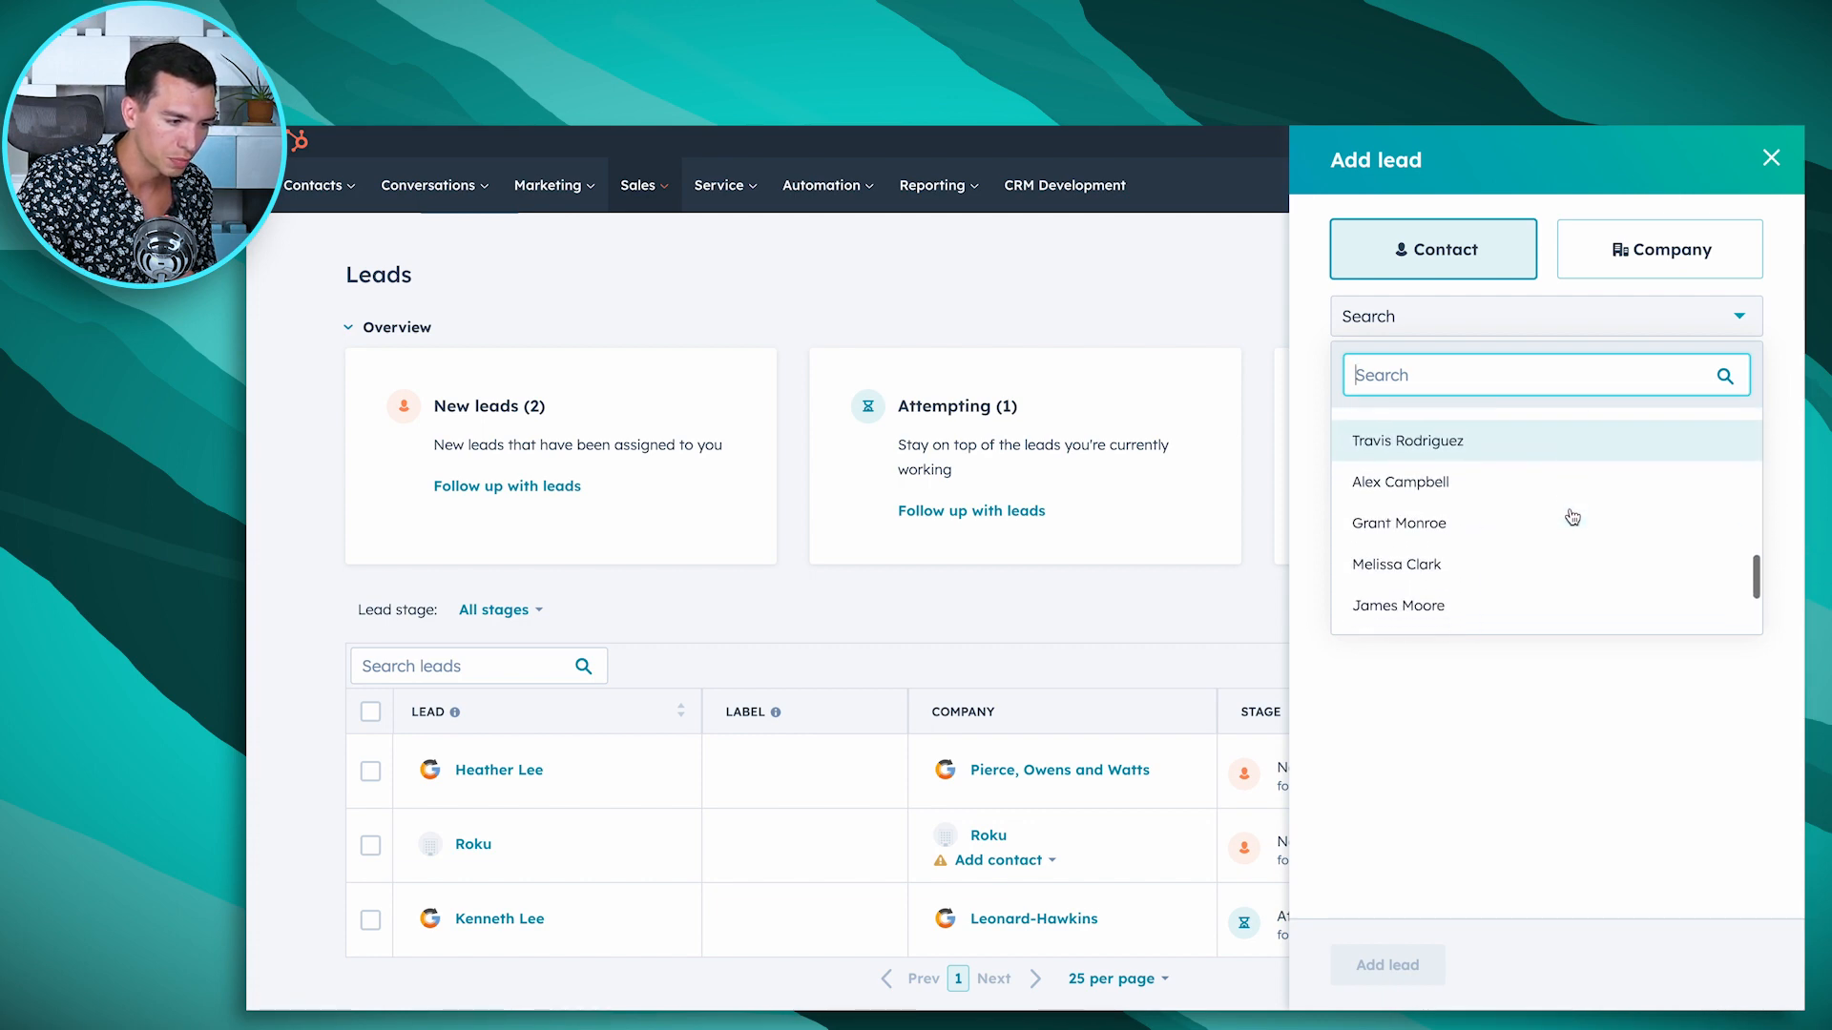
click(1399, 481)
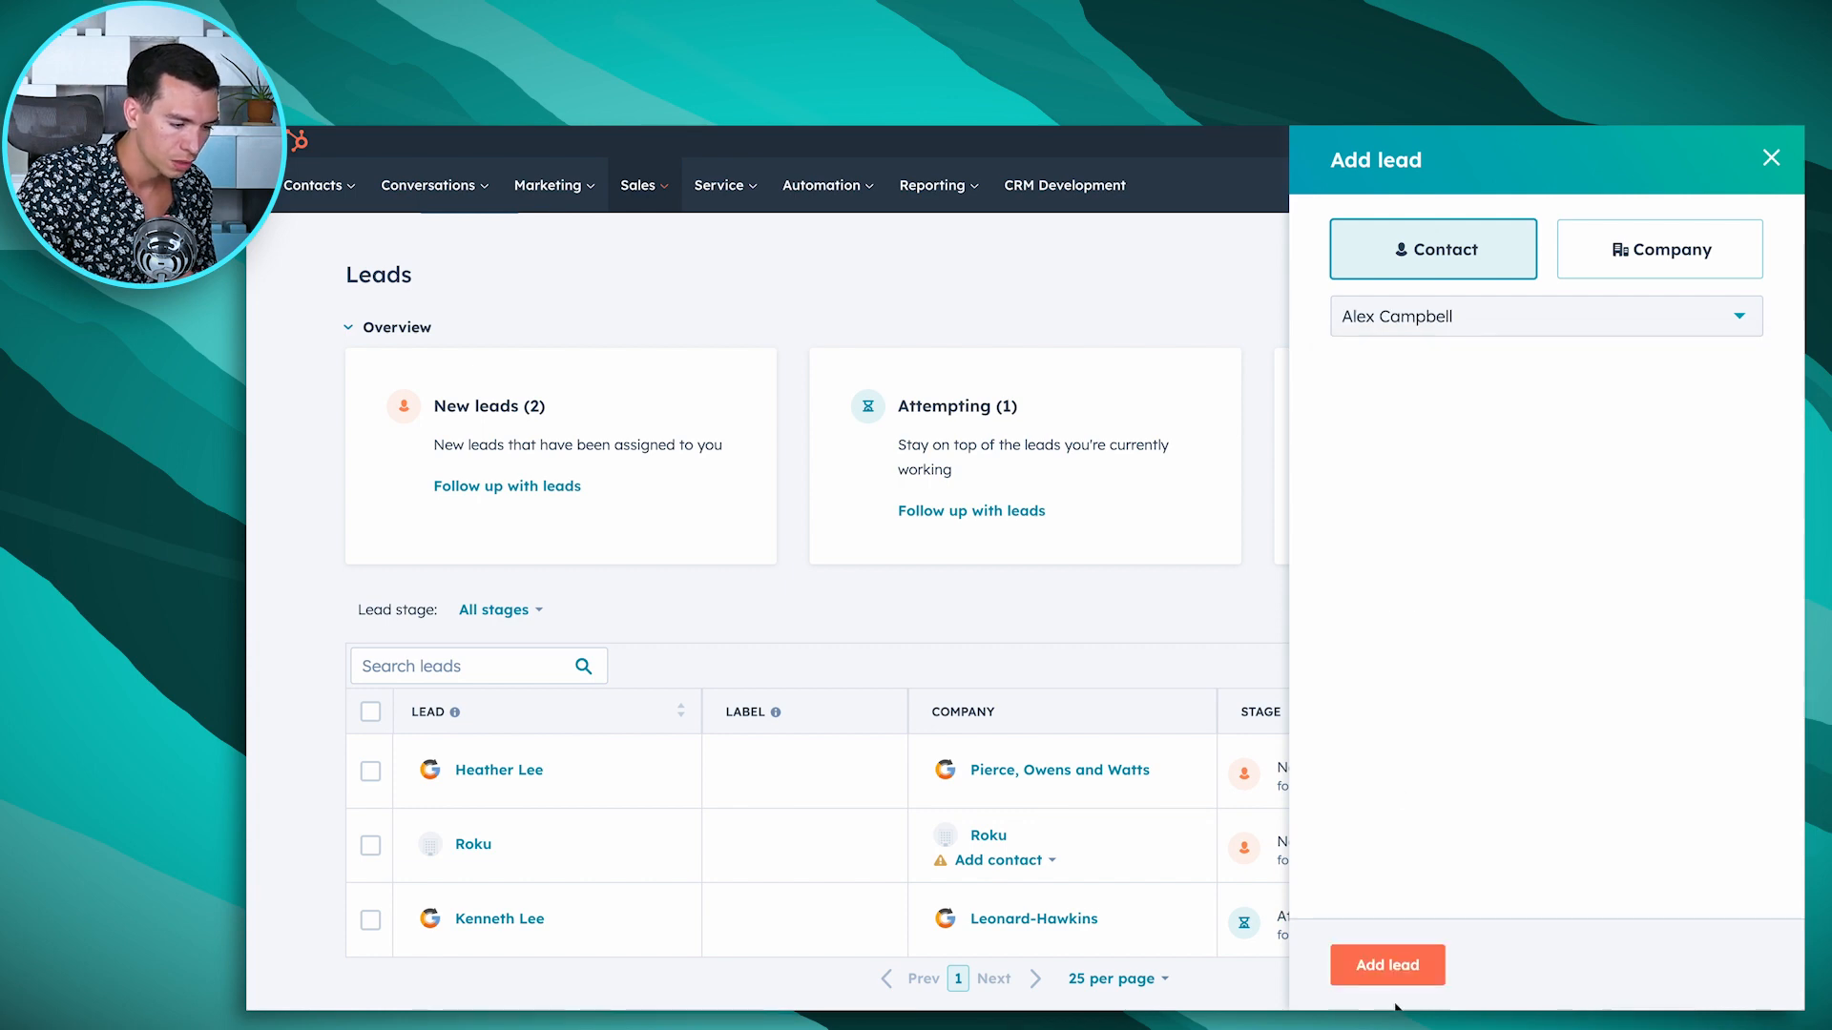
click(1387, 963)
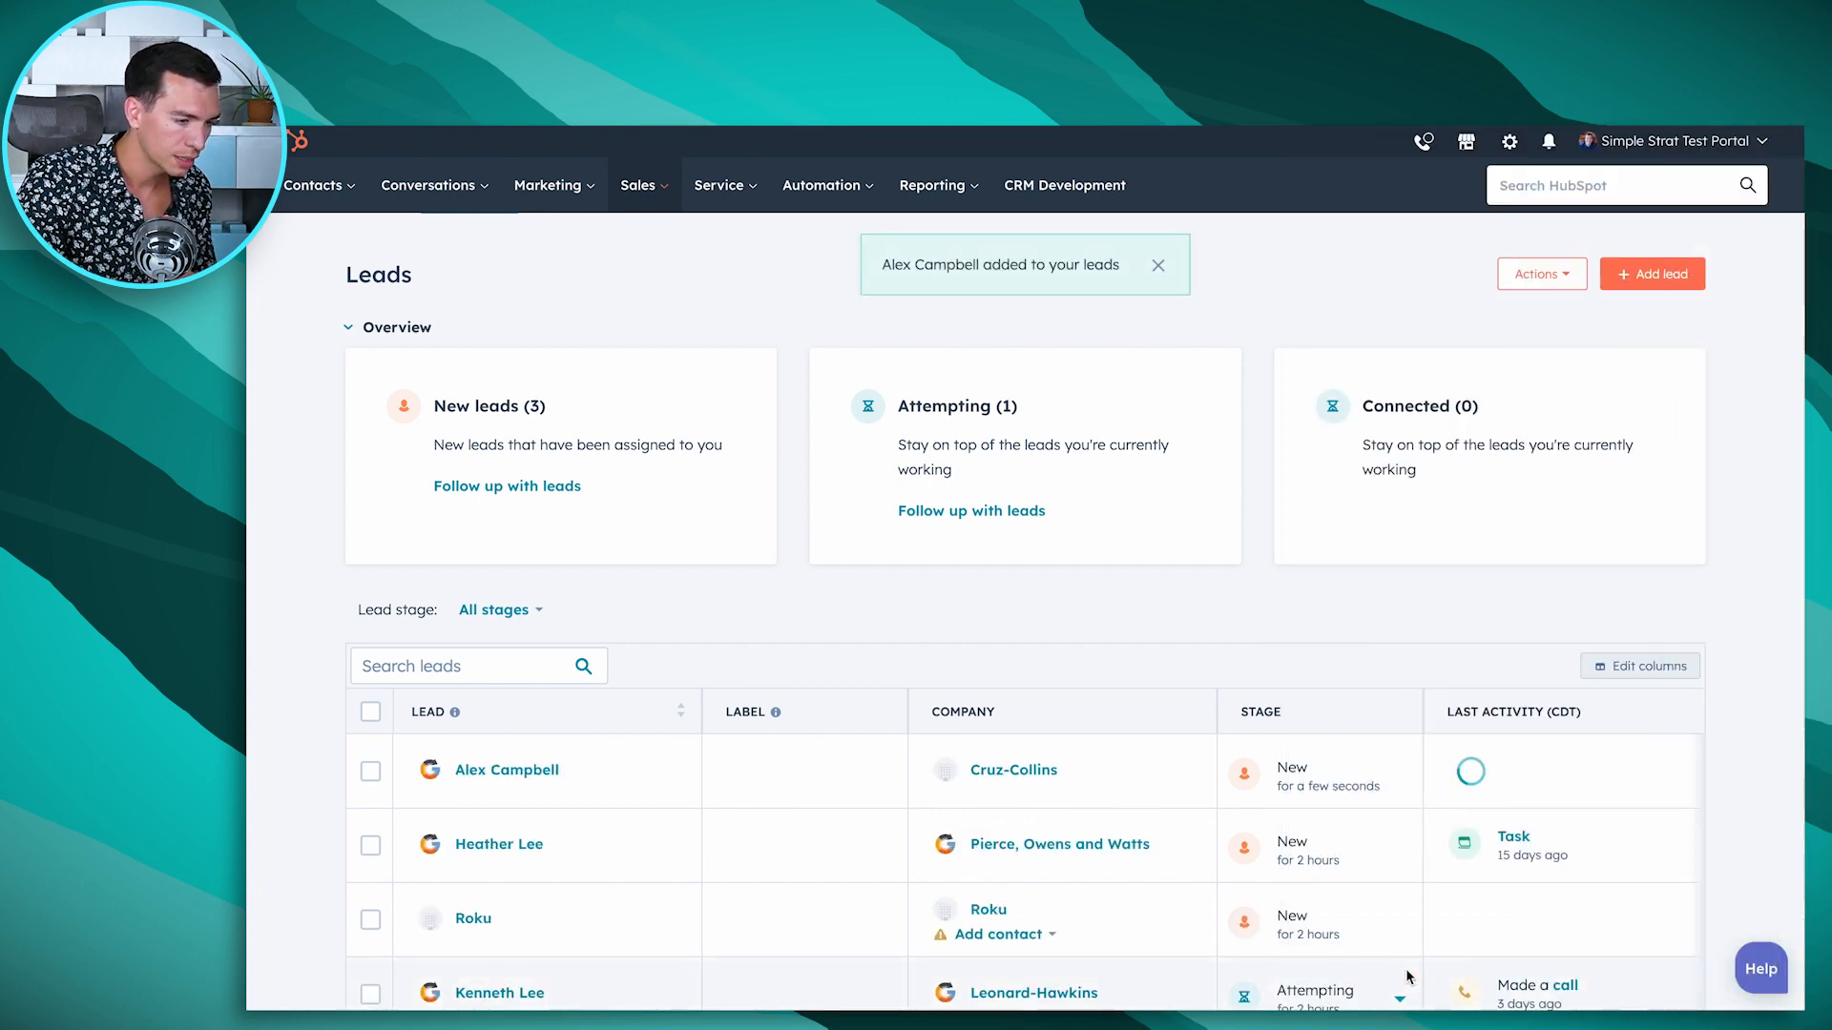
scroll(down, 3)
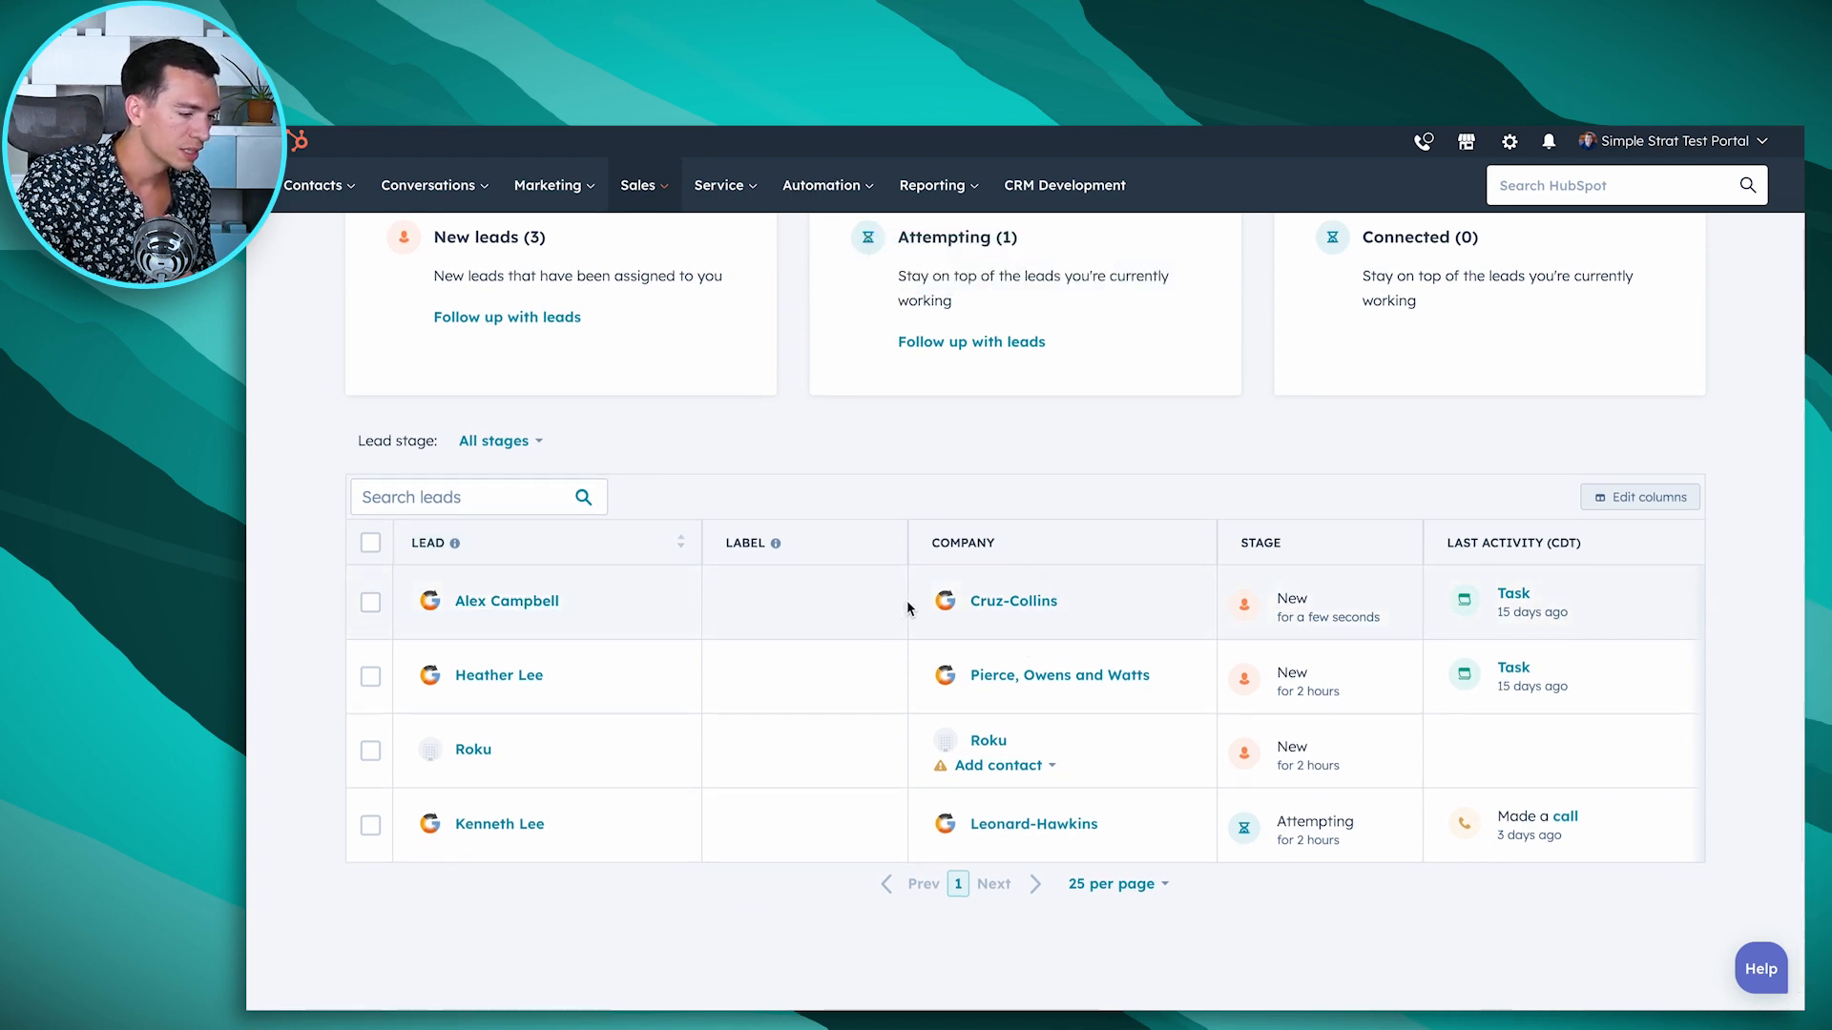
click(804, 602)
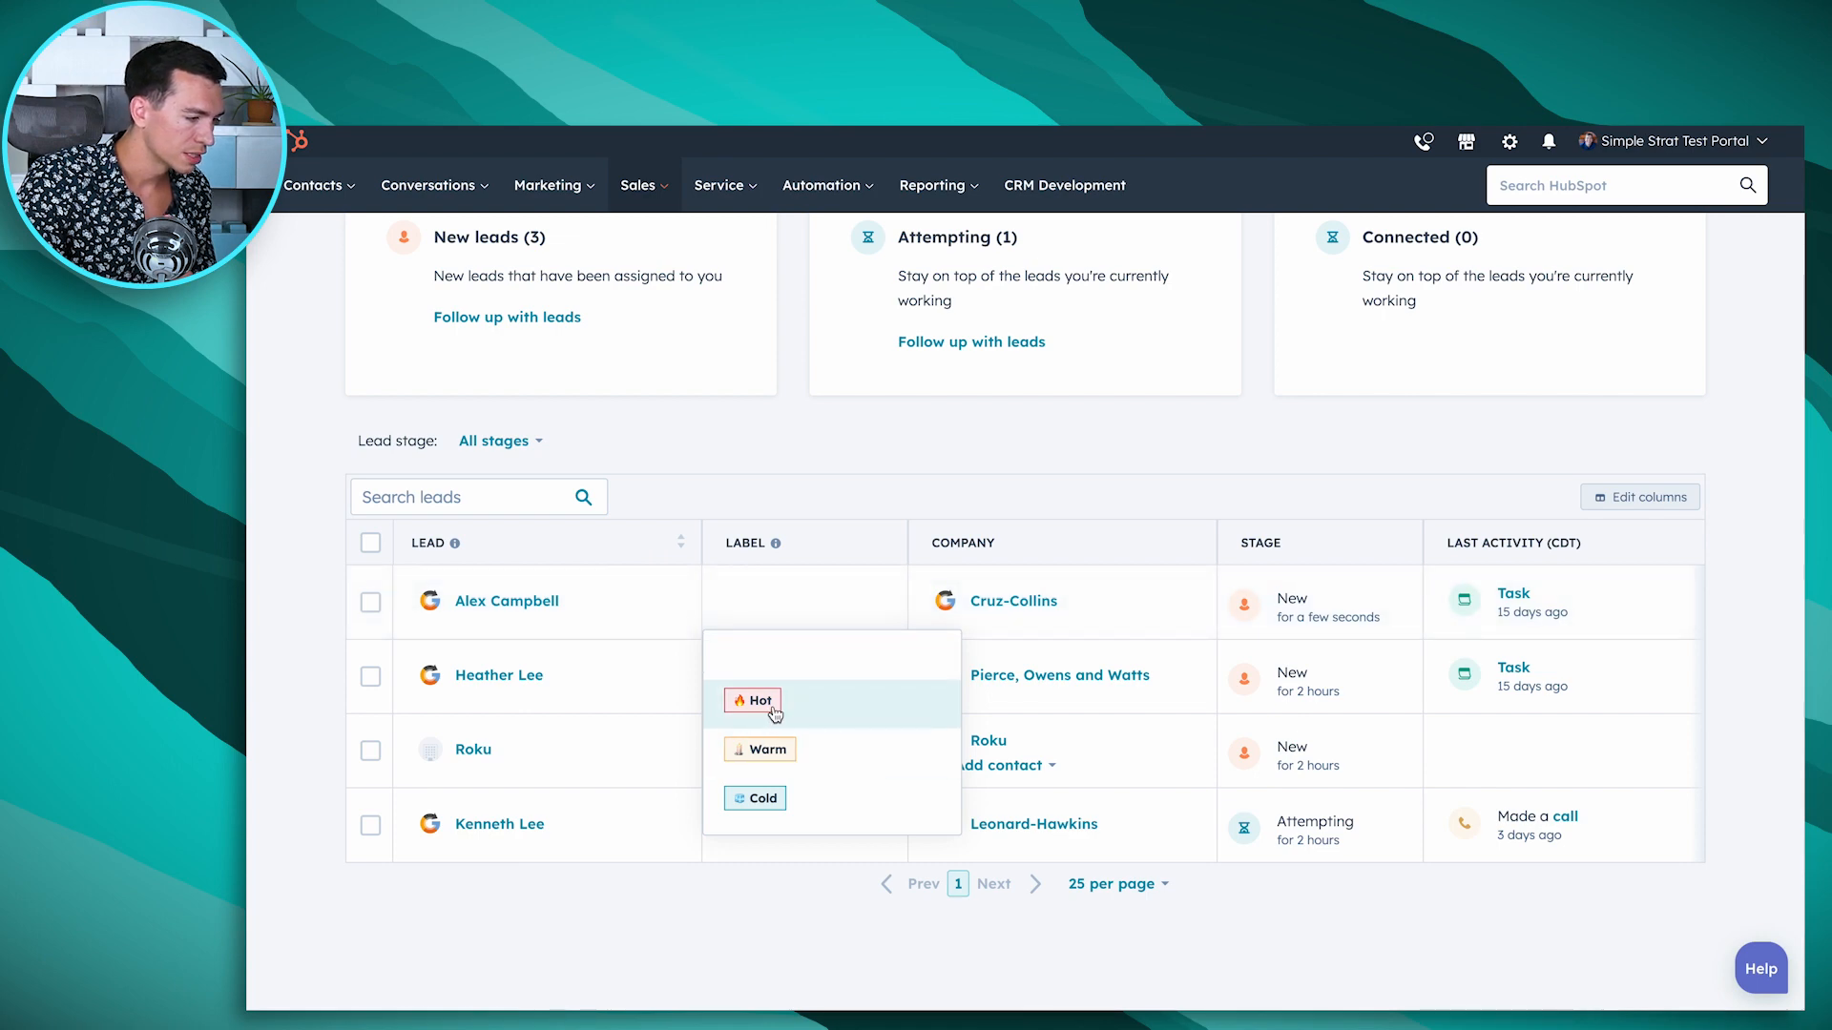
click(758, 700)
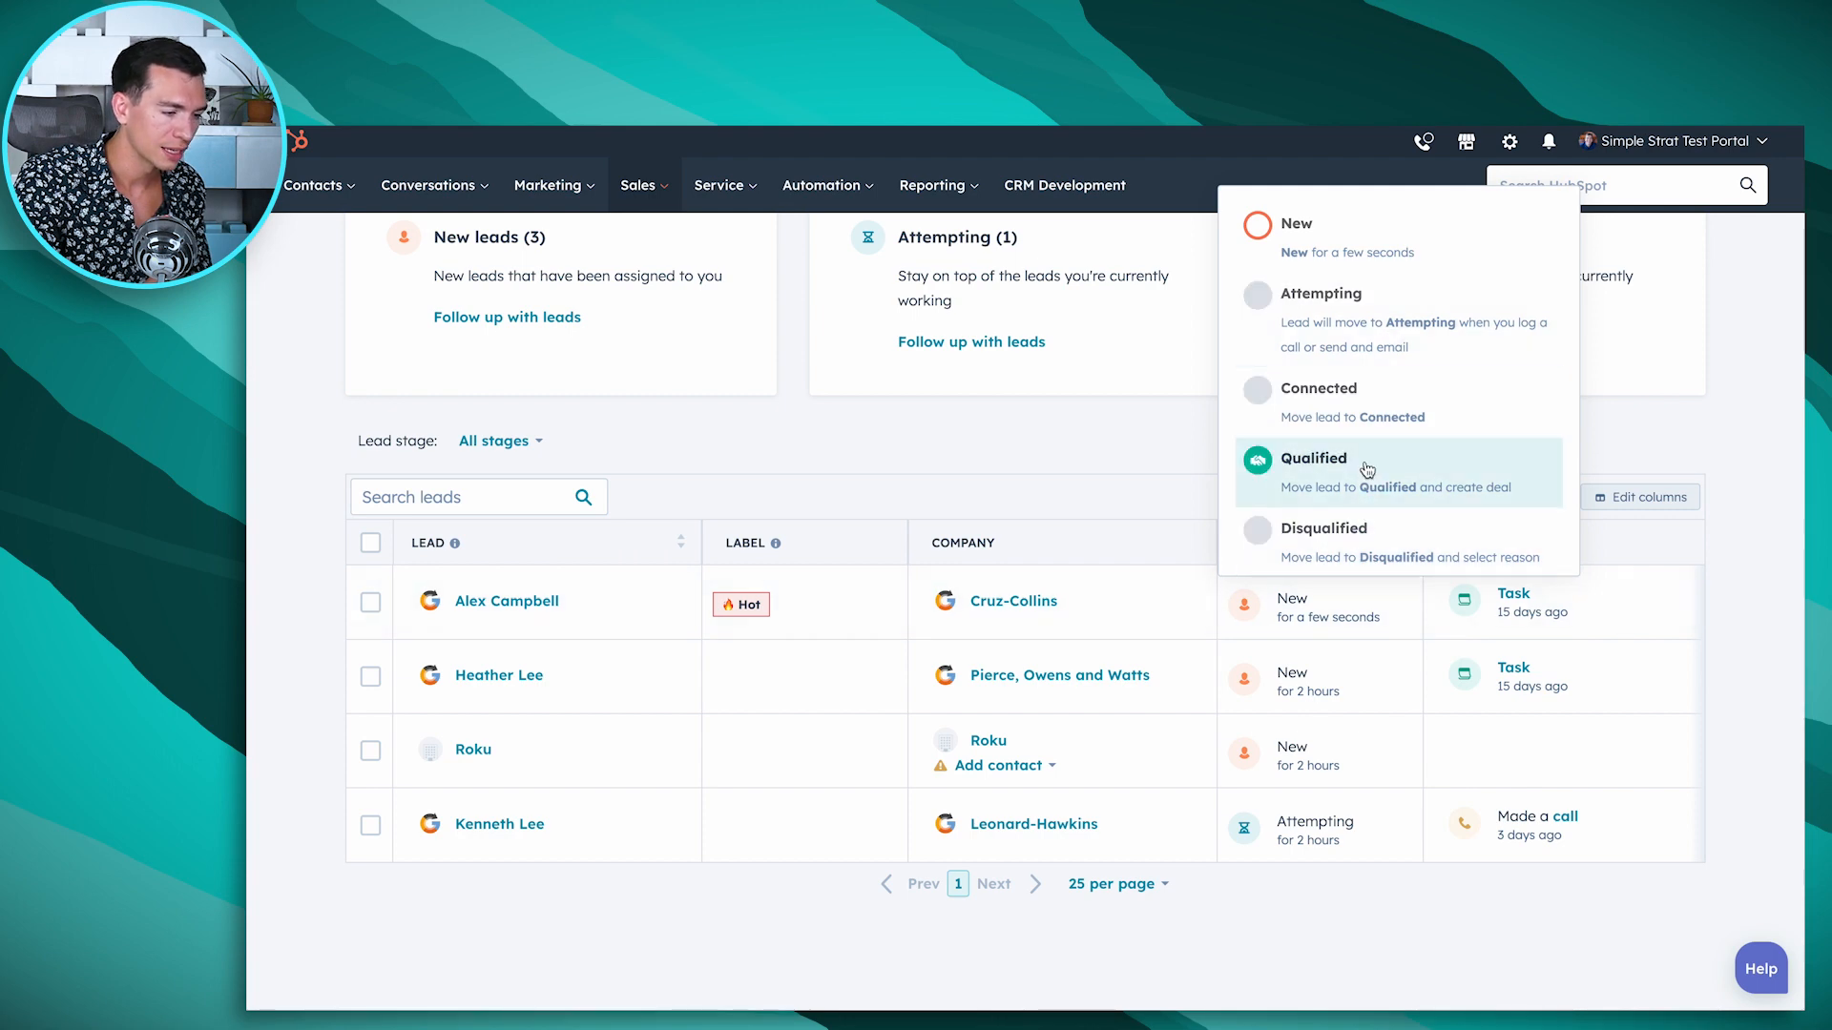
mouse_move(1389, 403)
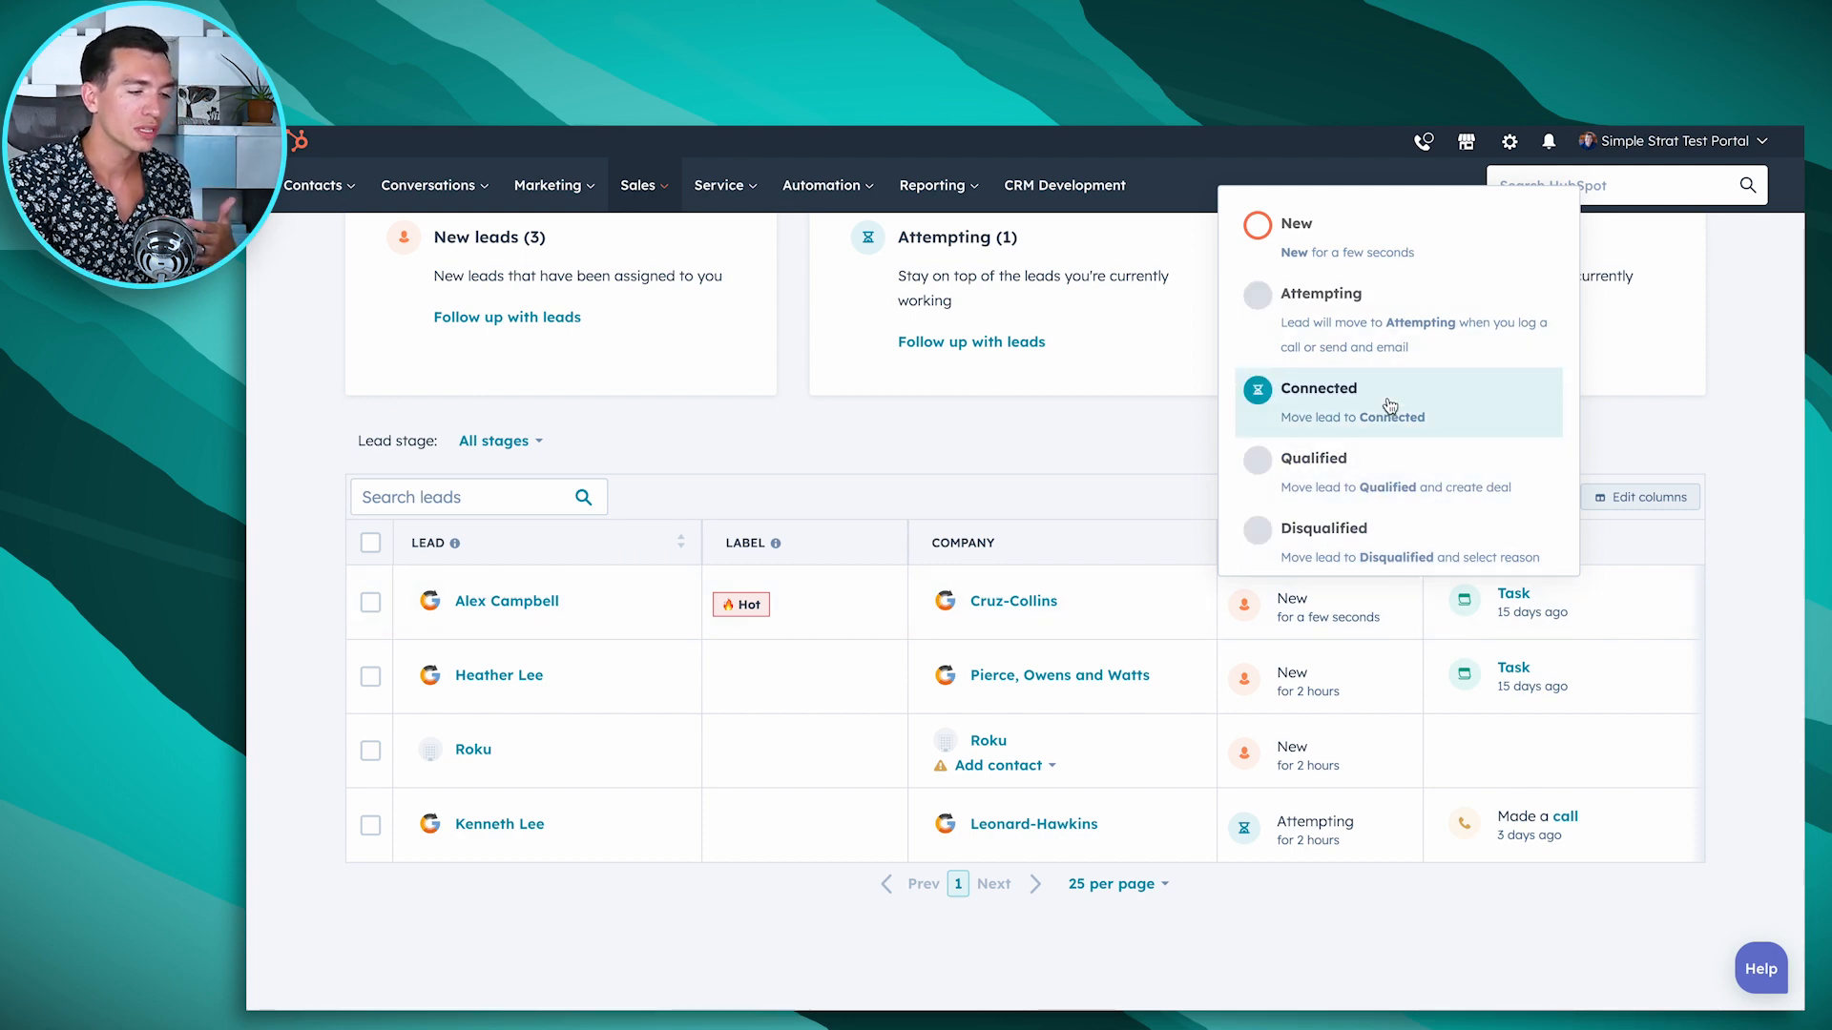
mouse_move(1209, 418)
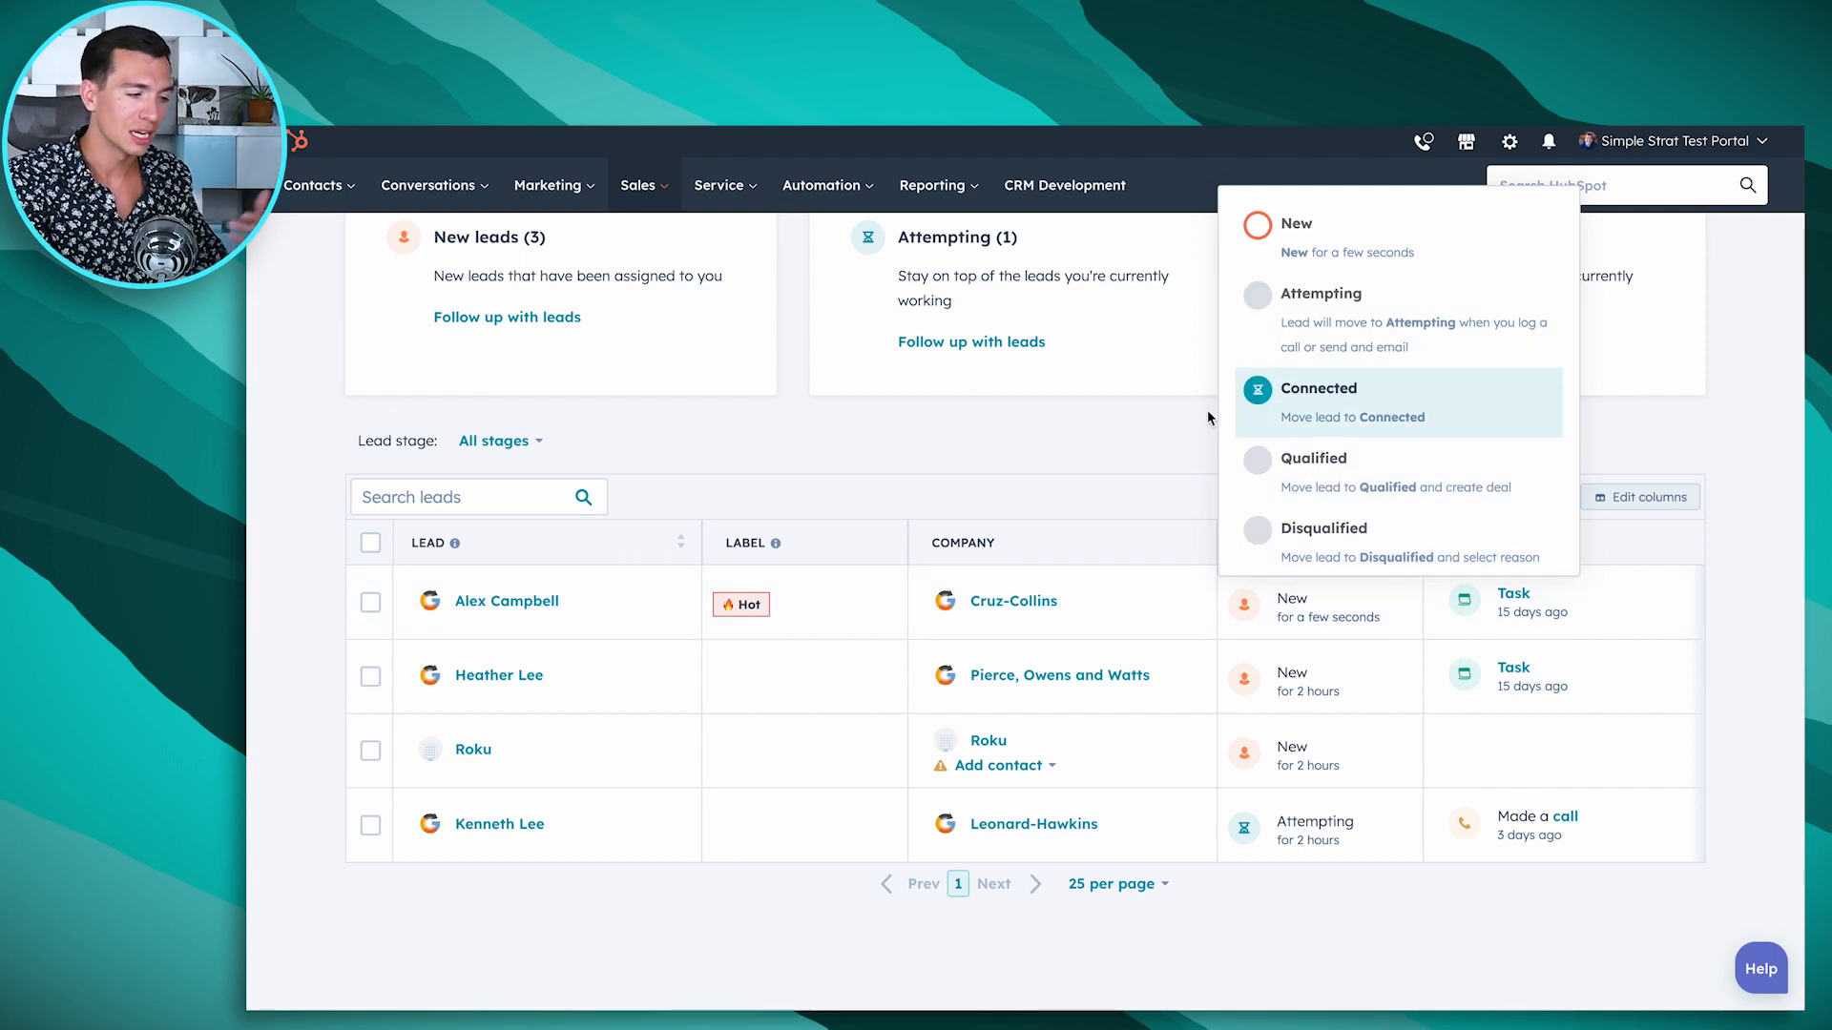
click(1318, 387)
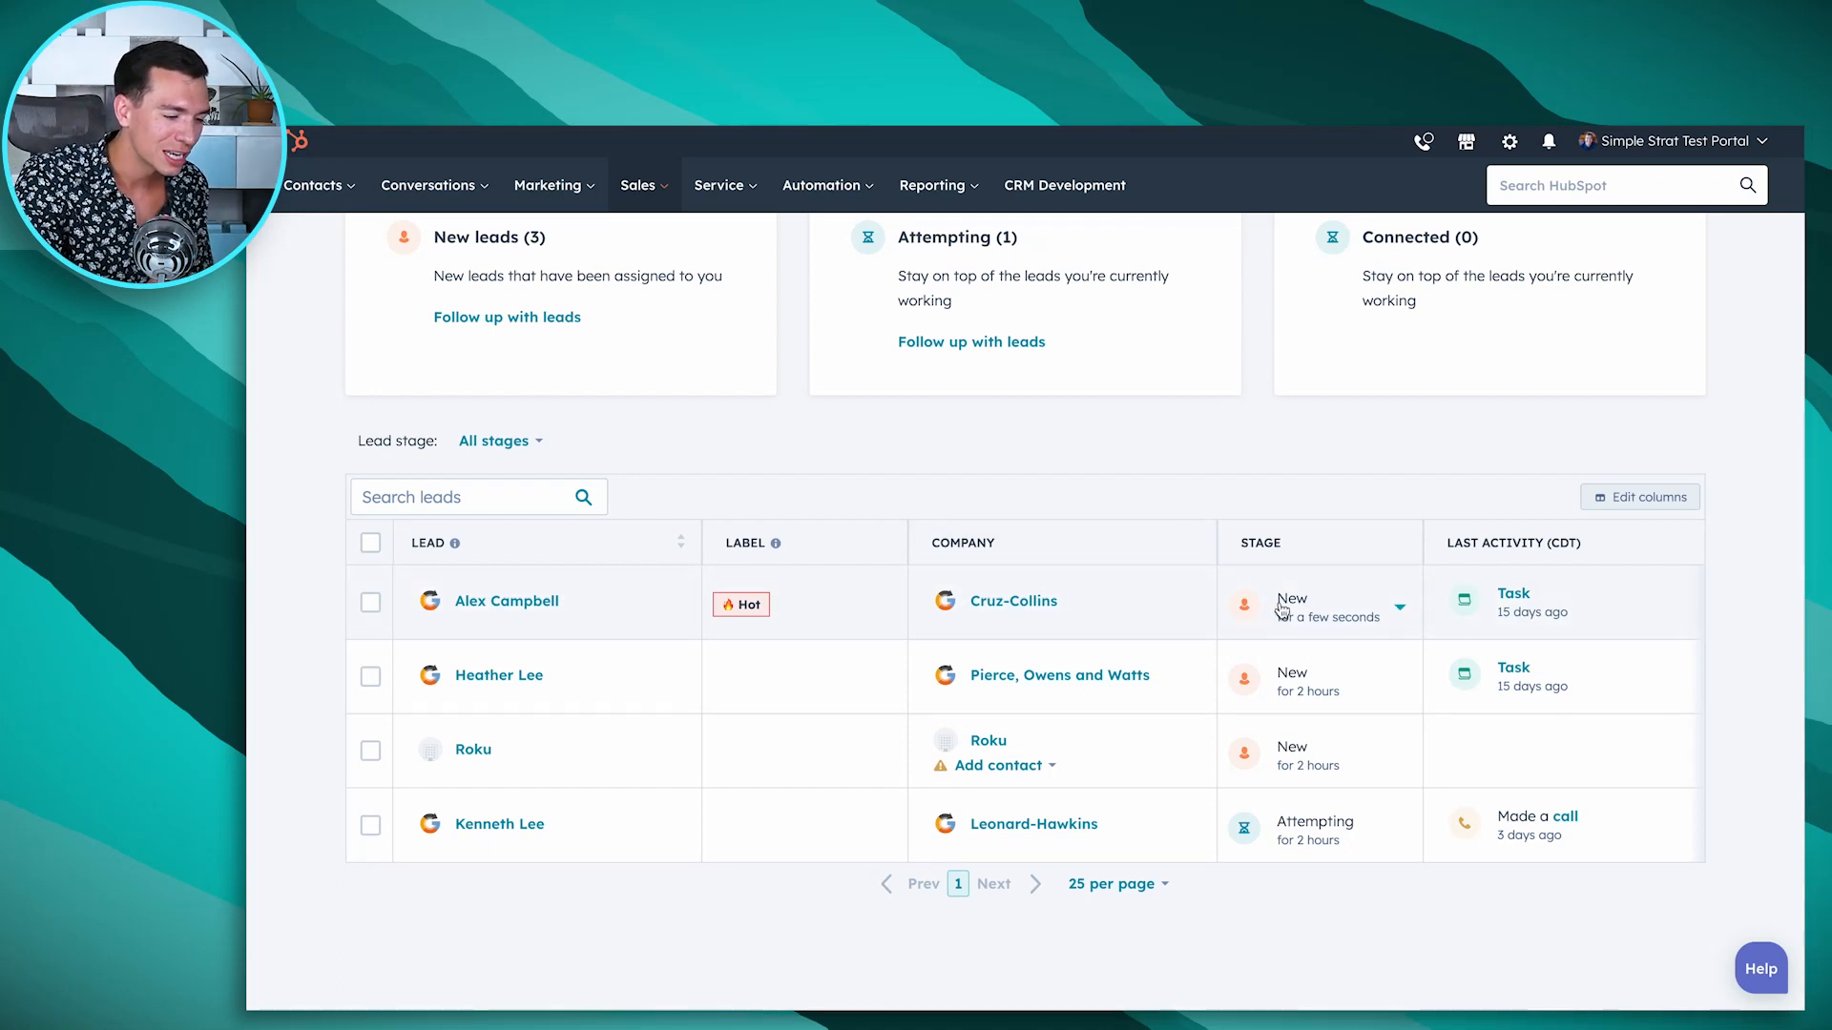
mouse_move(1548, 729)
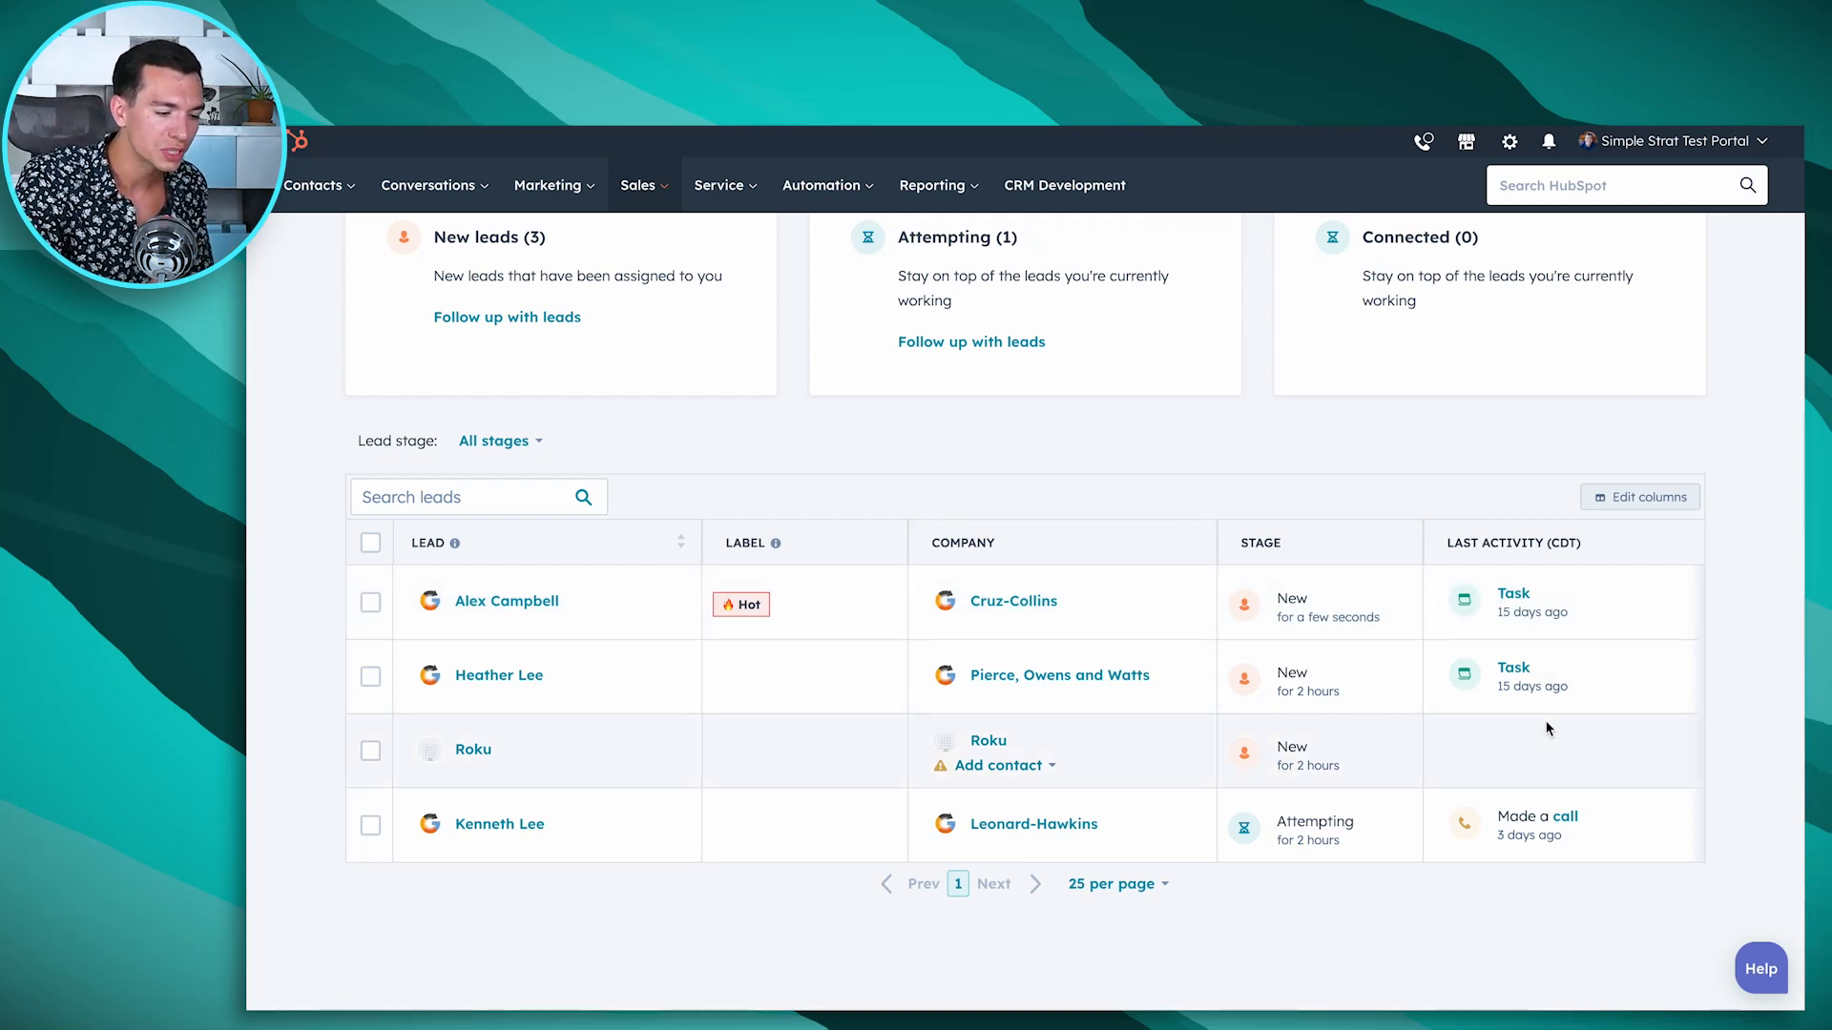
scroll(down, 3)
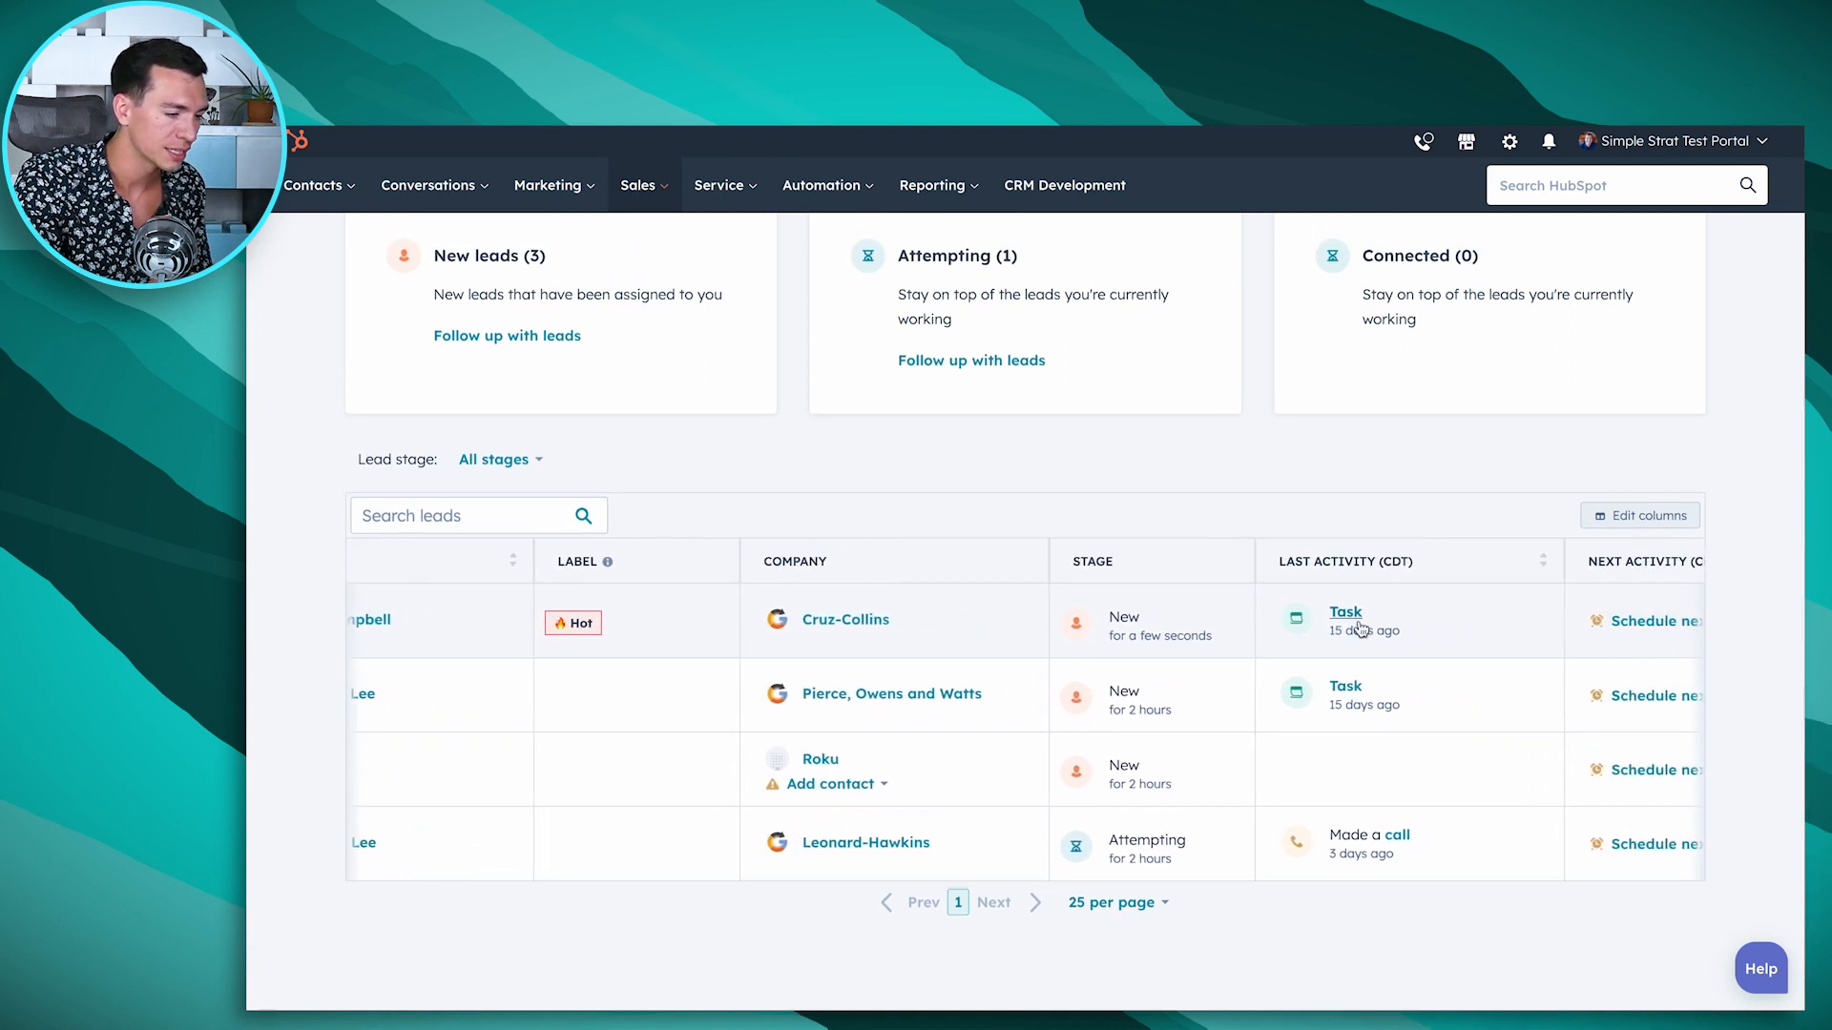
scroll(right, 3)
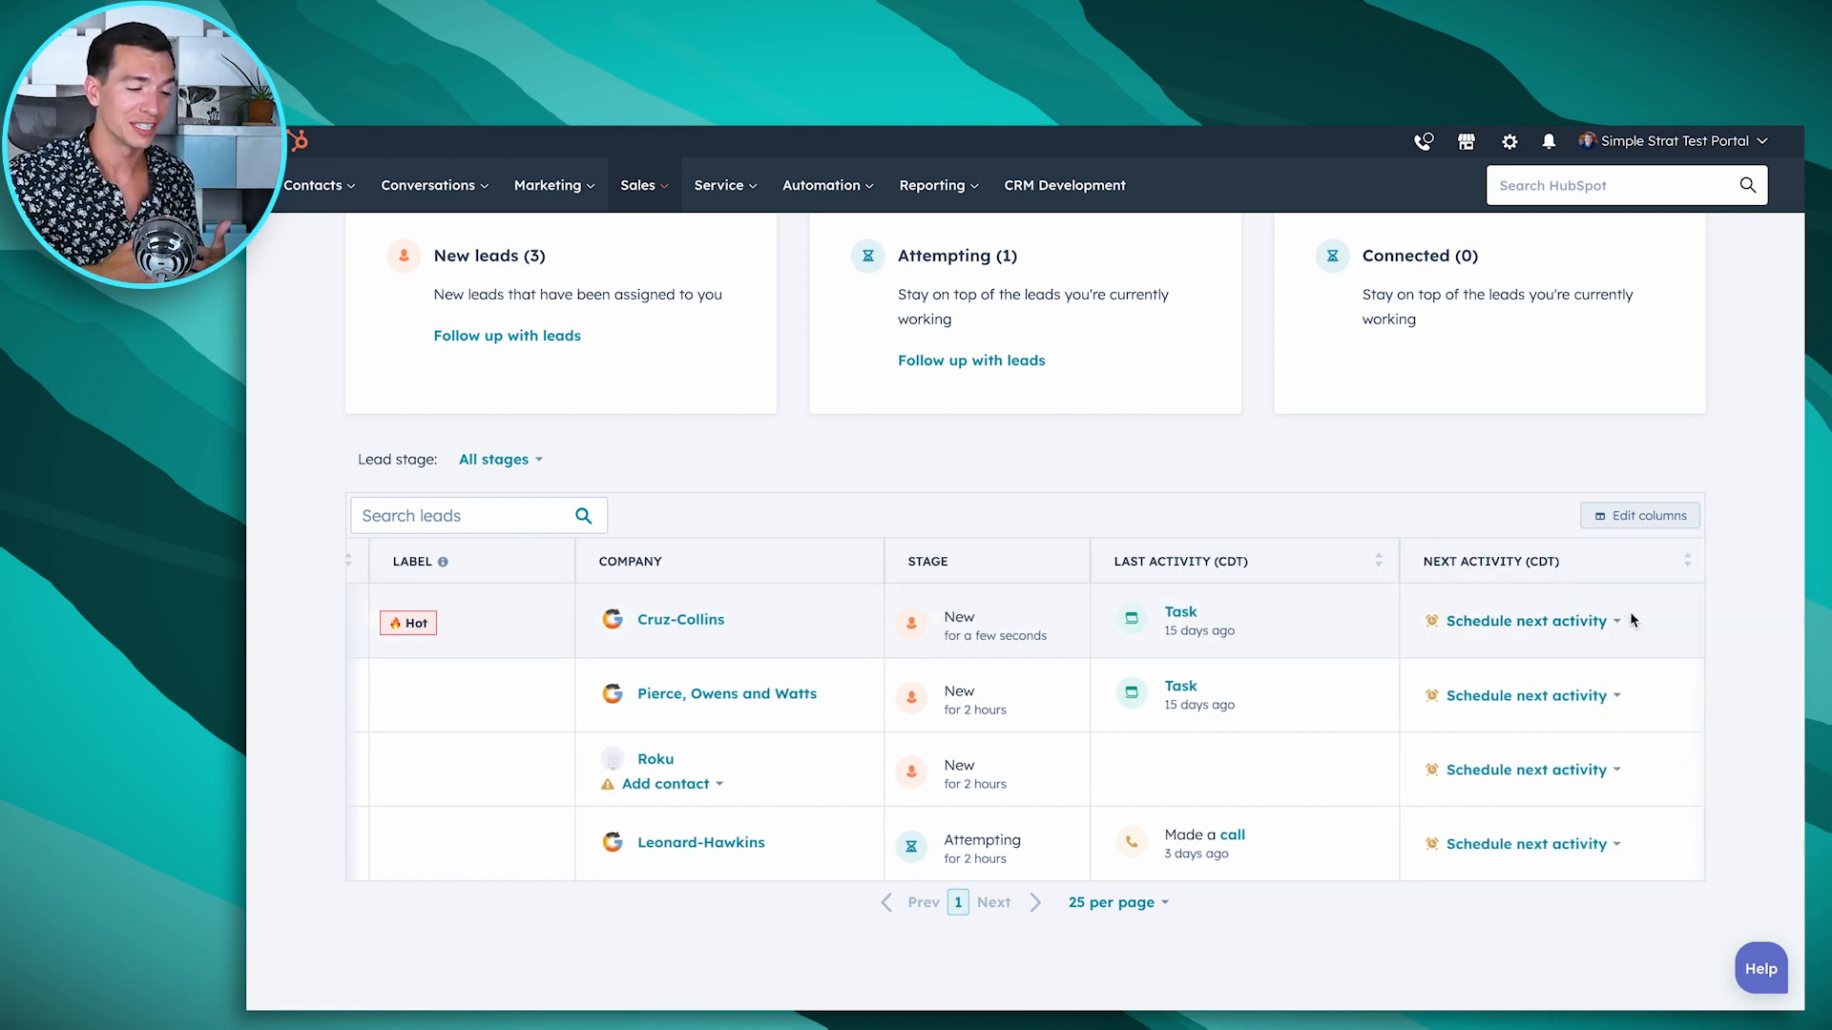
mouse_move(1553, 674)
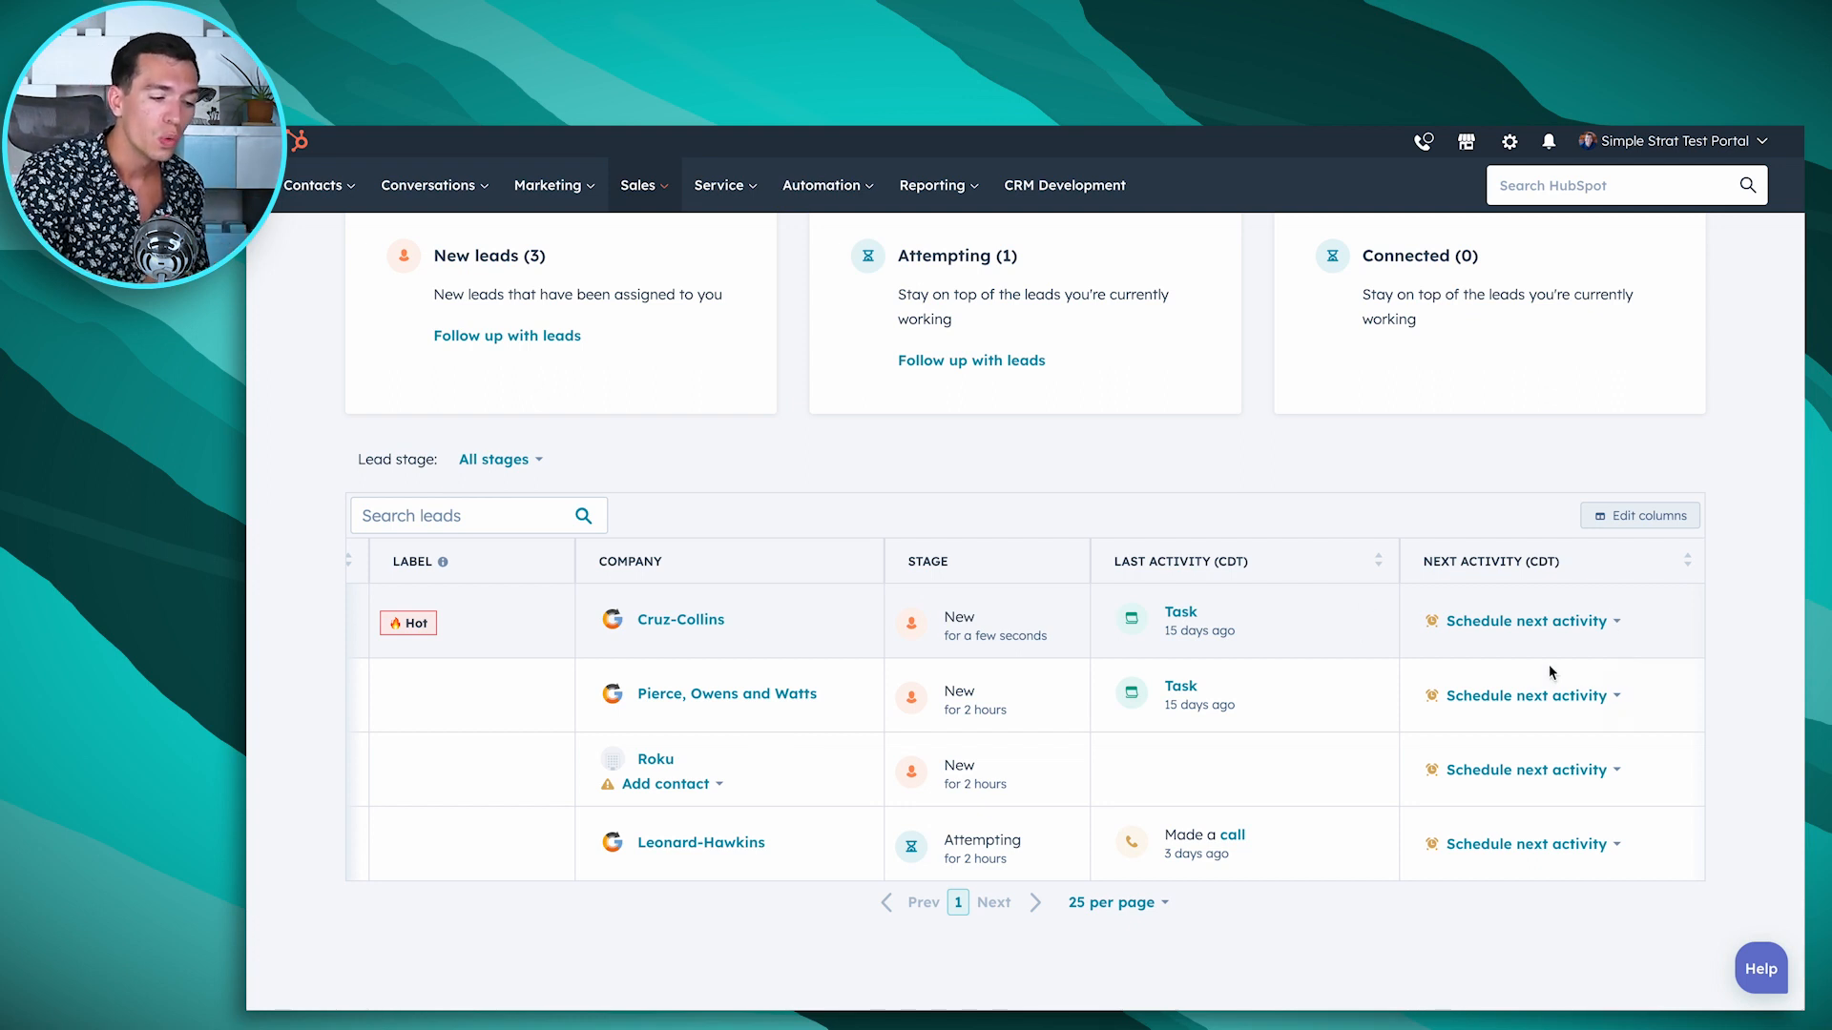
click(1527, 621)
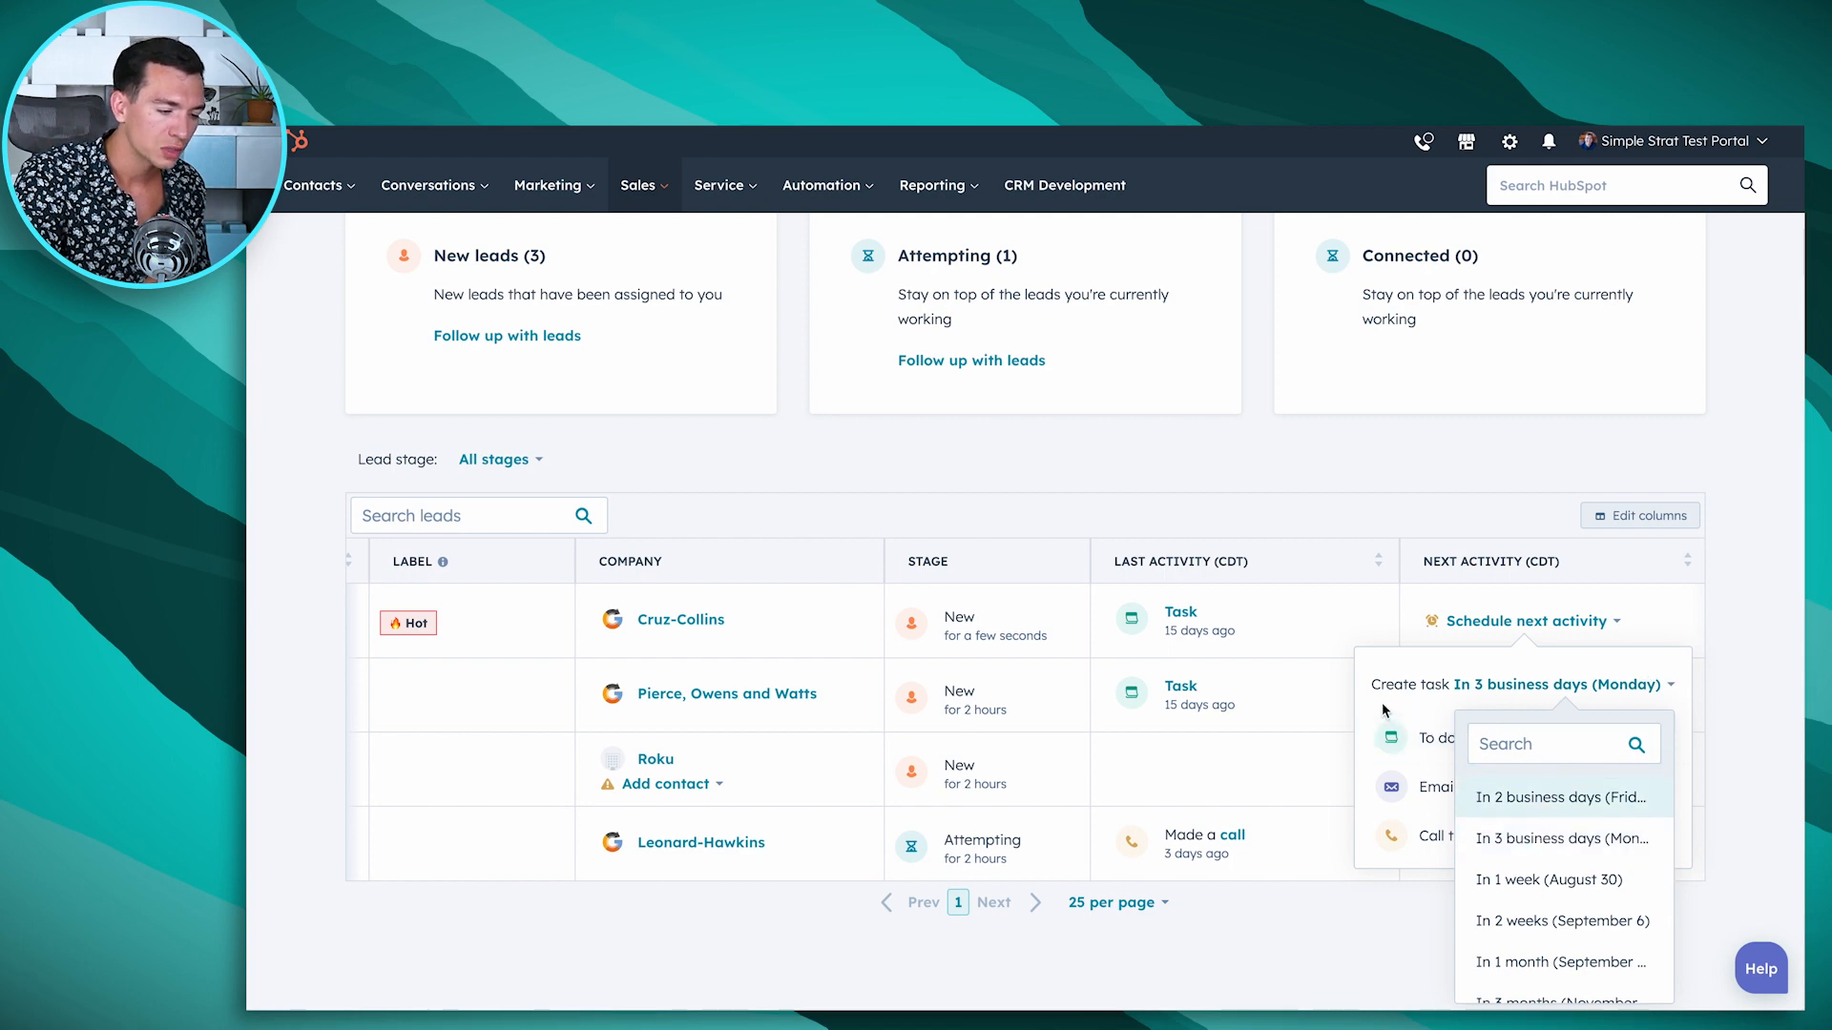
mouse_move(1757, 577)
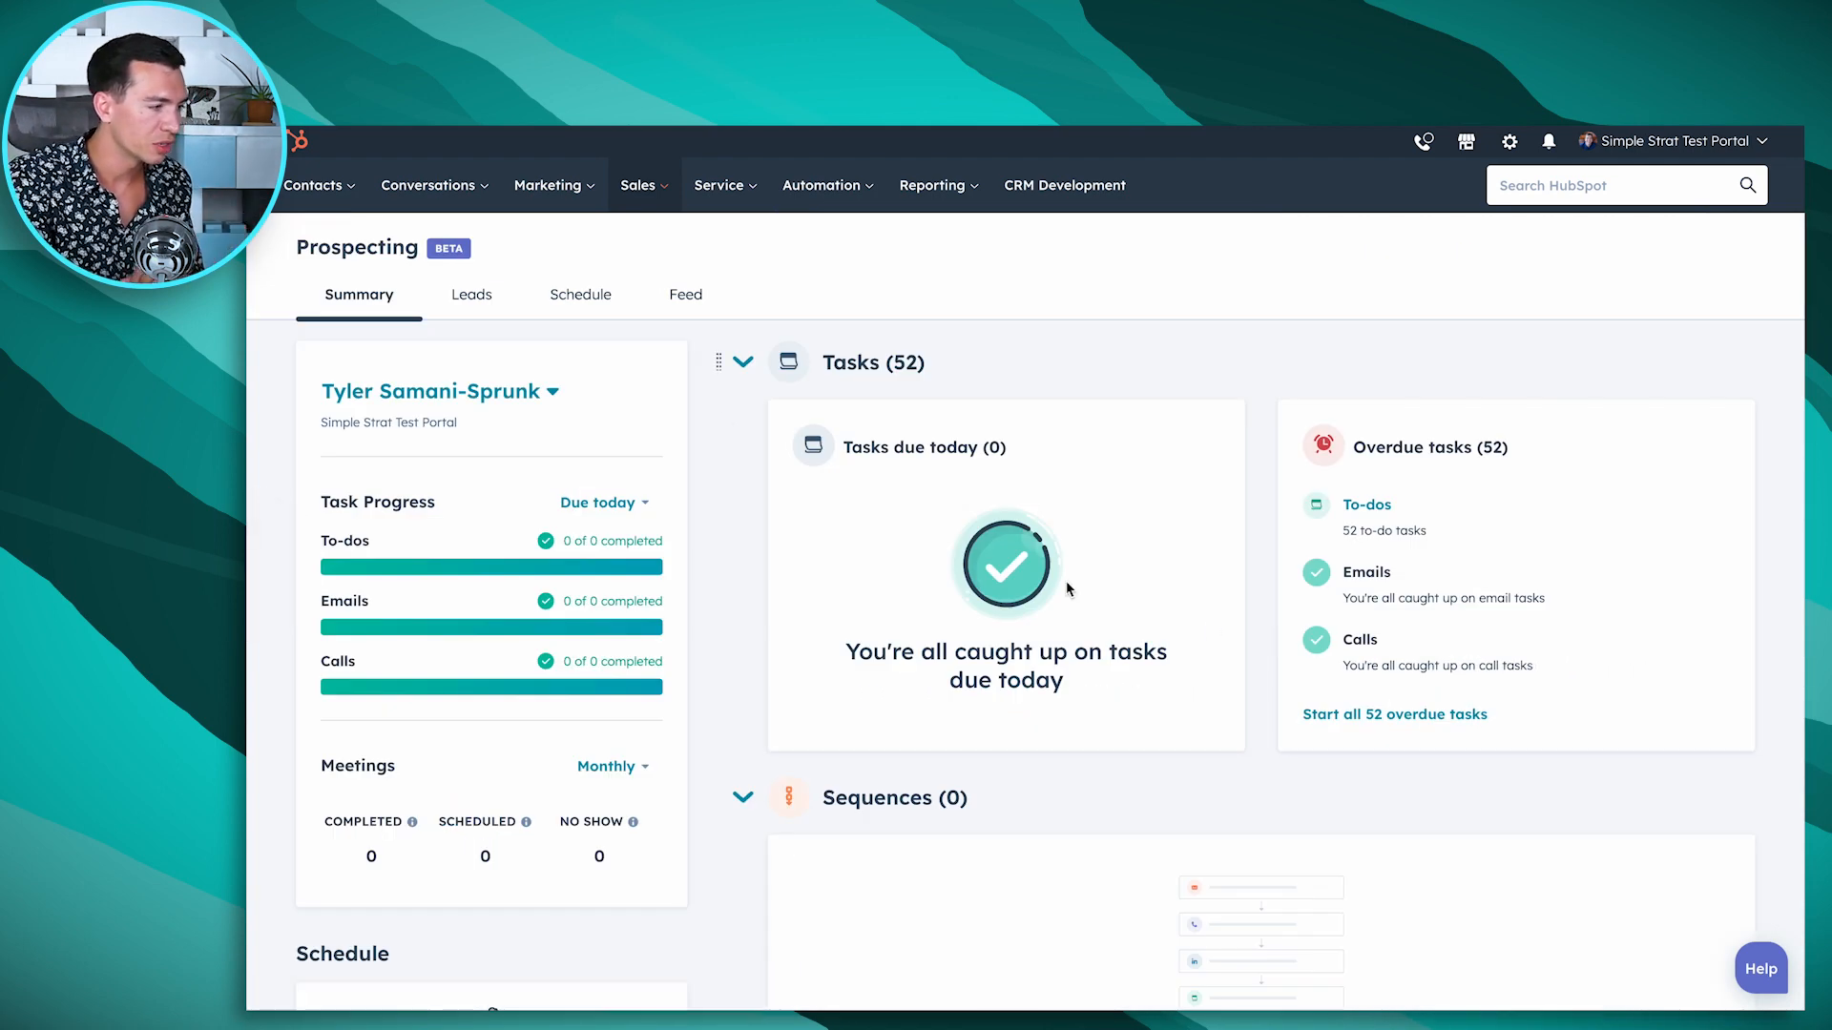
click(469, 294)
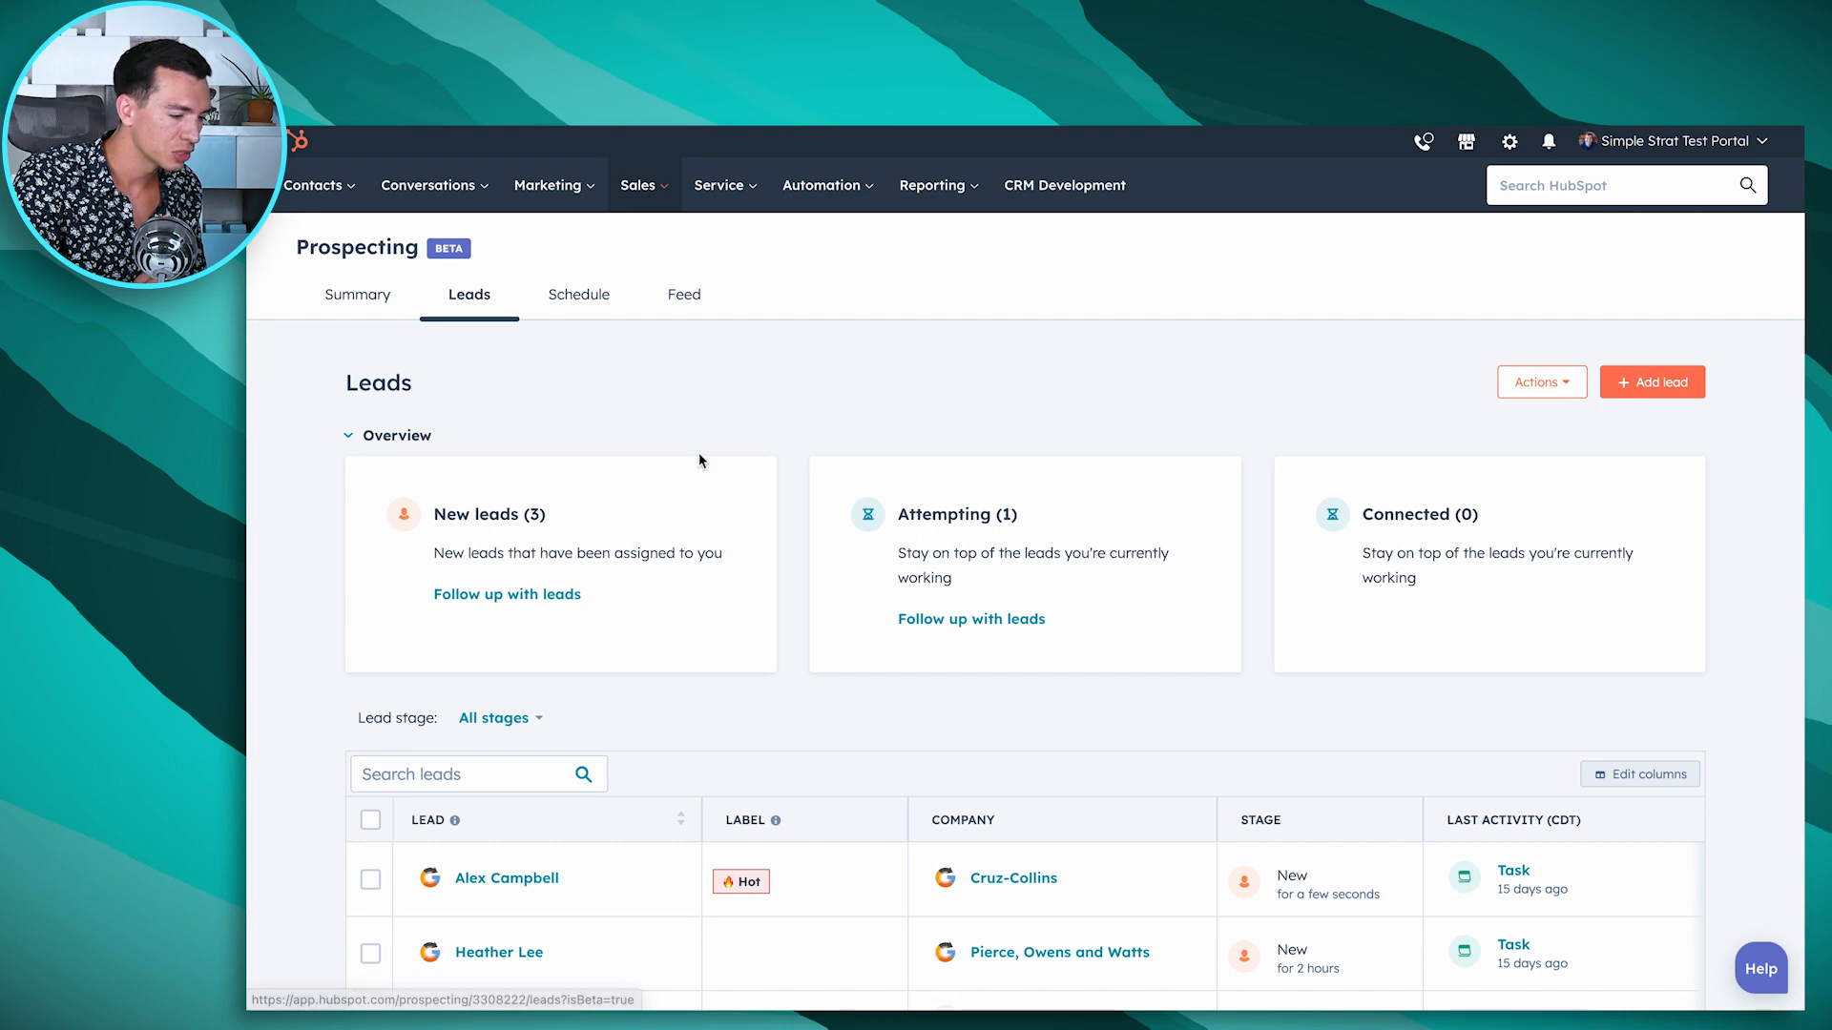
scroll(down, 3)
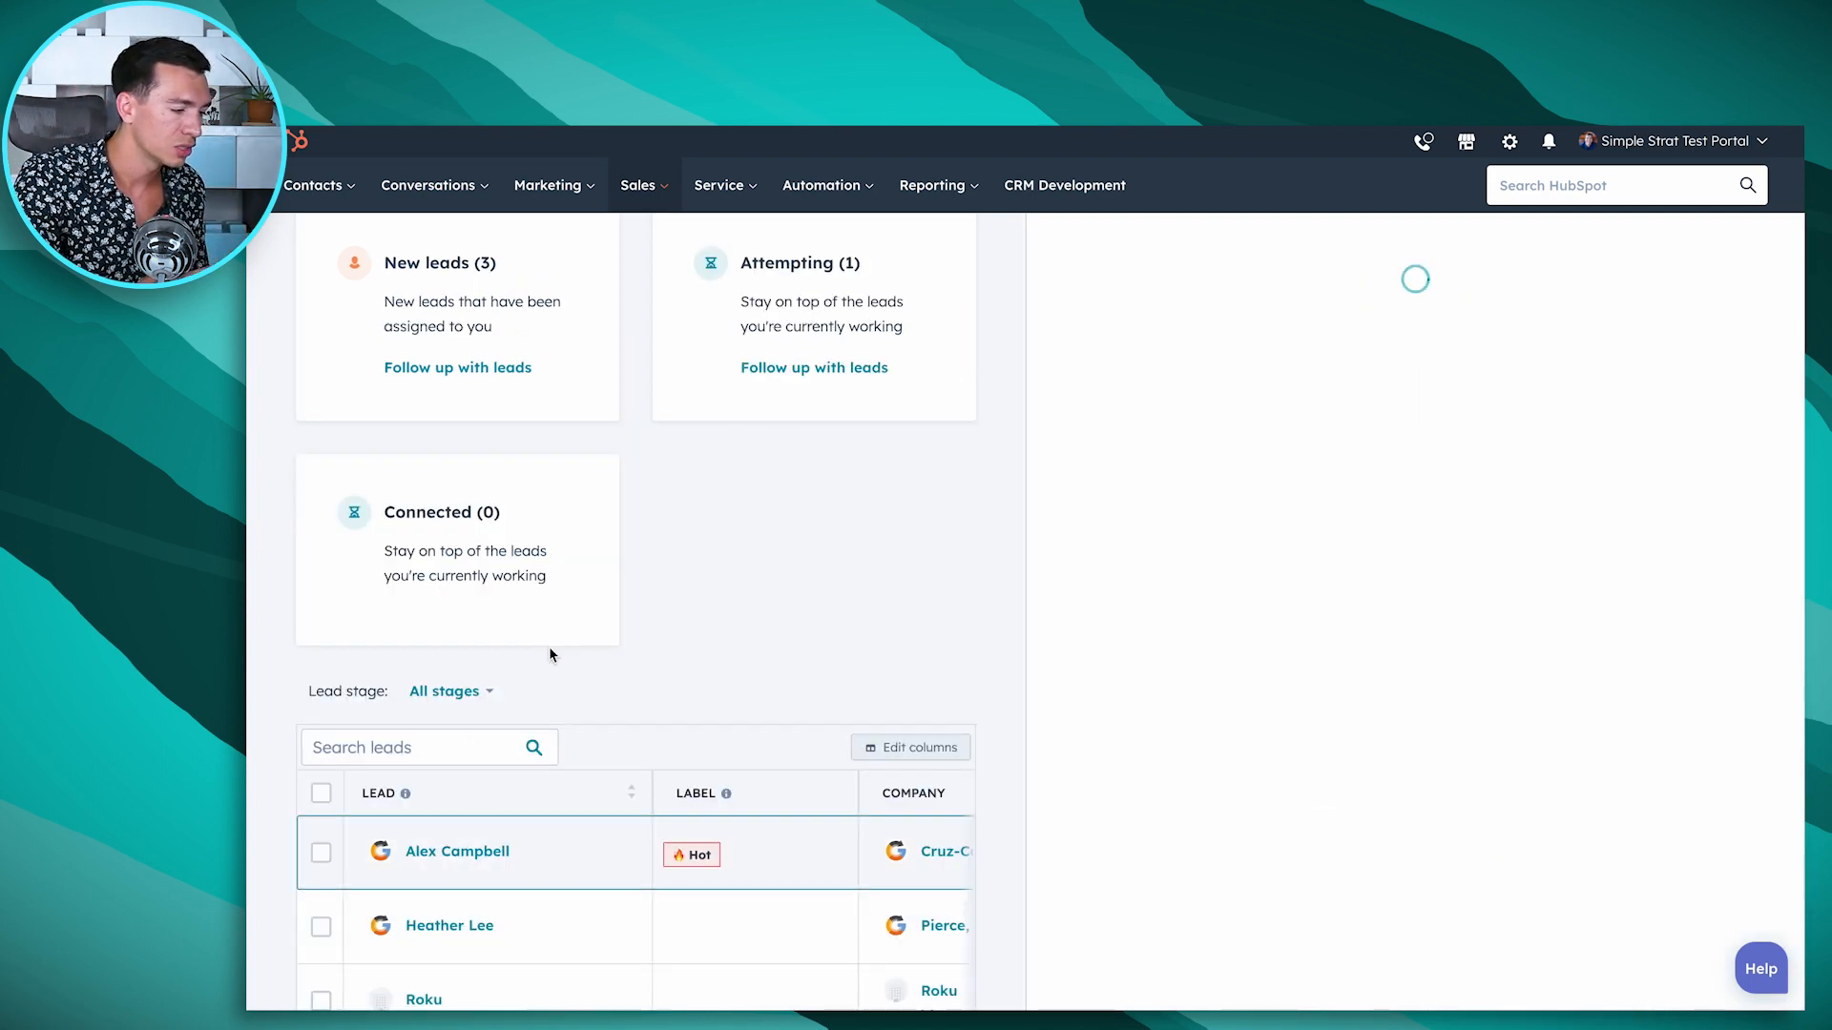
click(456, 851)
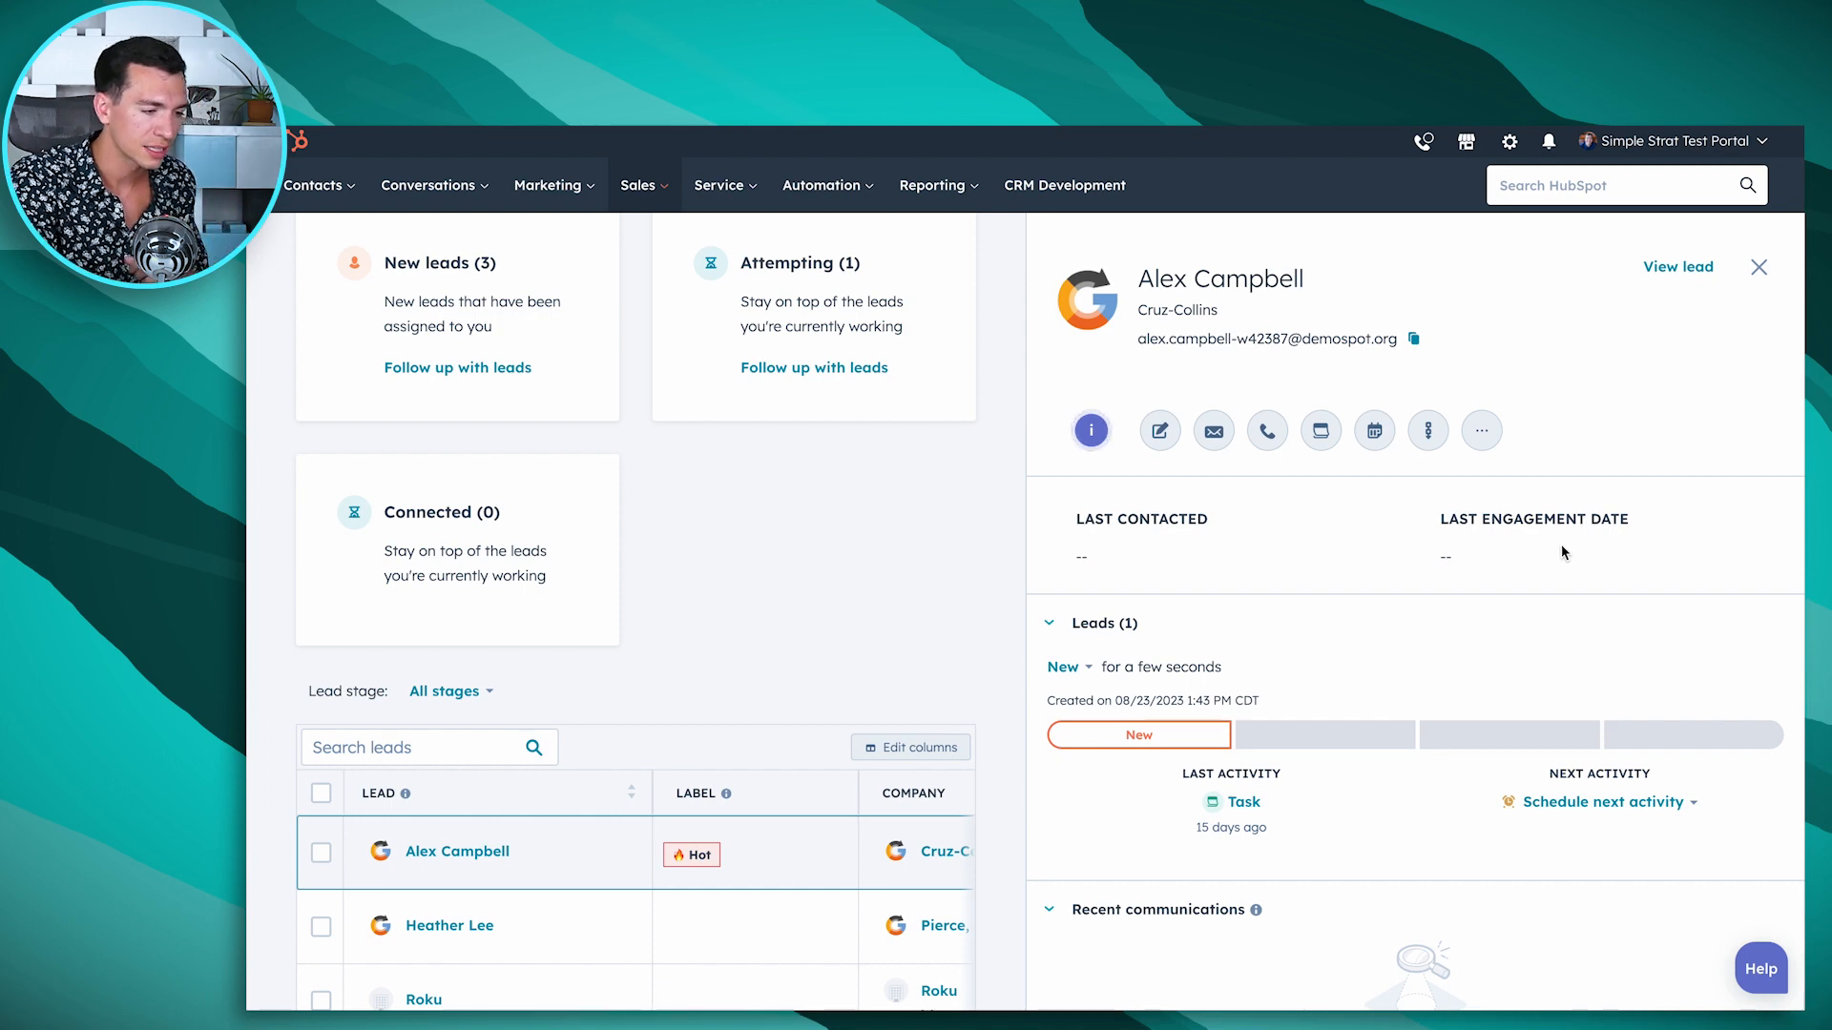
mouse_move(1158, 429)
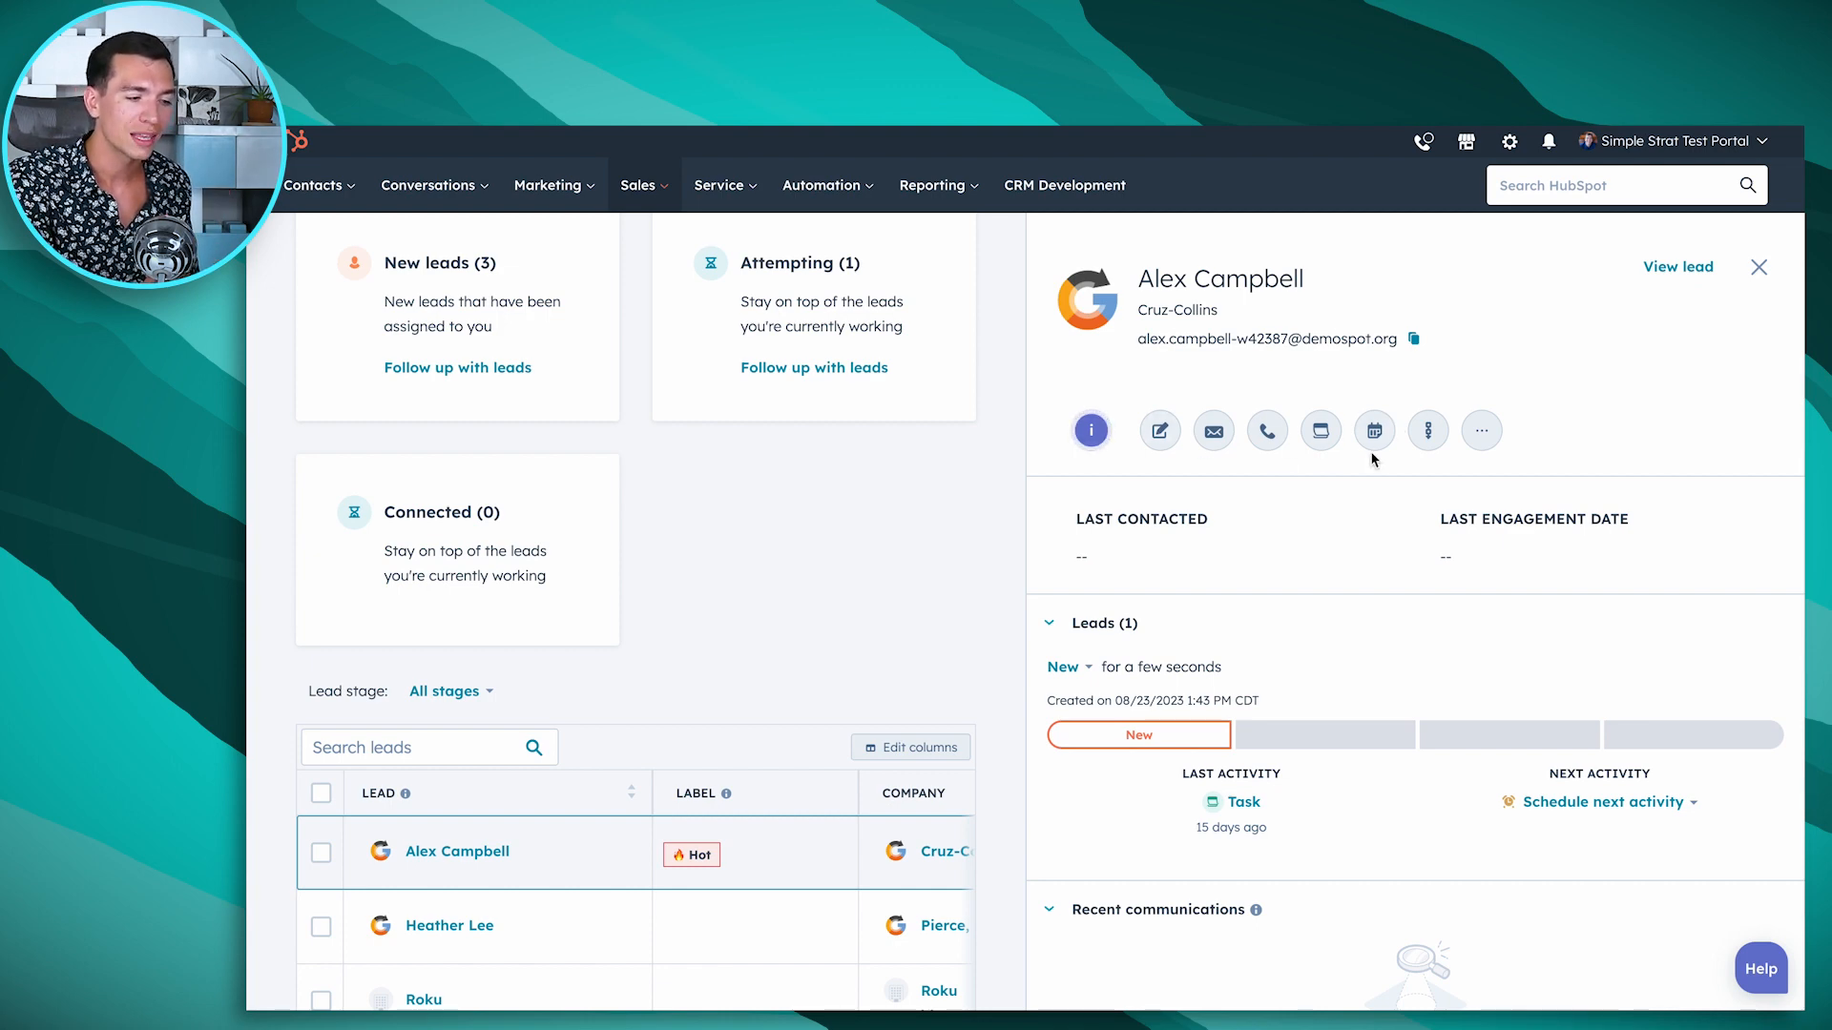
mouse_move(1466, 461)
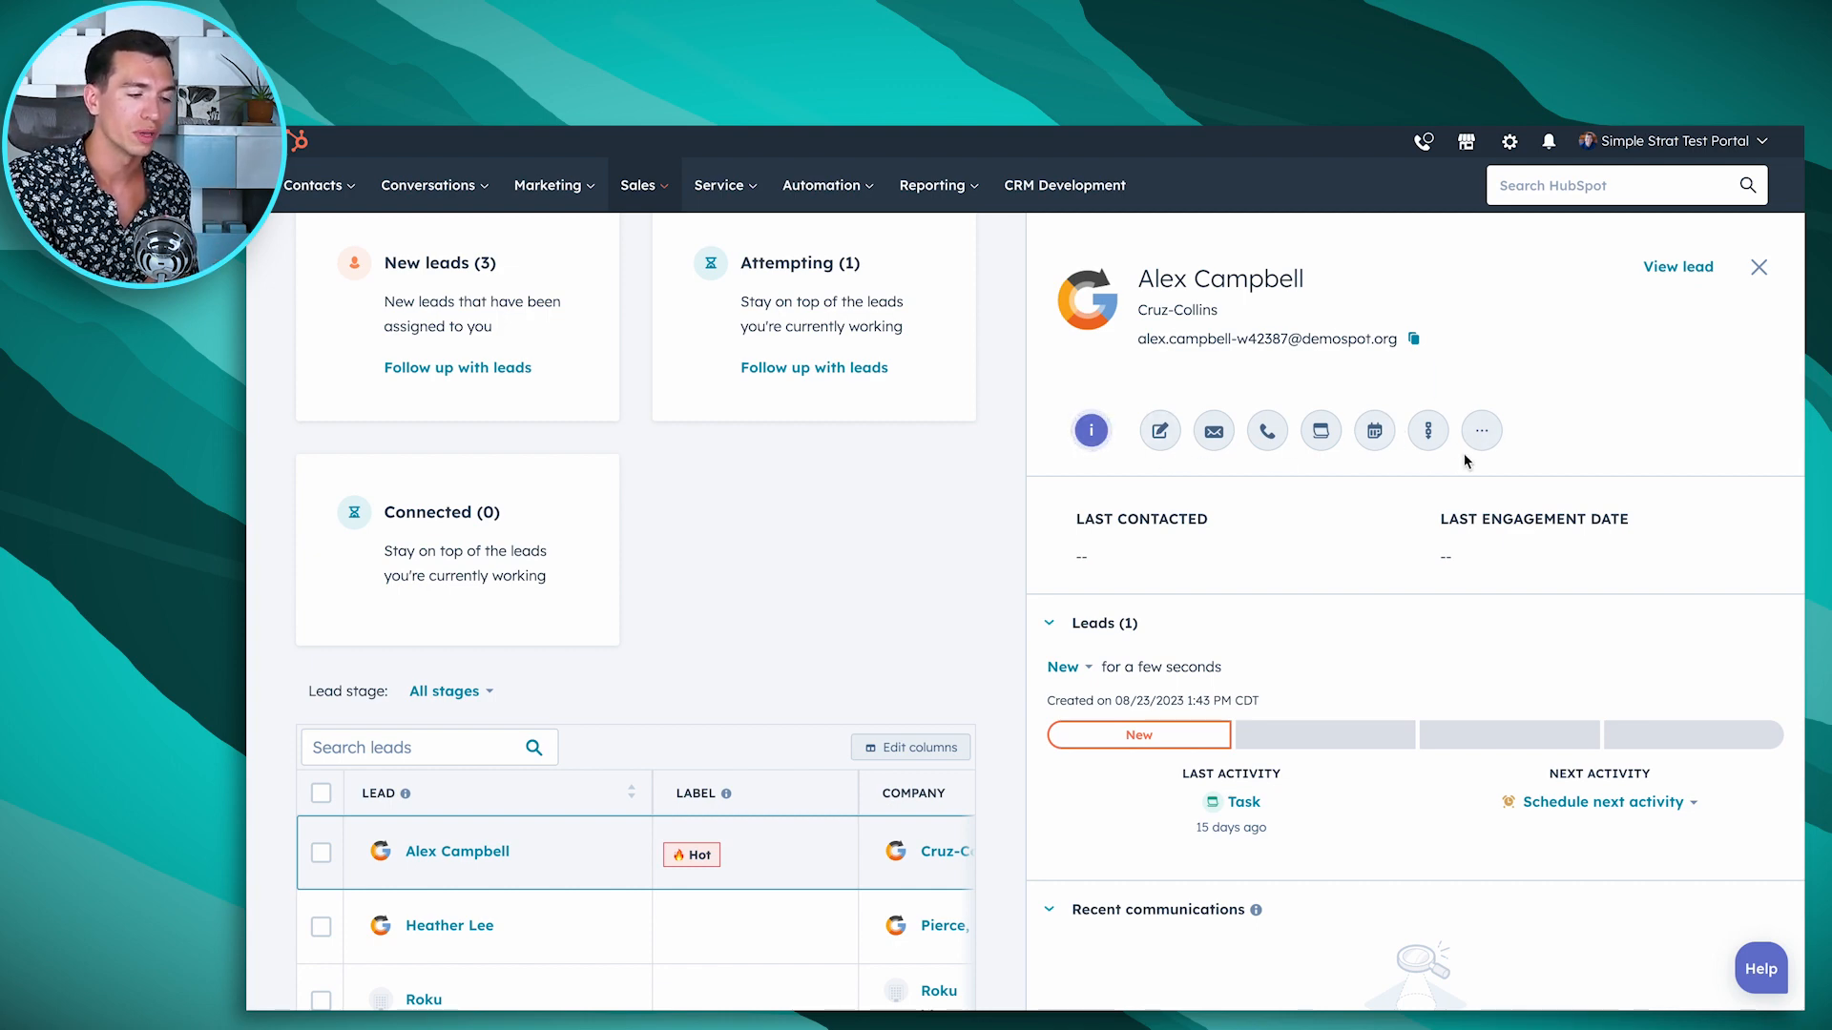
mouse_move(1356, 469)
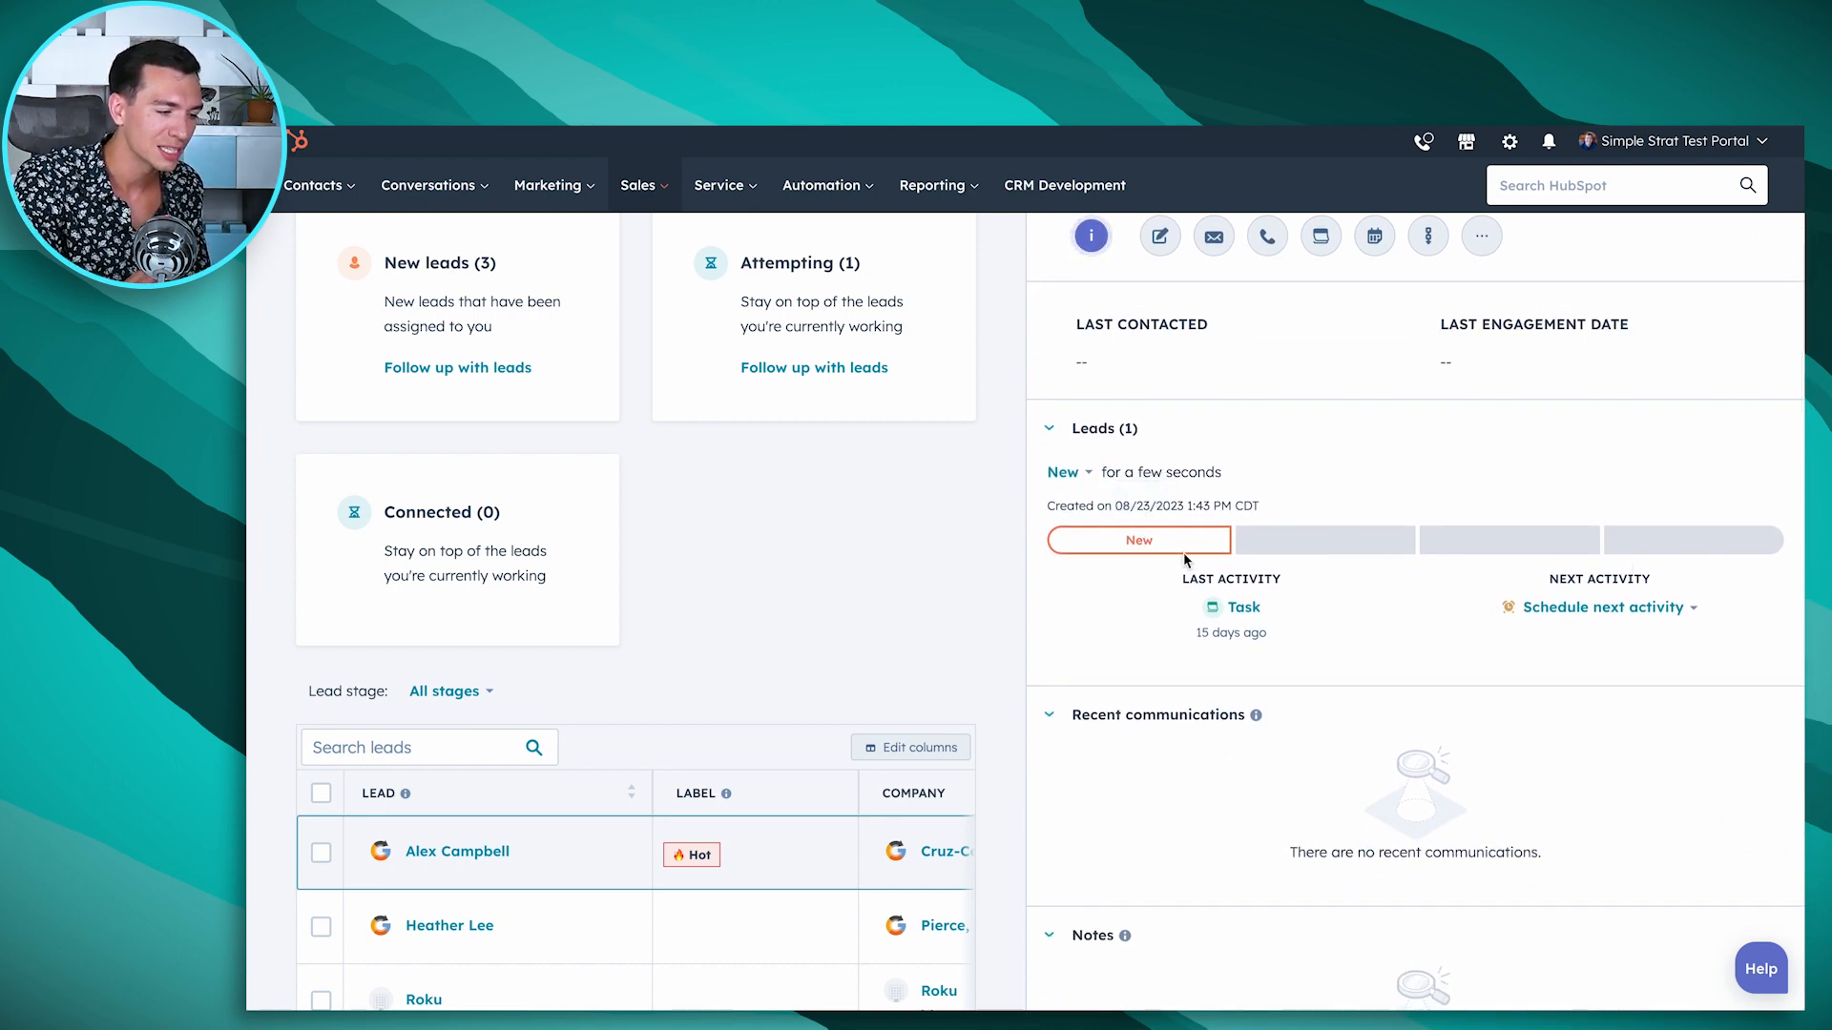
mouse_move(1324, 540)
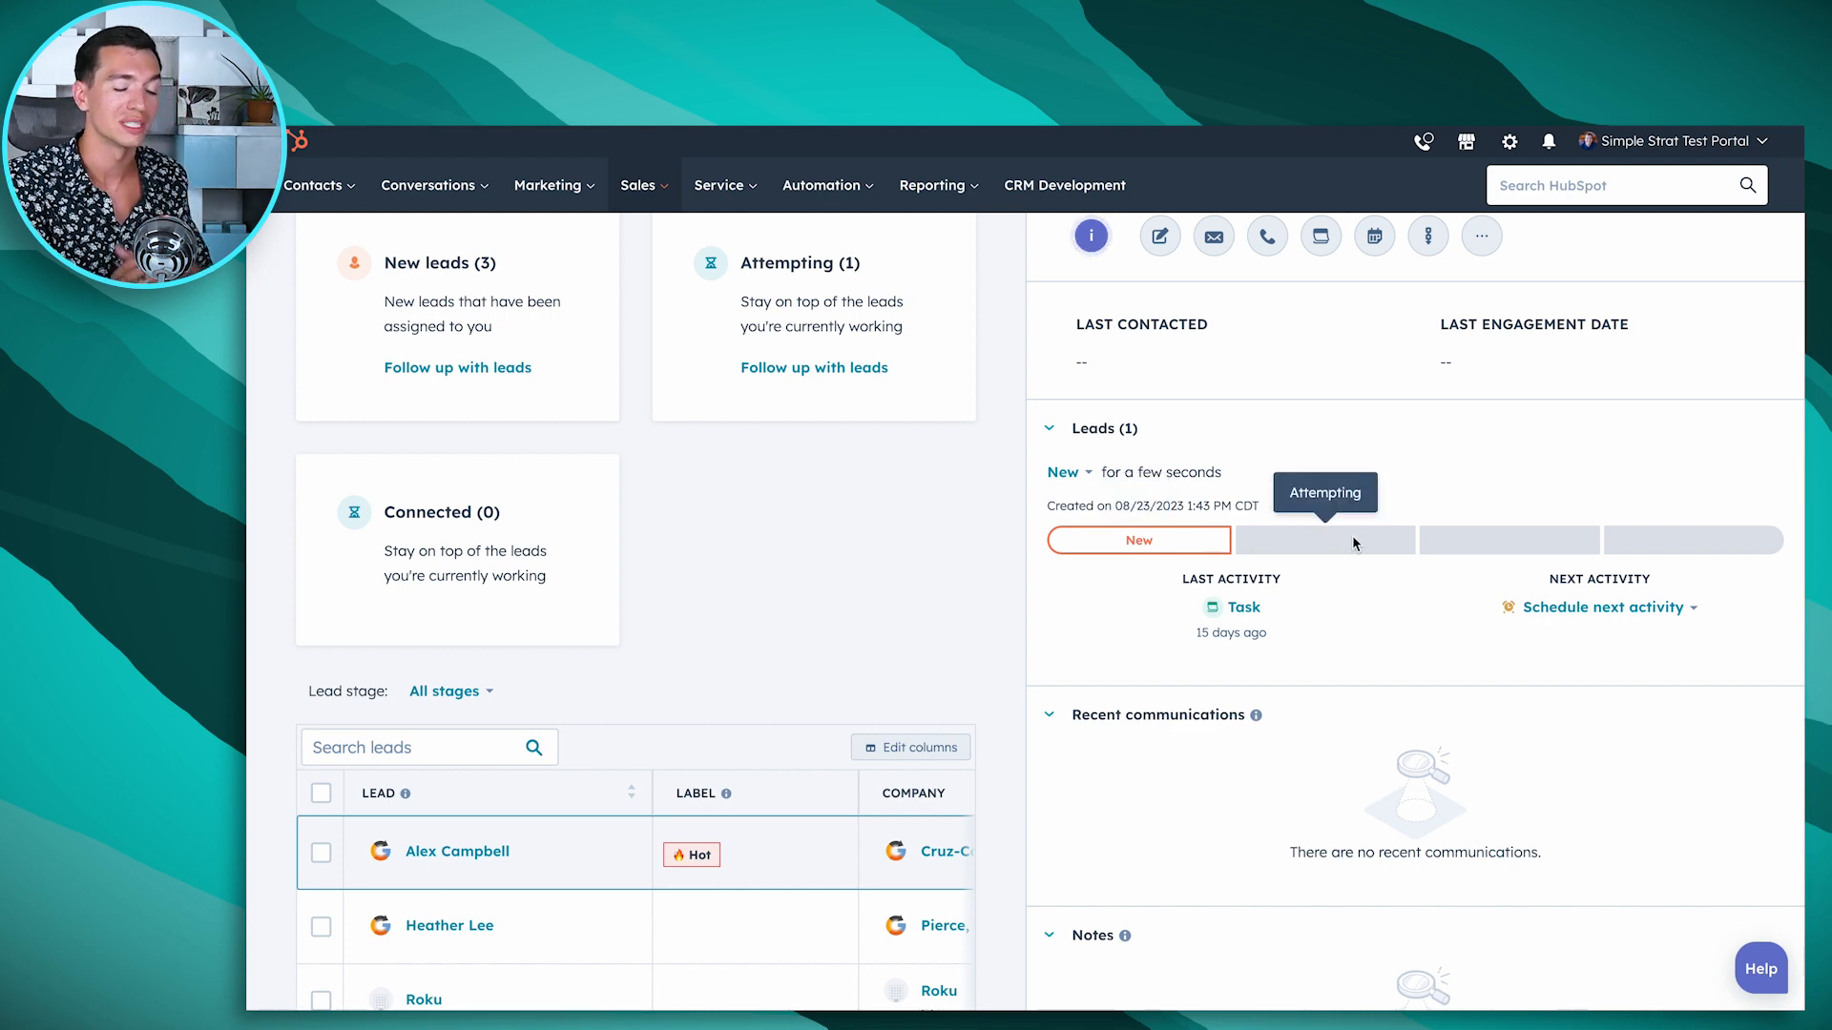
scroll(down, 3)
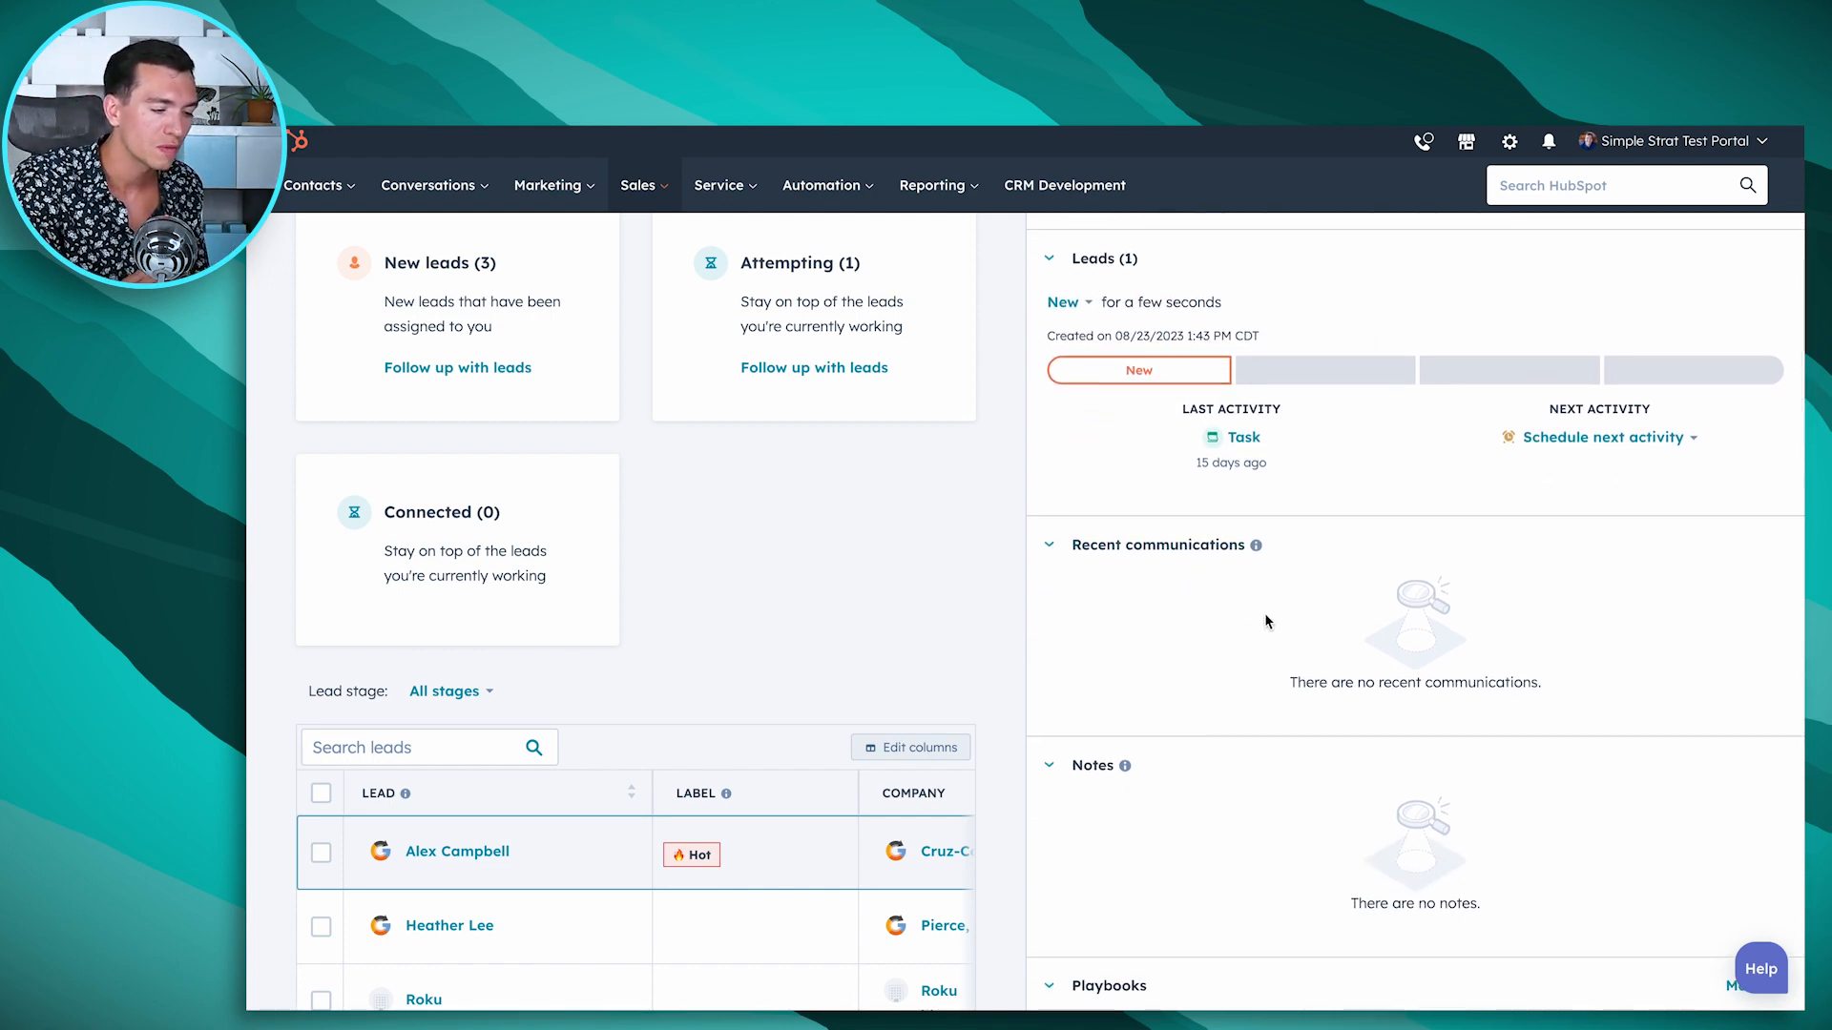
scroll(down, 3)
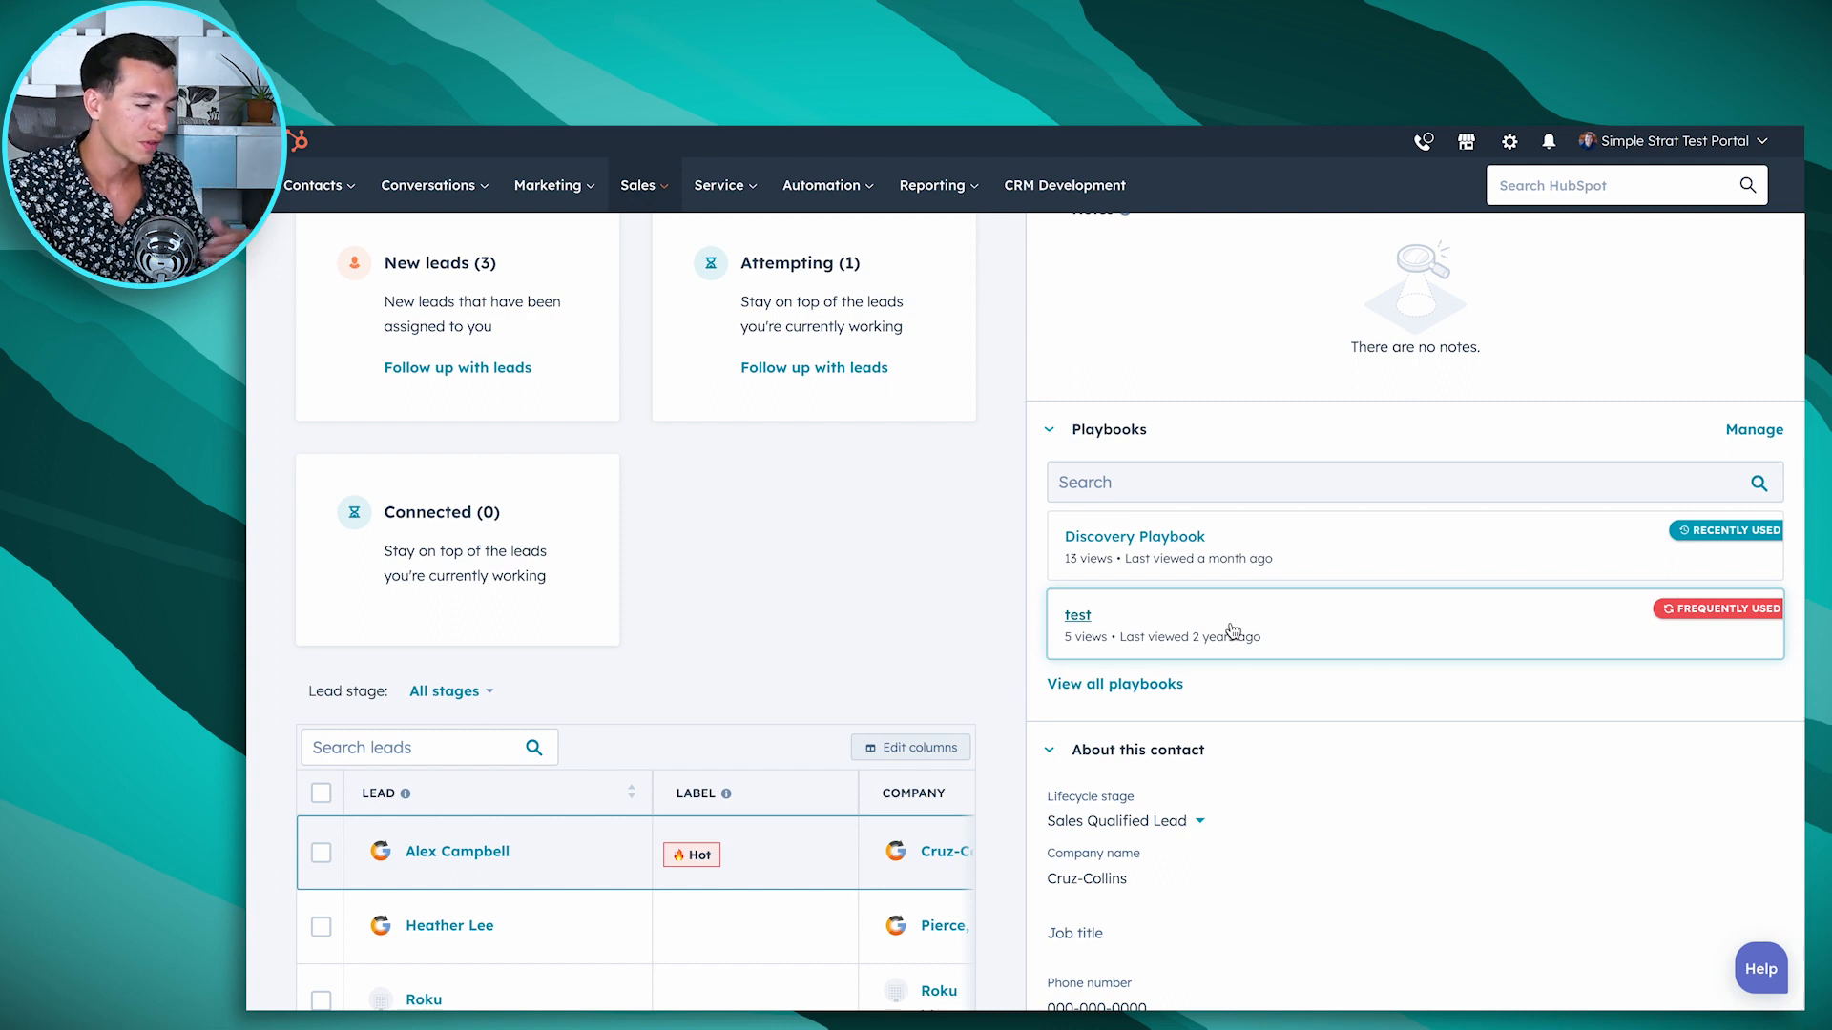
scroll(down, 3)
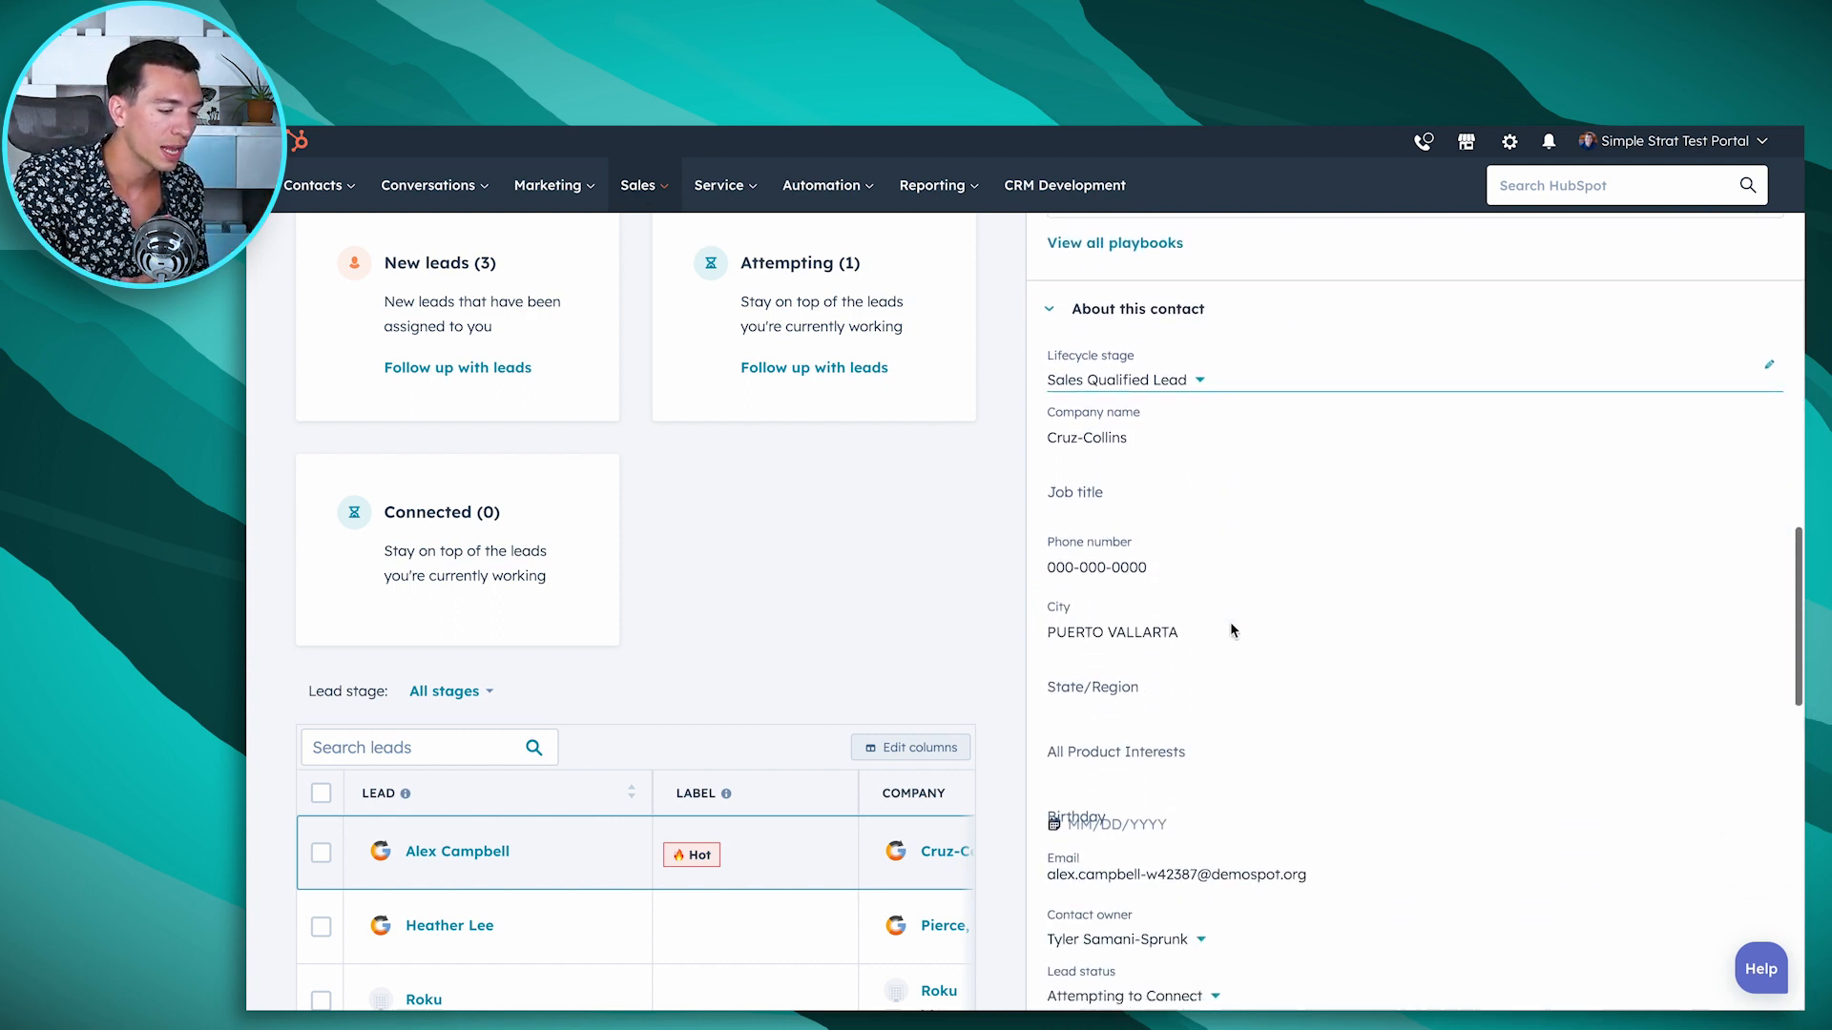
scroll(down, 3)
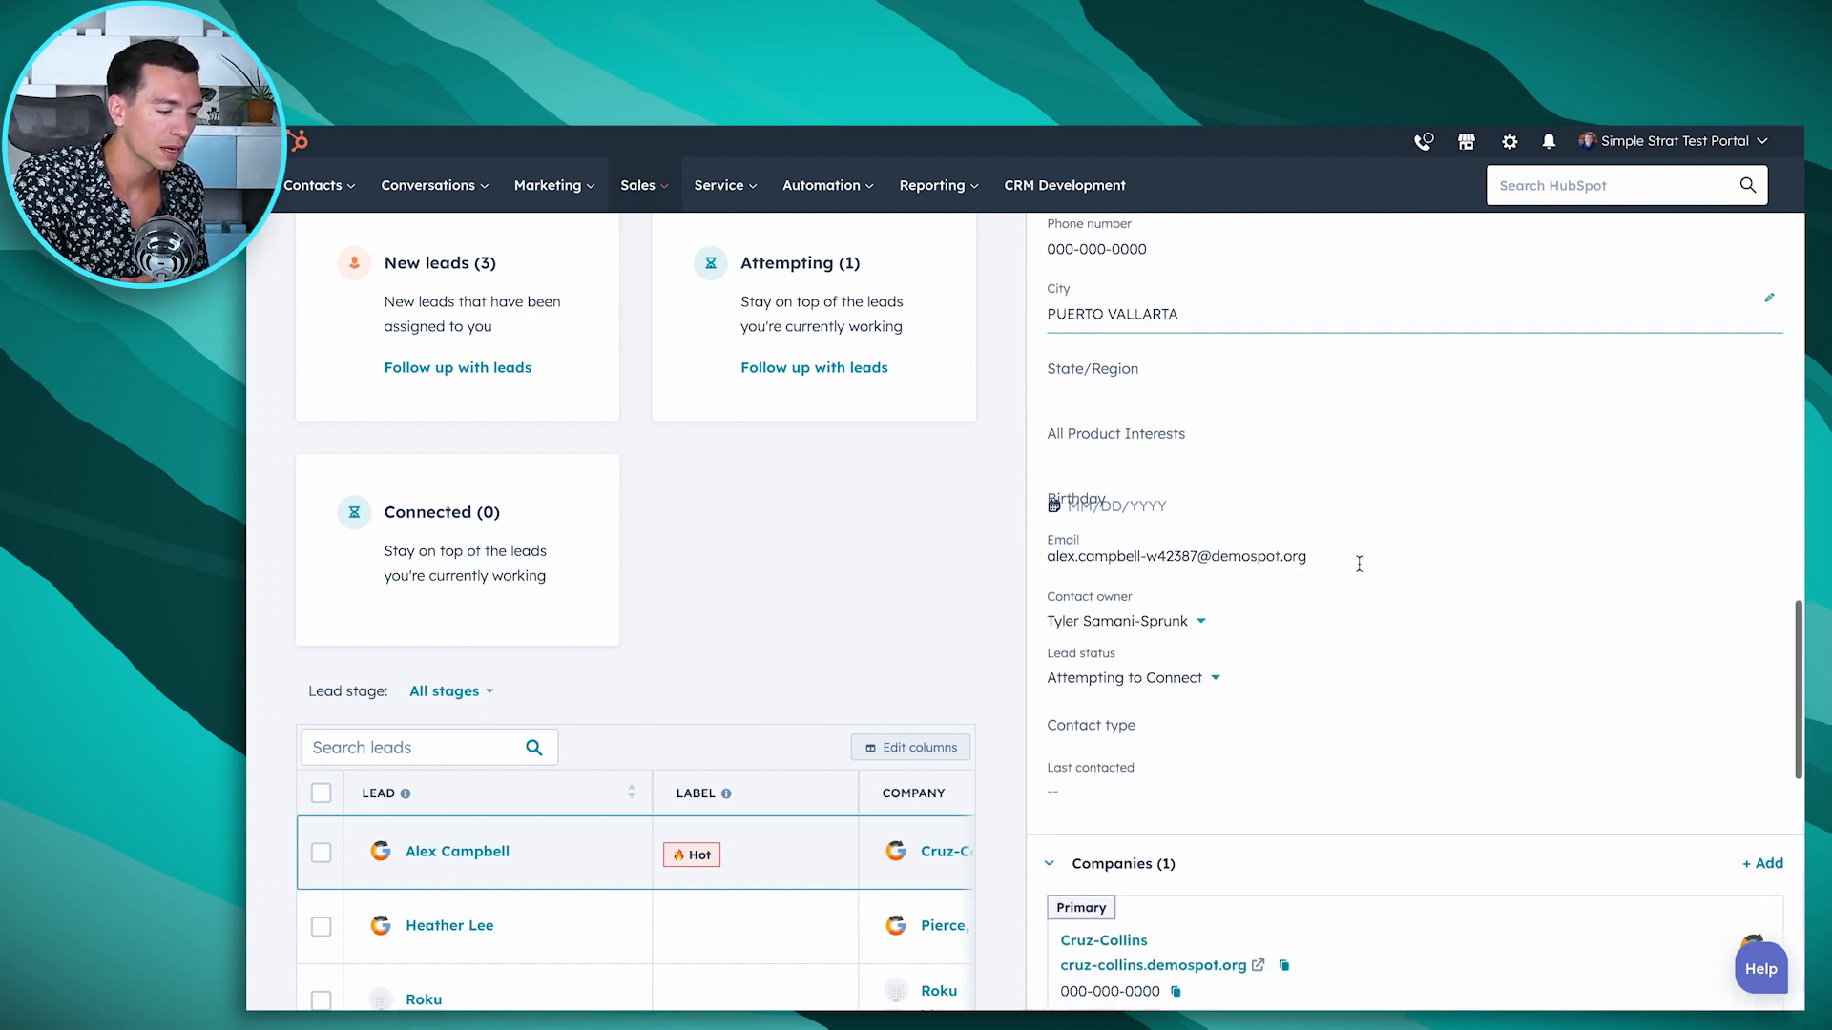
scroll(down, 3)
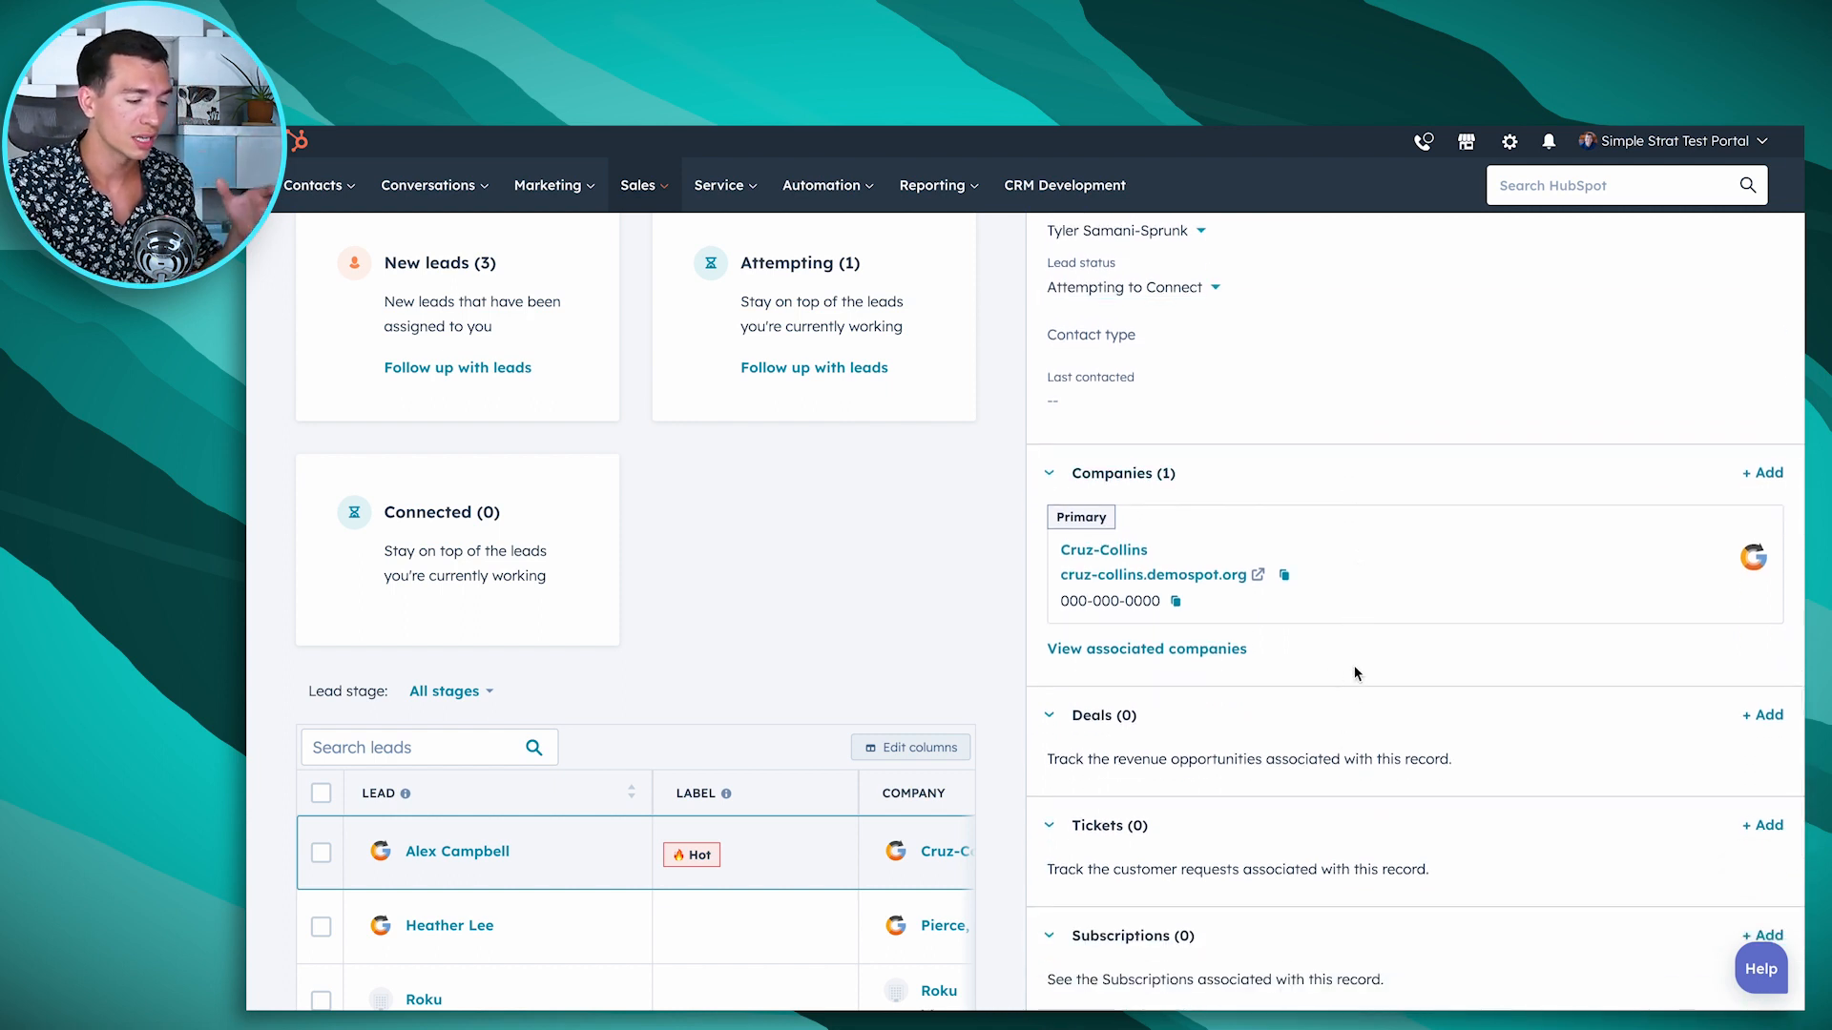
scroll(down, 3)
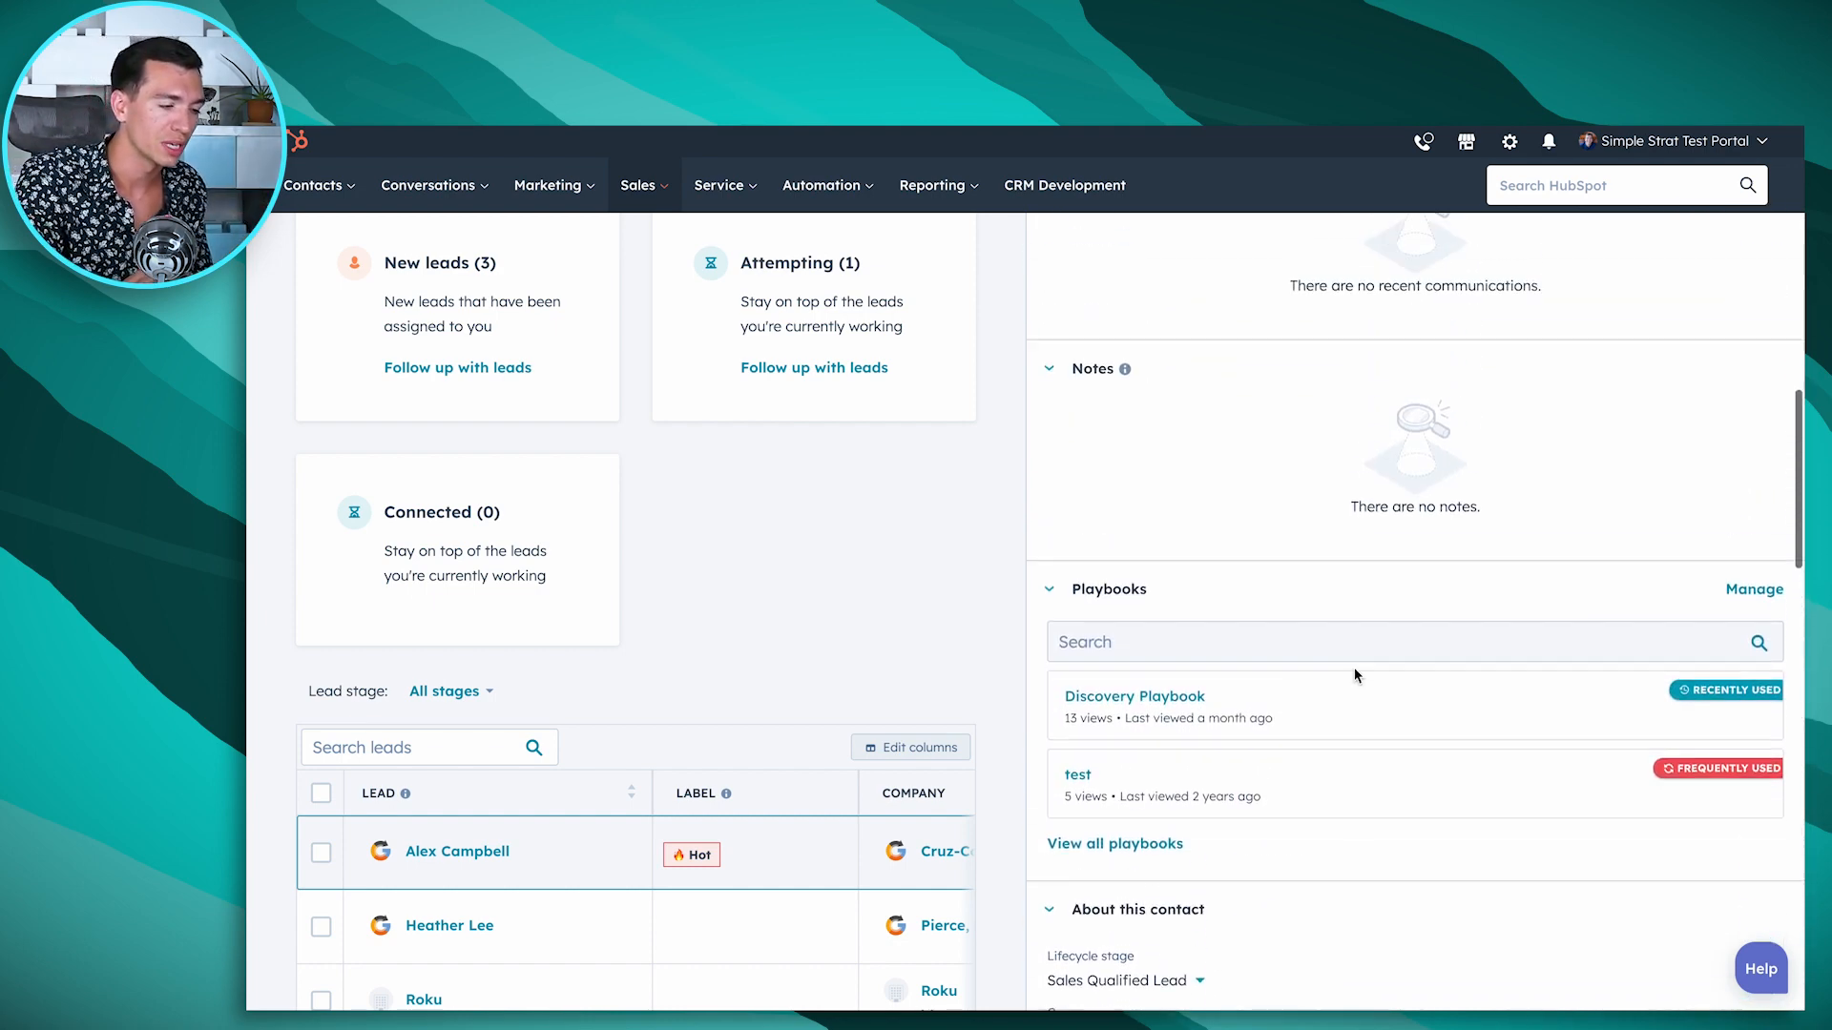
click(456, 851)
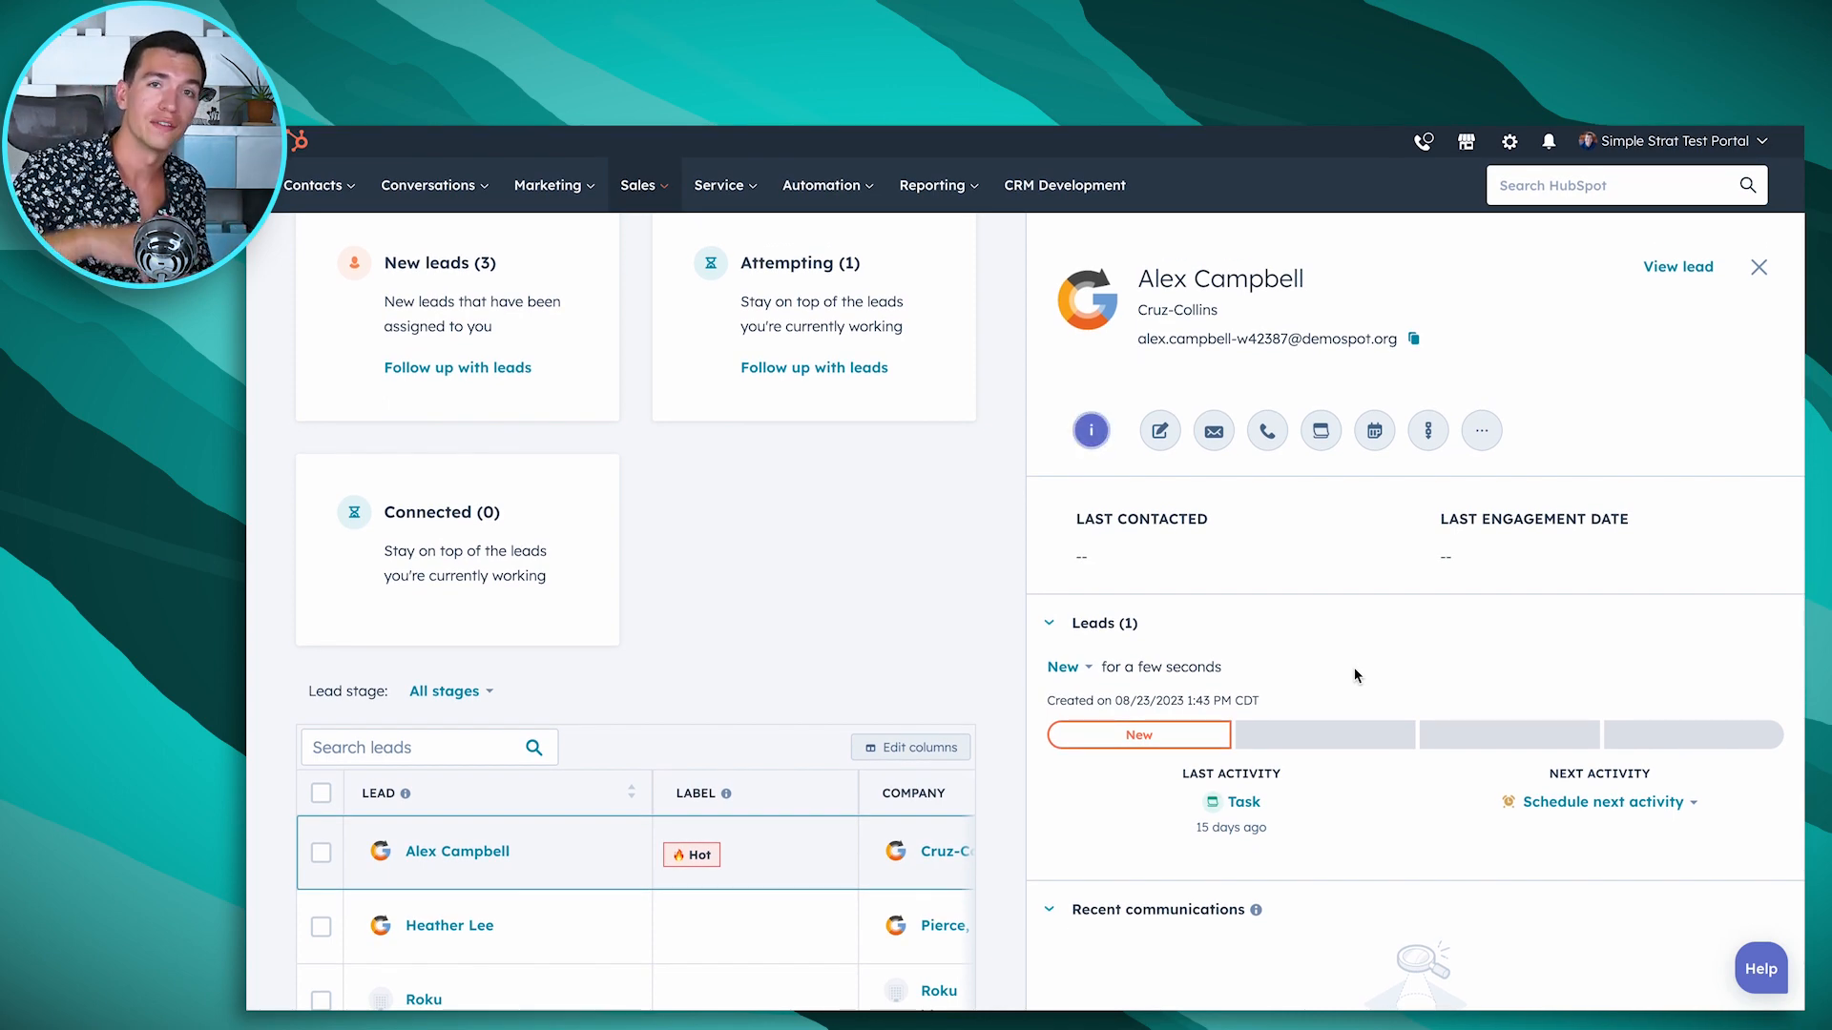
mouse_move(1391, 536)
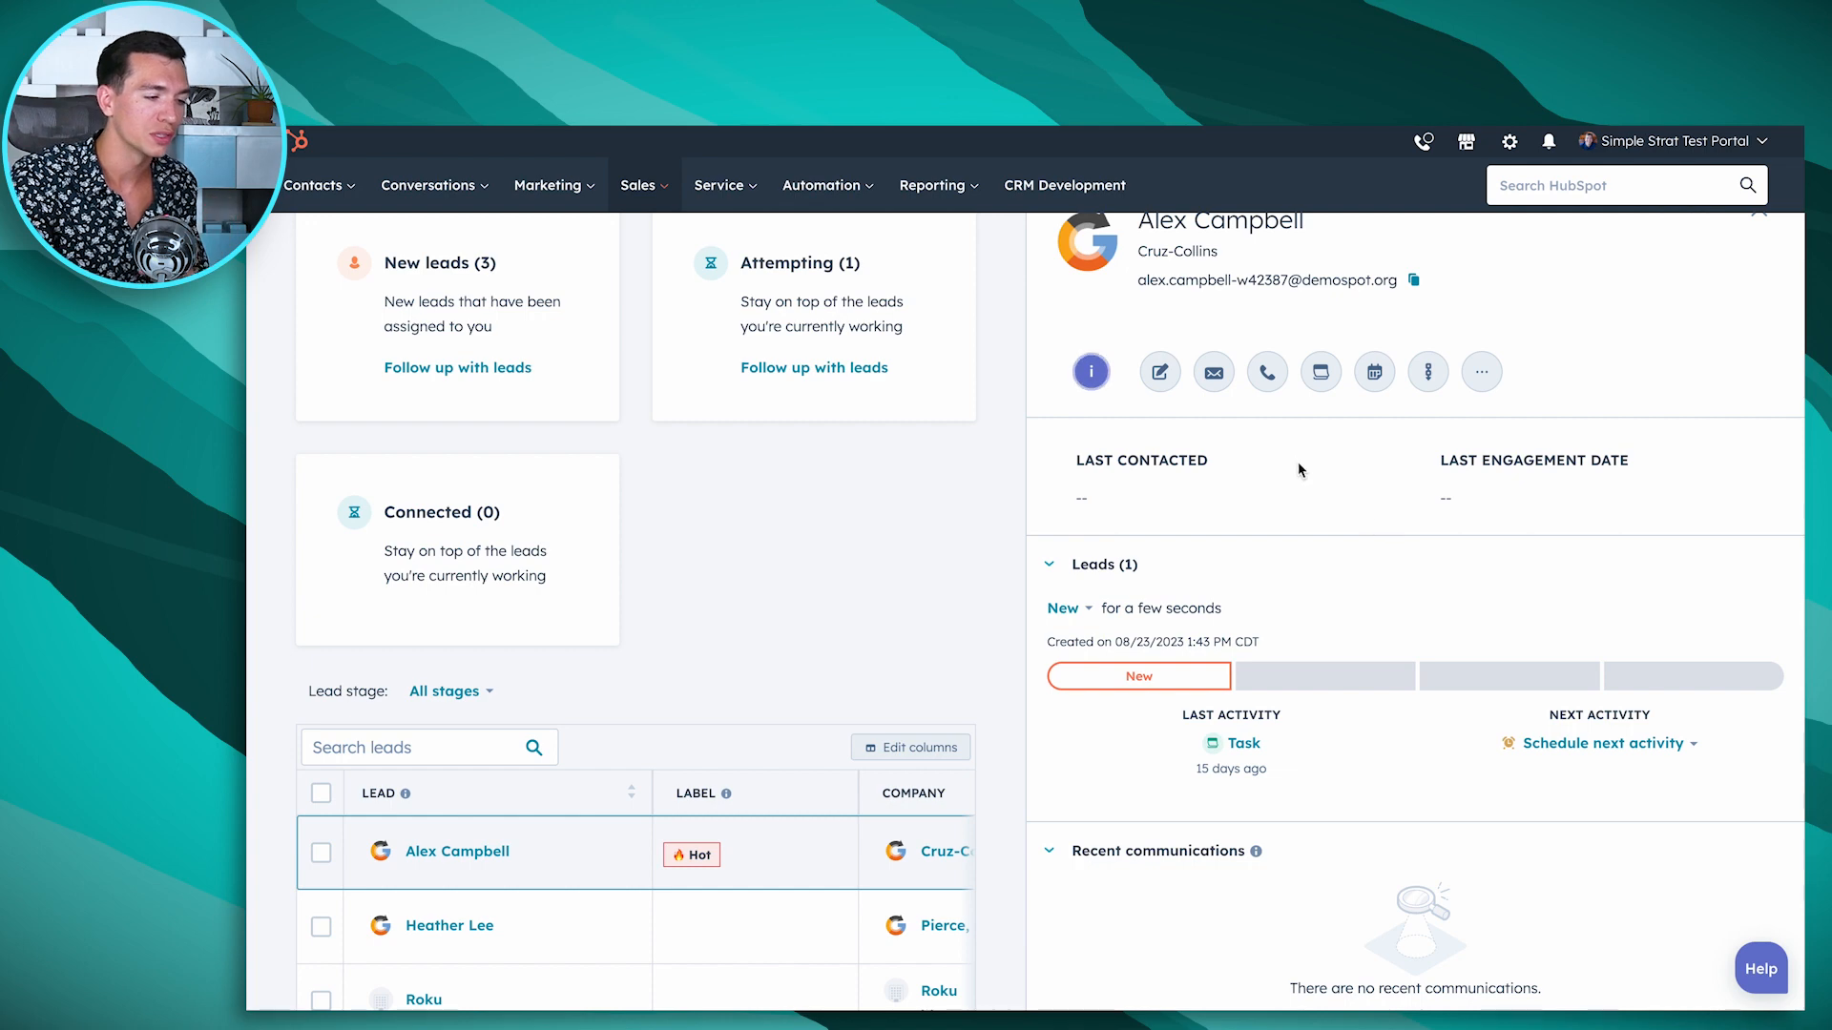
Step: Log a call noting a great chat with Alex, moving the lead to Attempting
click(1480, 373)
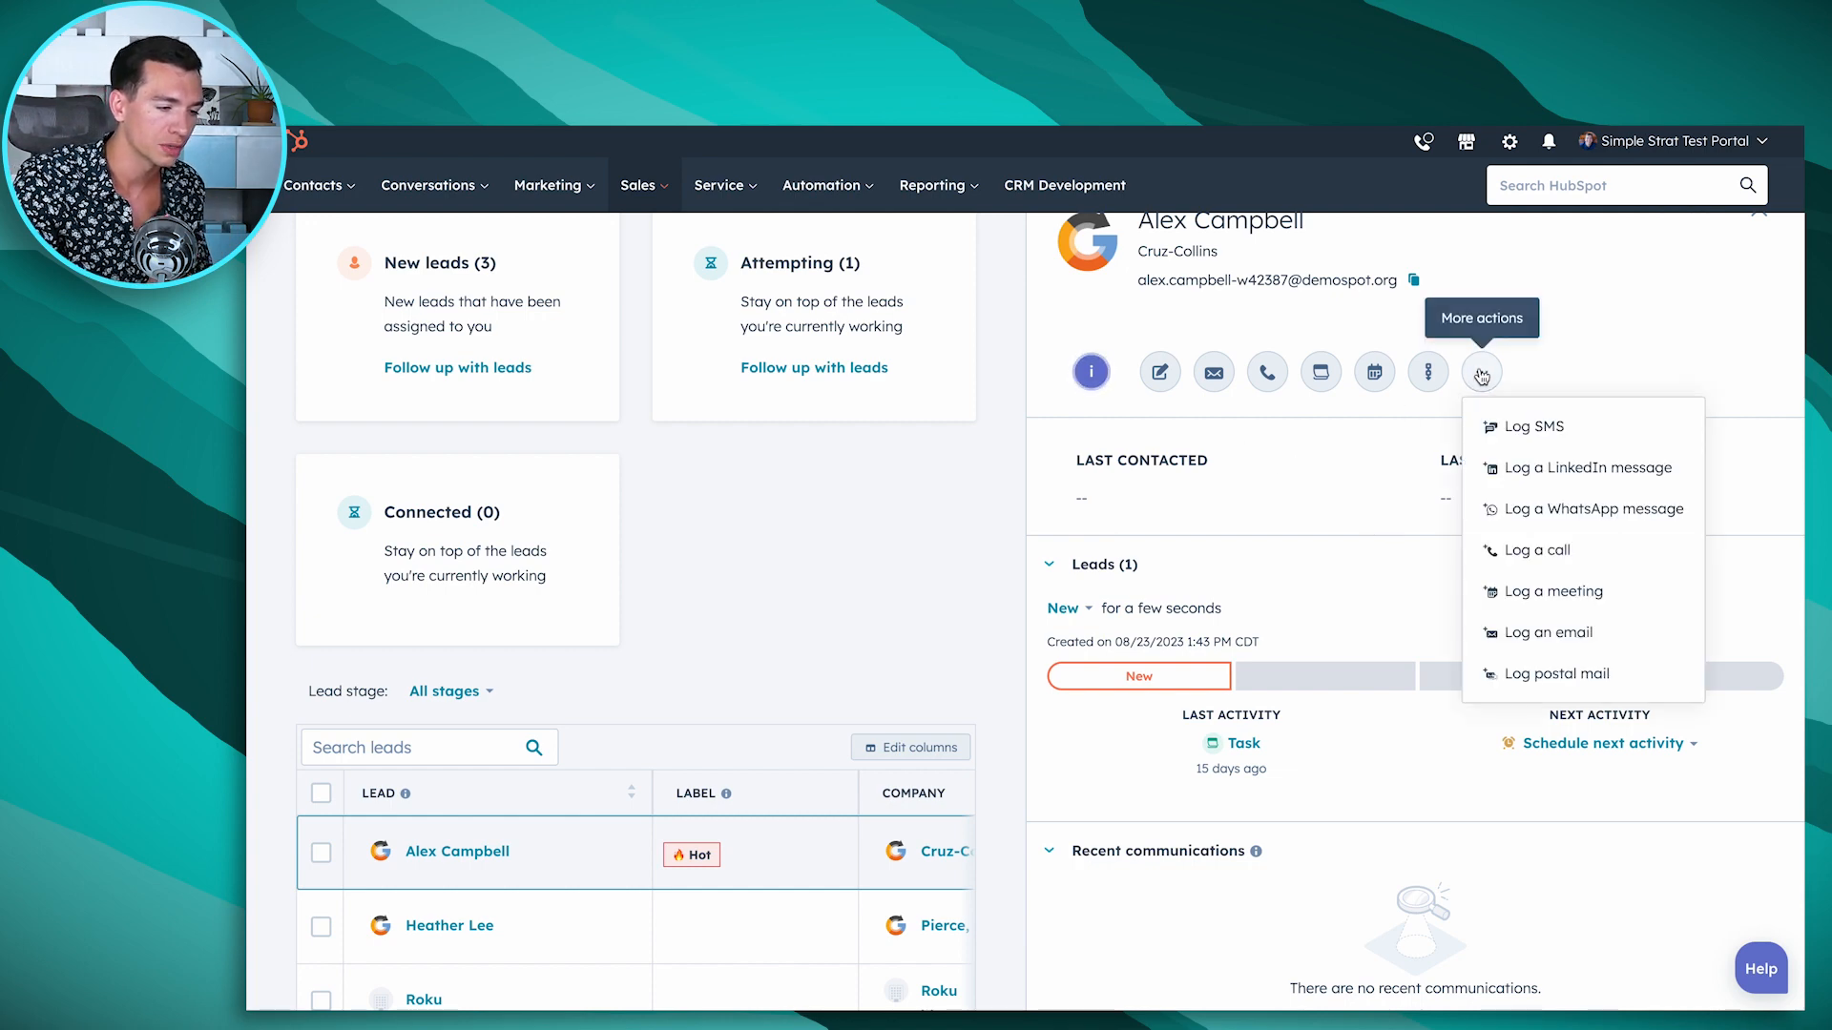
click(1535, 550)
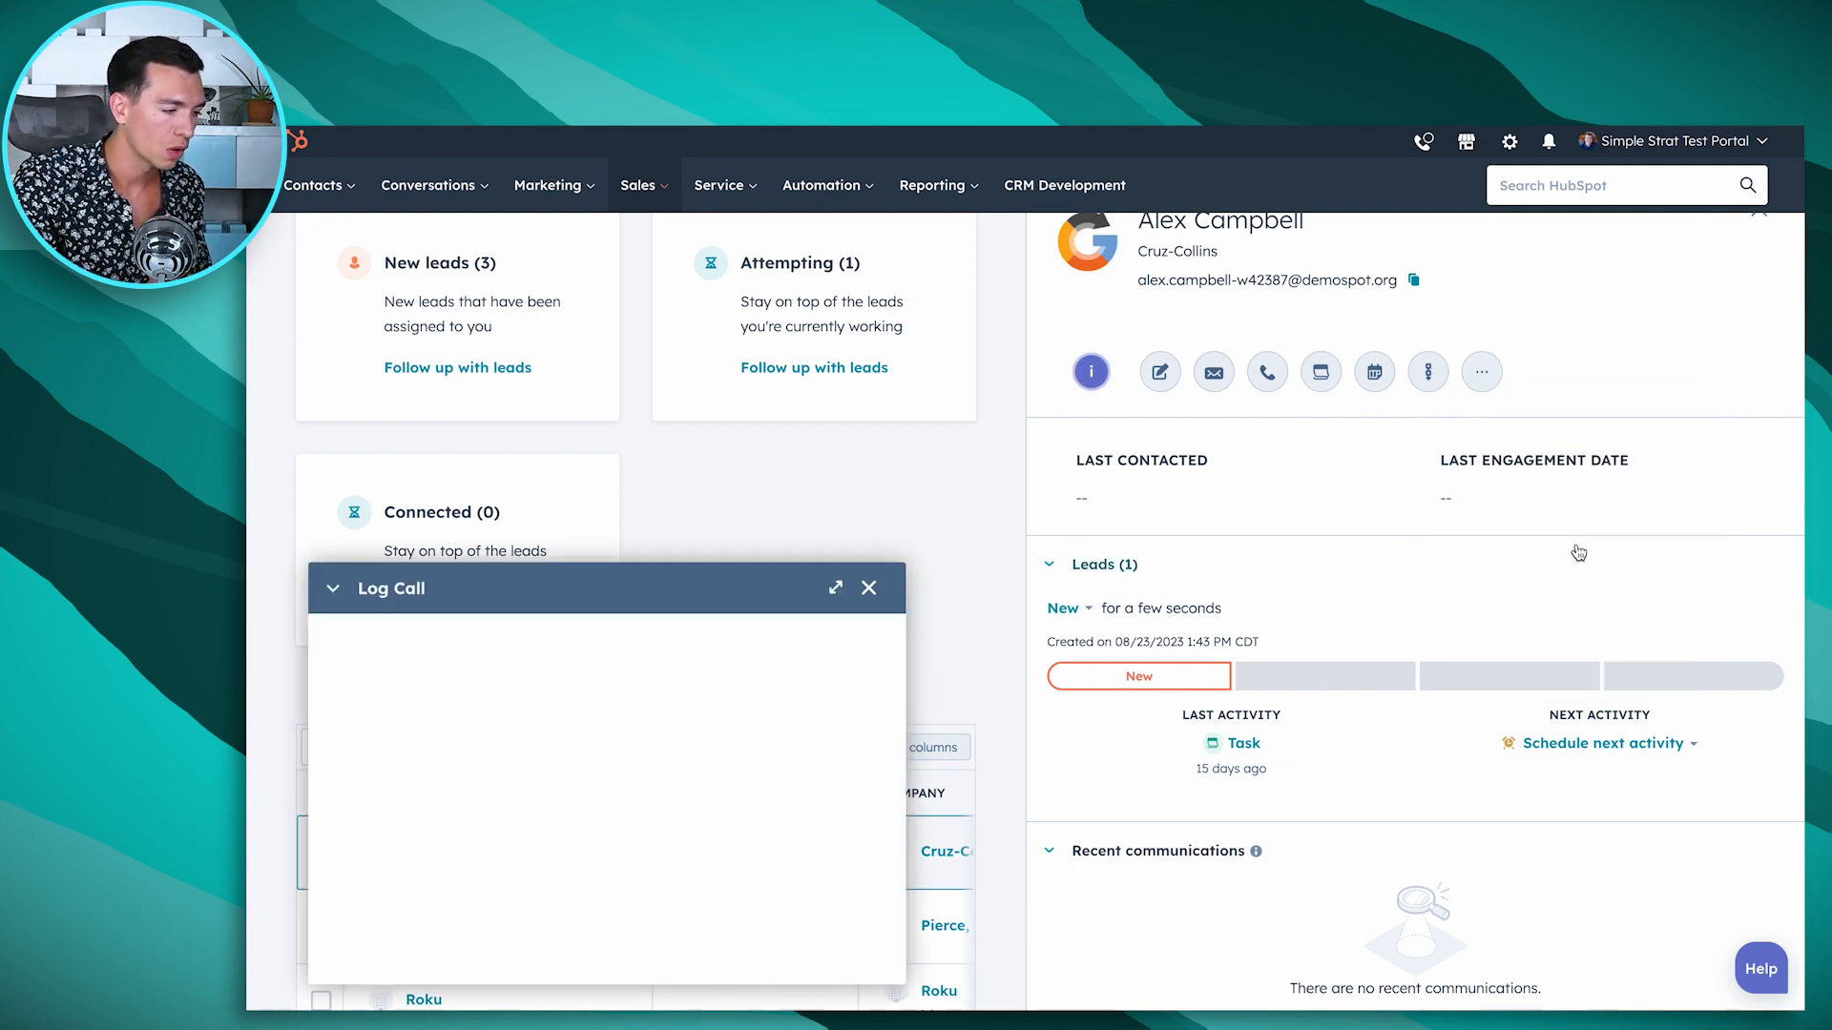
text(great chat with Alex)
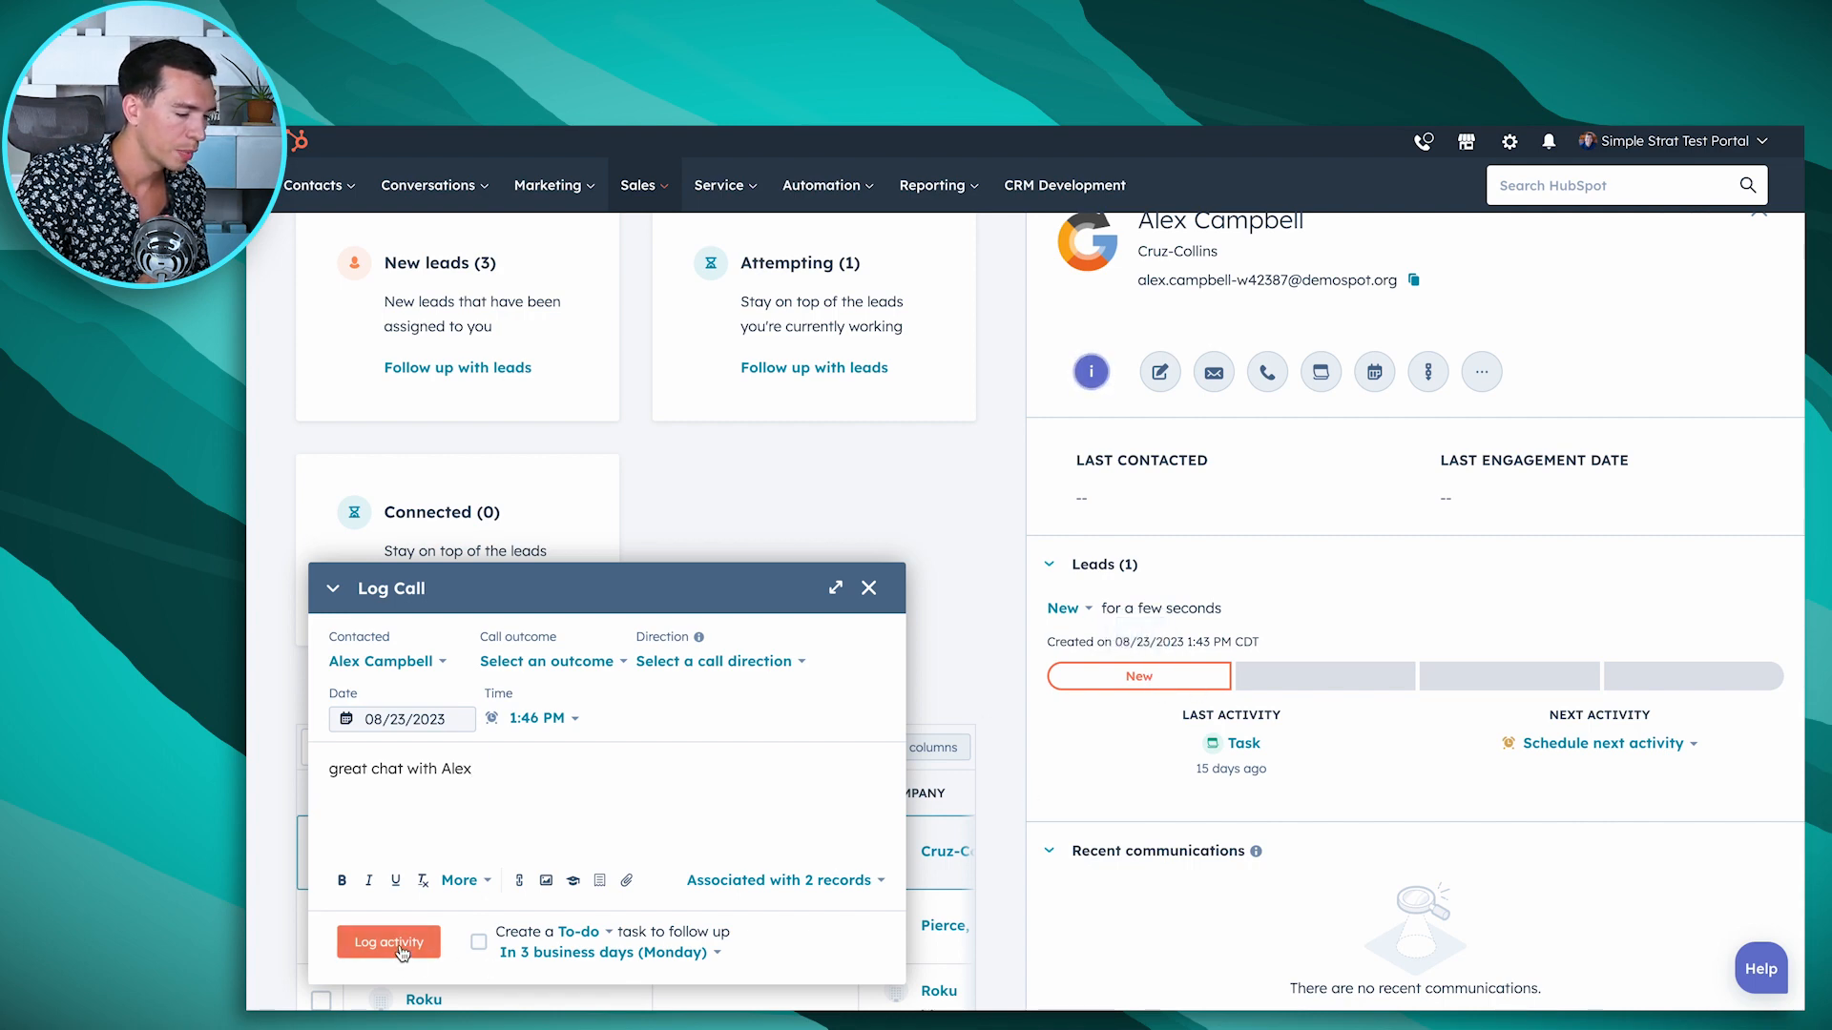
click(387, 941)
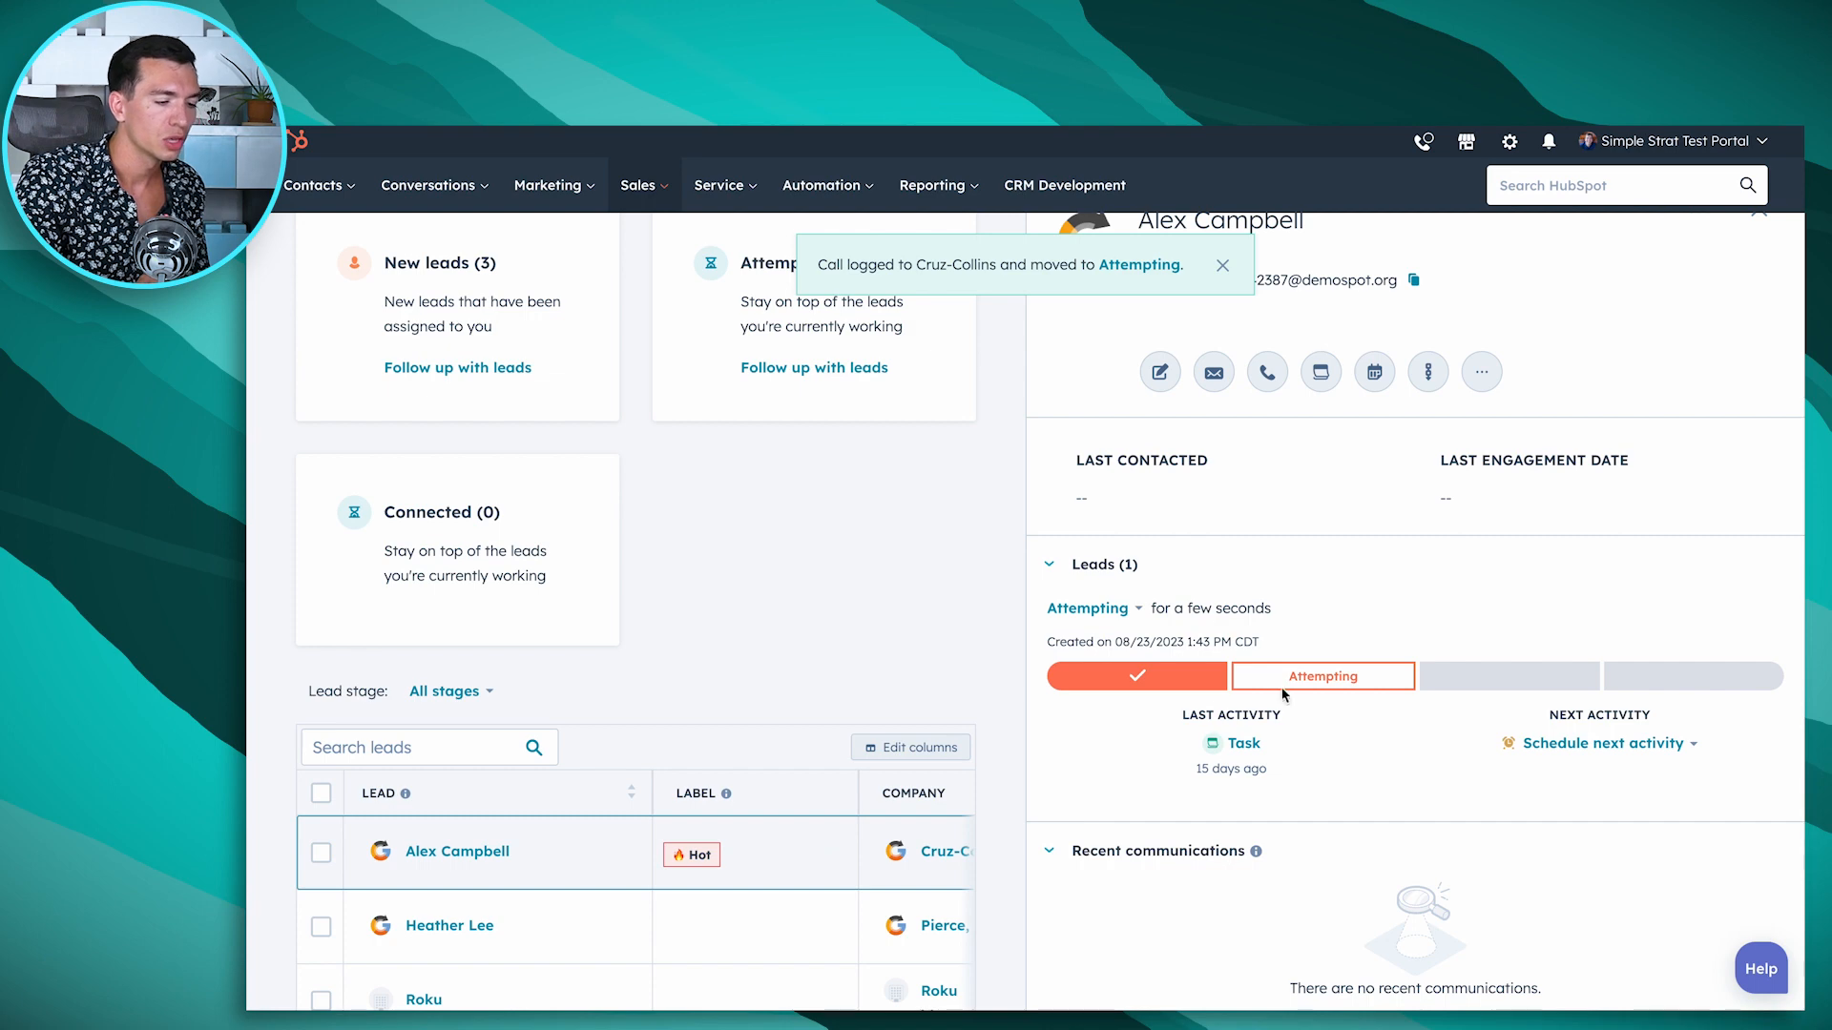
mouse_move(1323, 676)
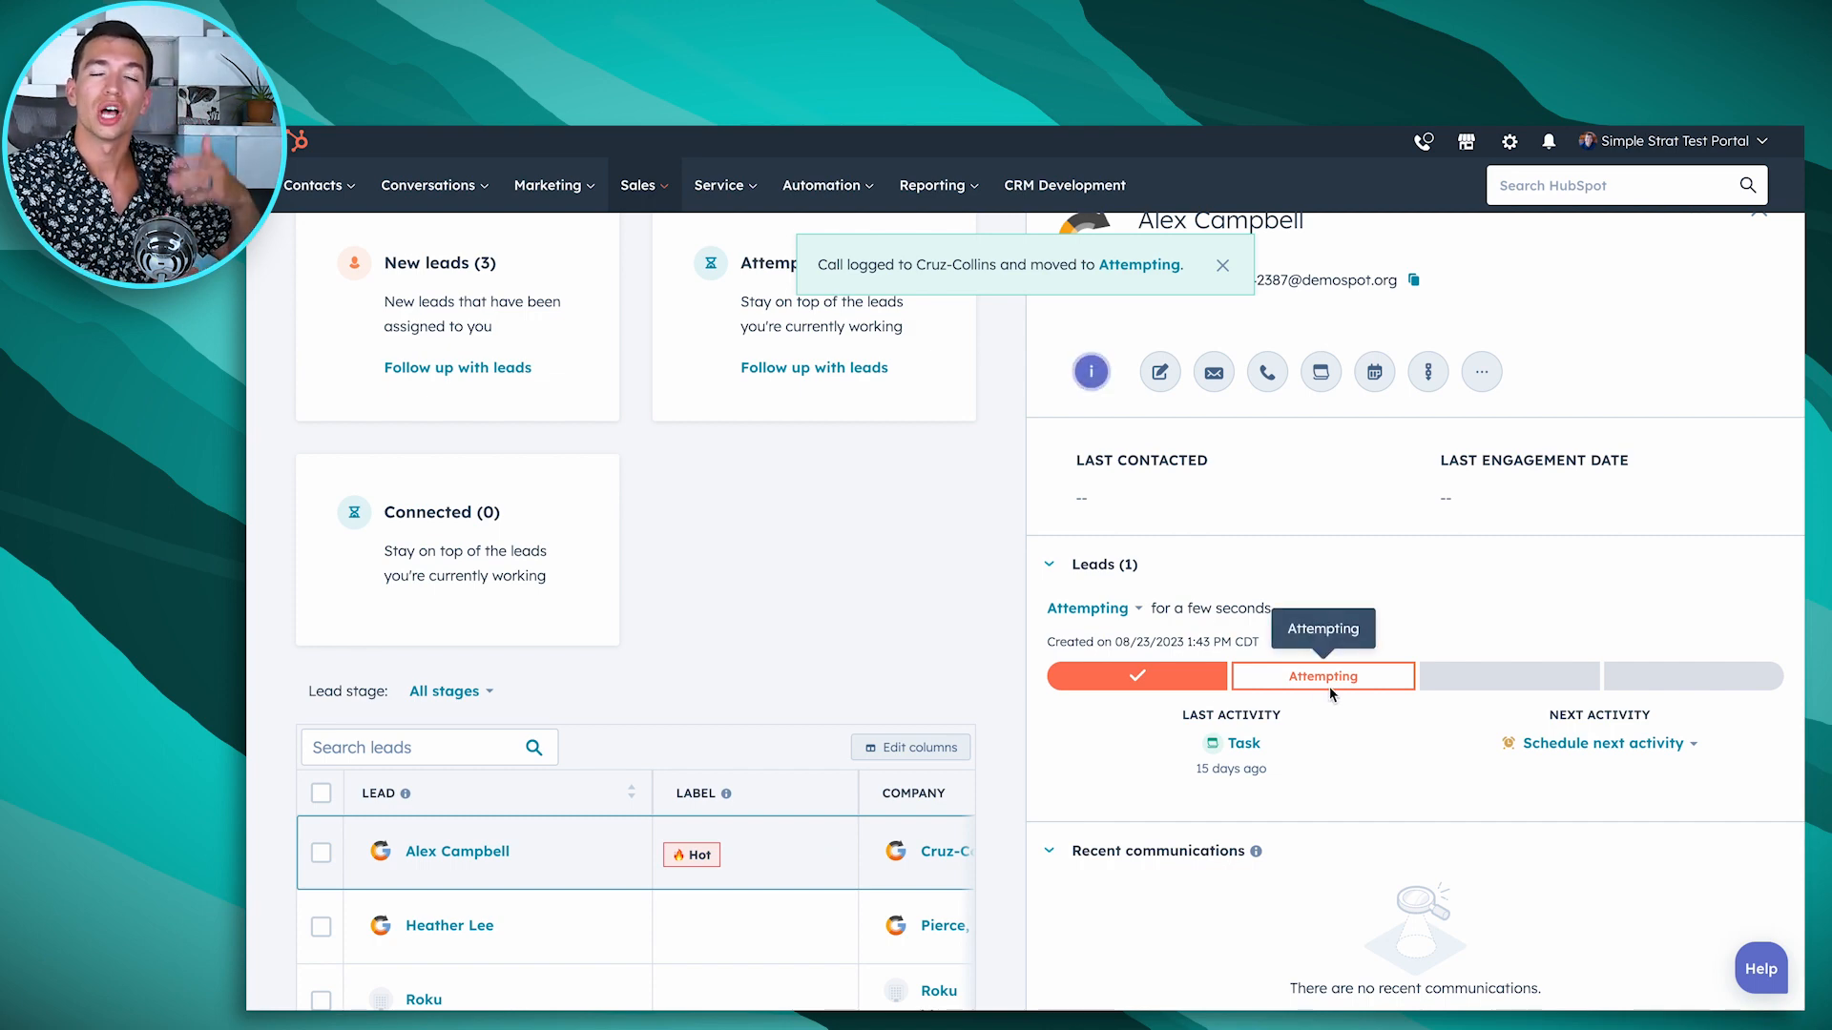
mouse_move(1191, 689)
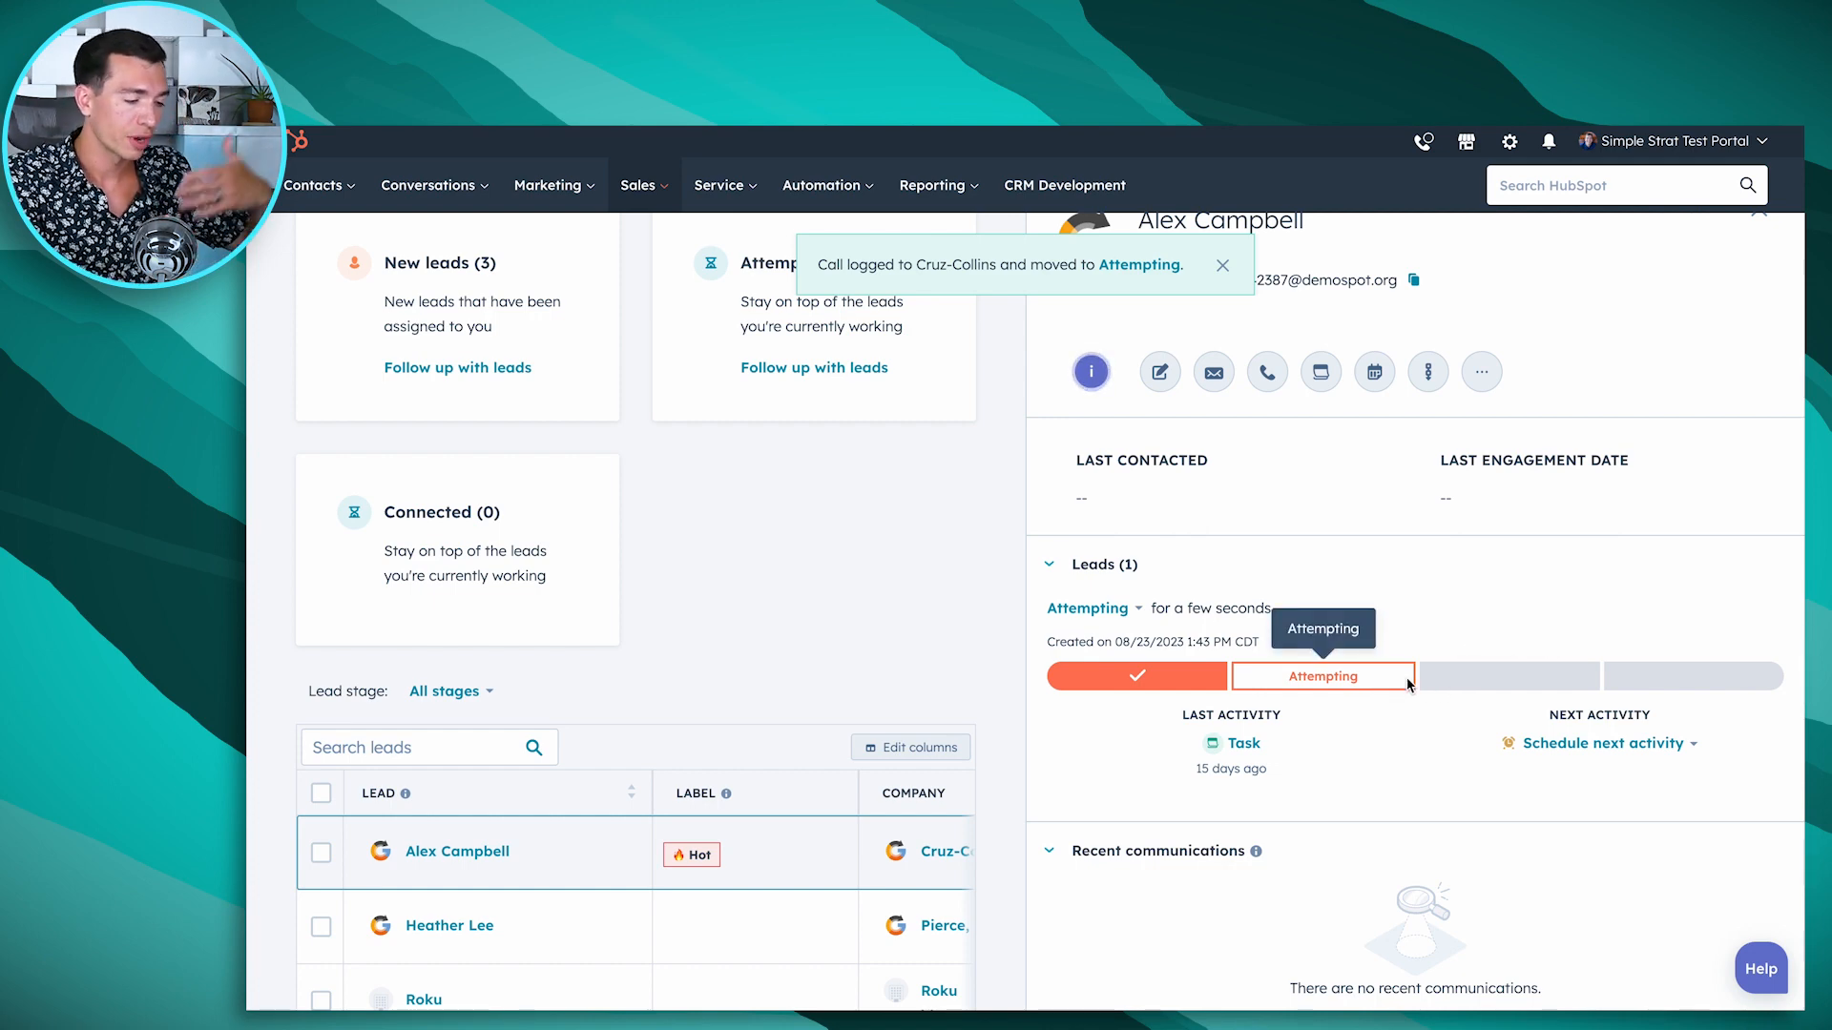
mouse_move(1381, 721)
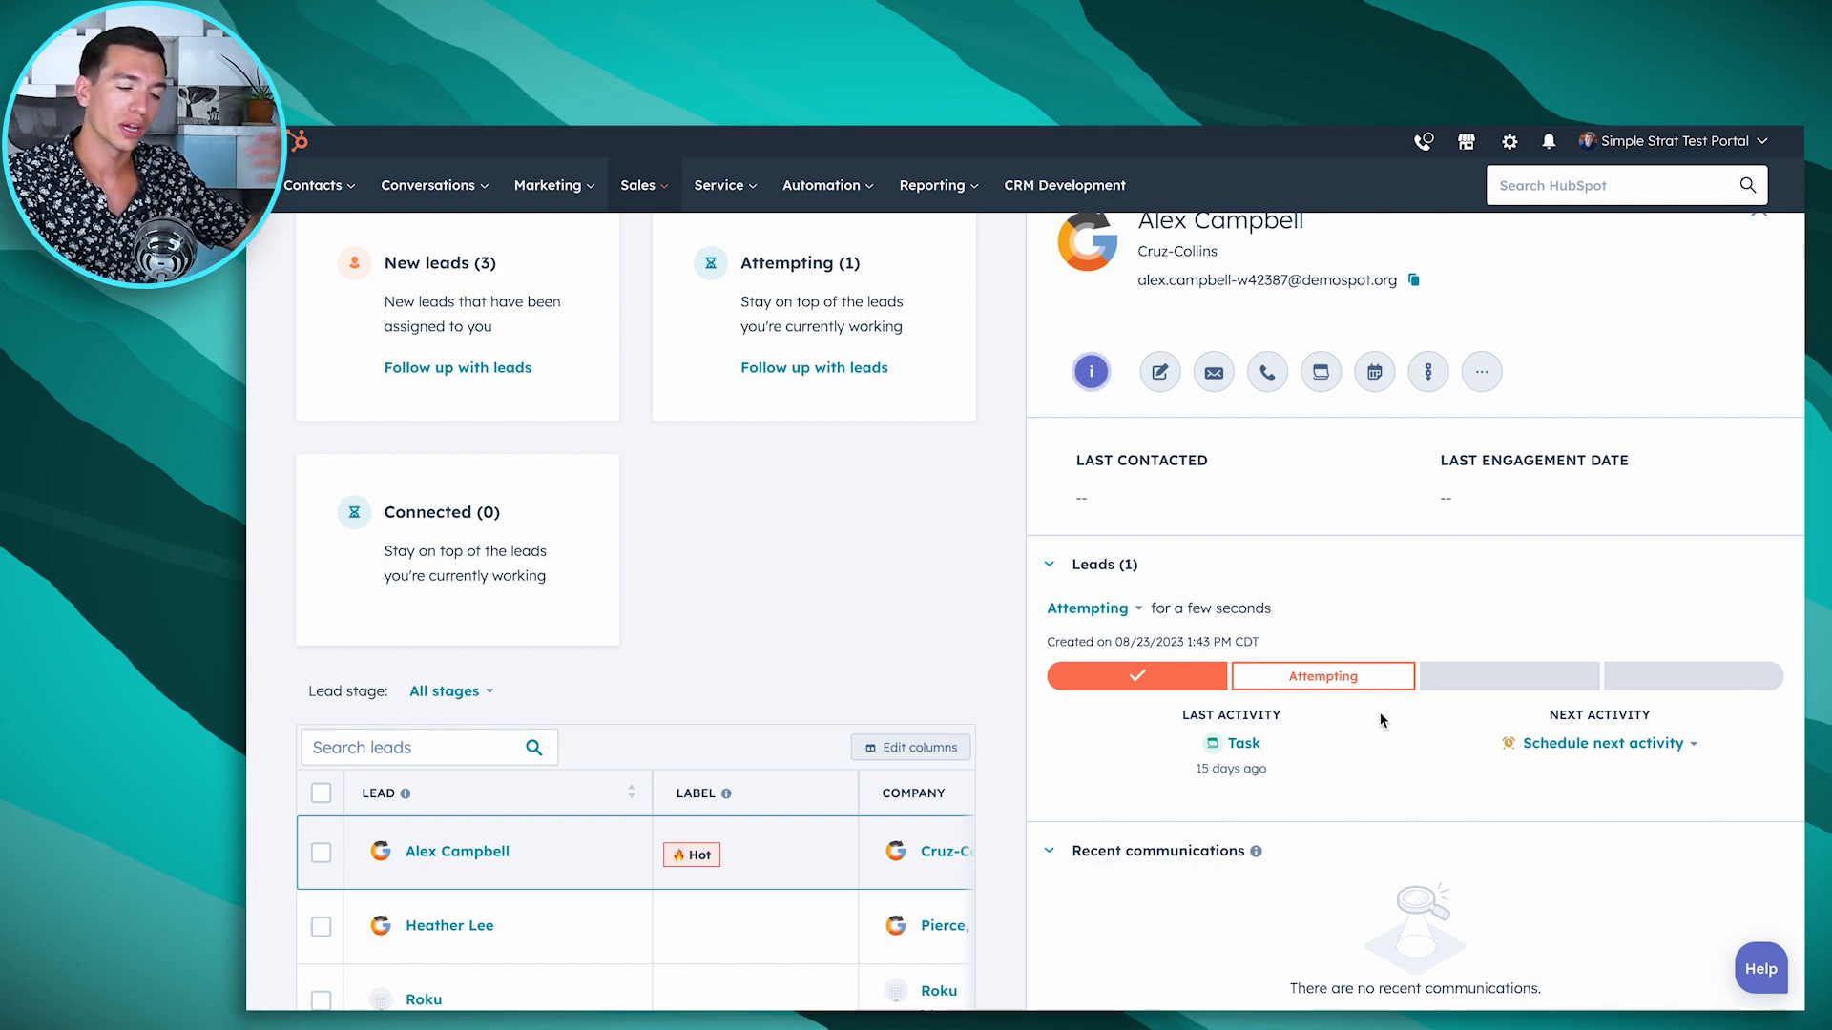
mouse_move(1361, 681)
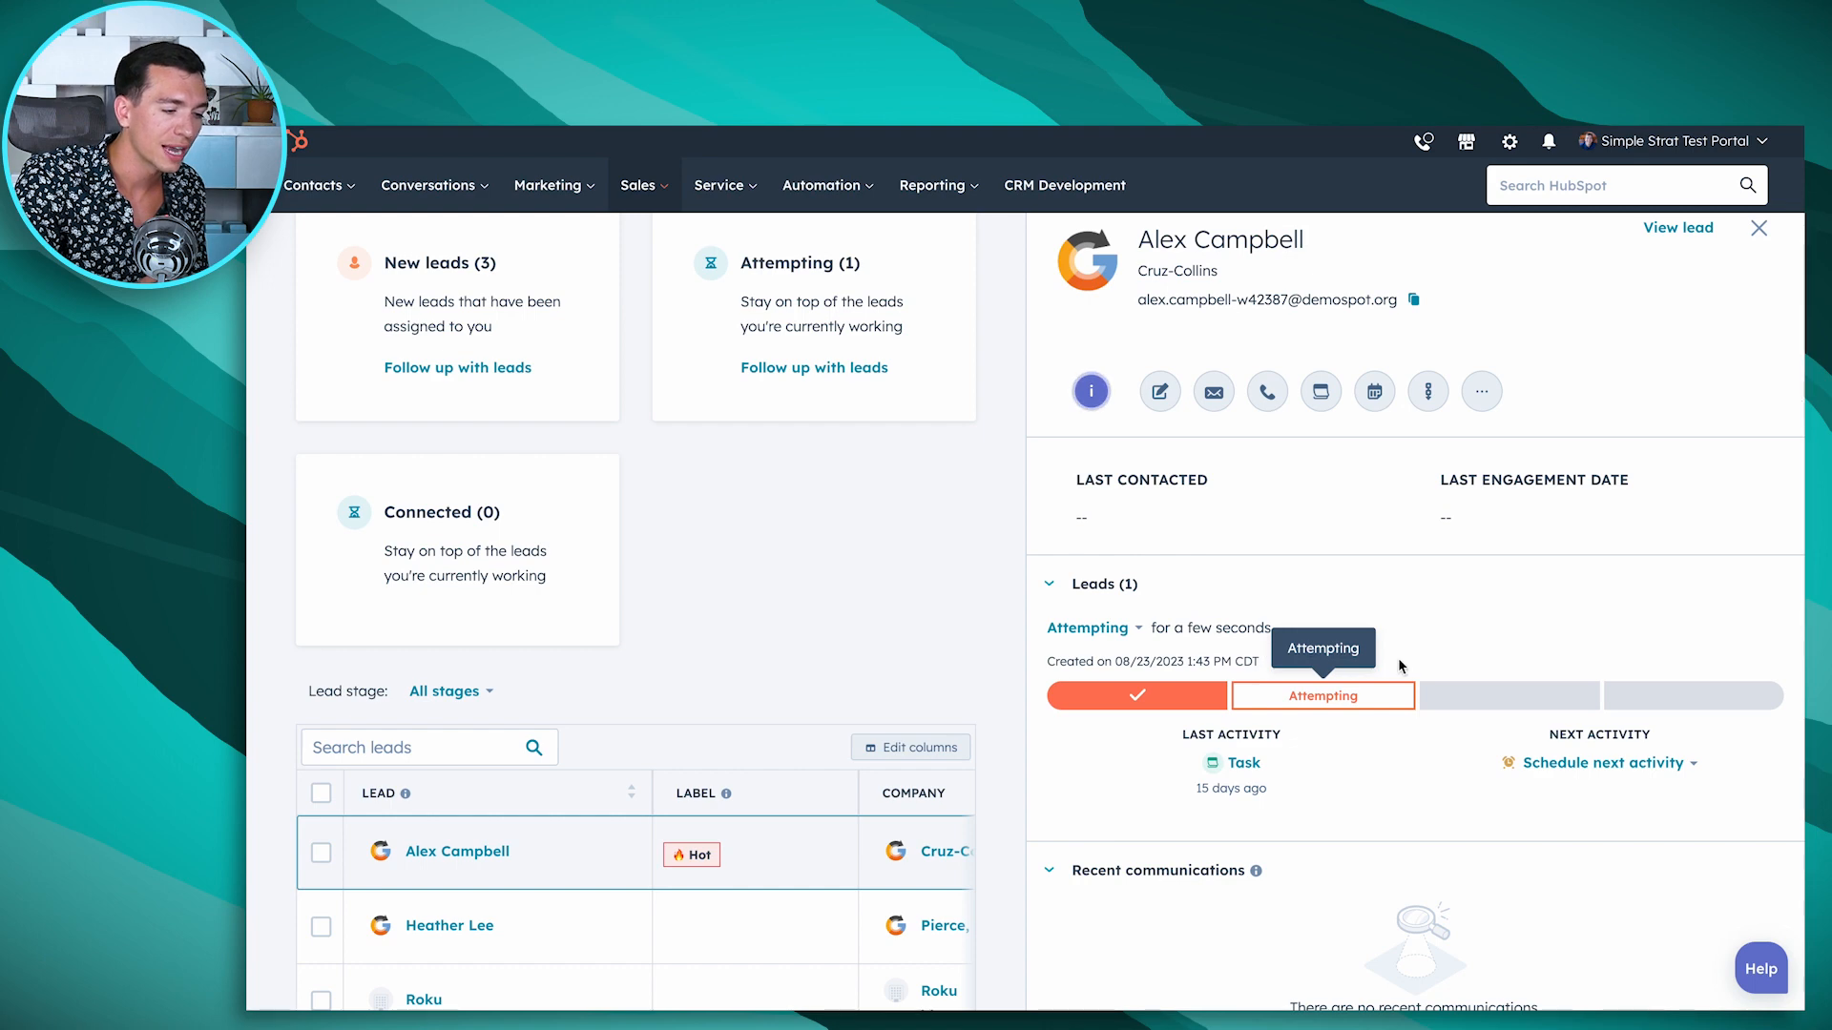
click(1092, 628)
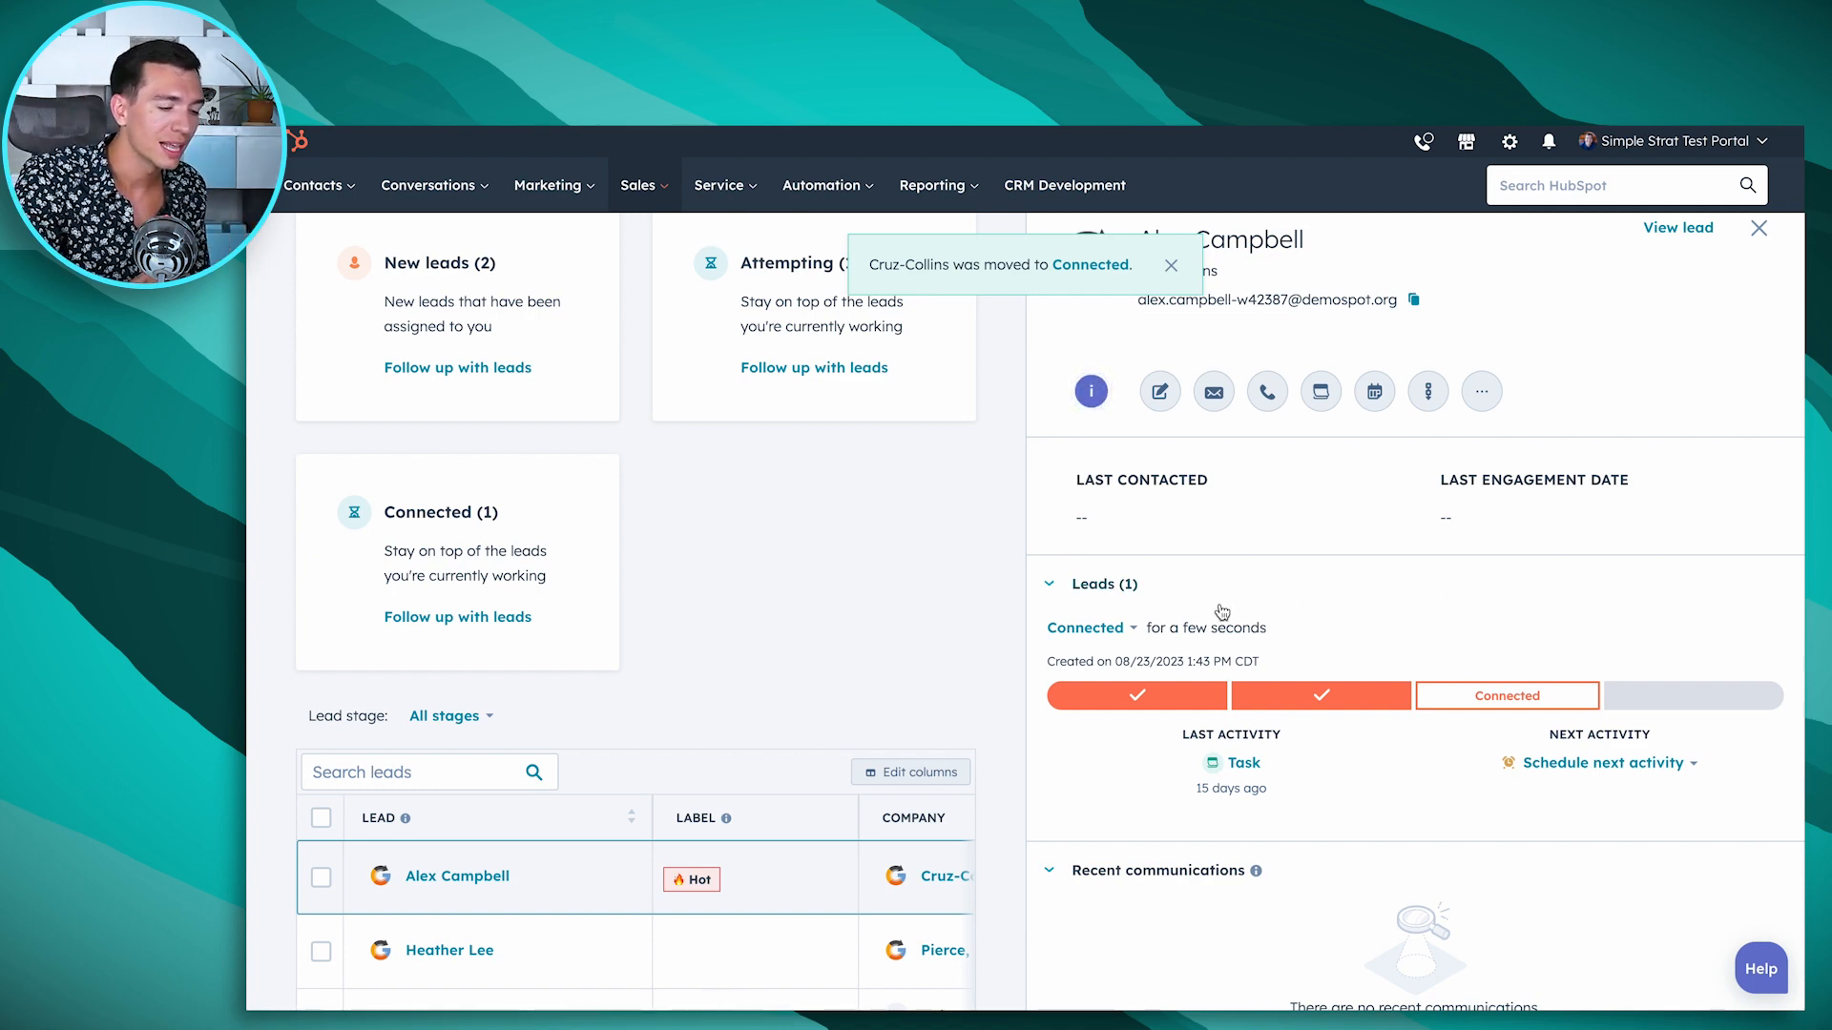
mouse_move(1652, 714)
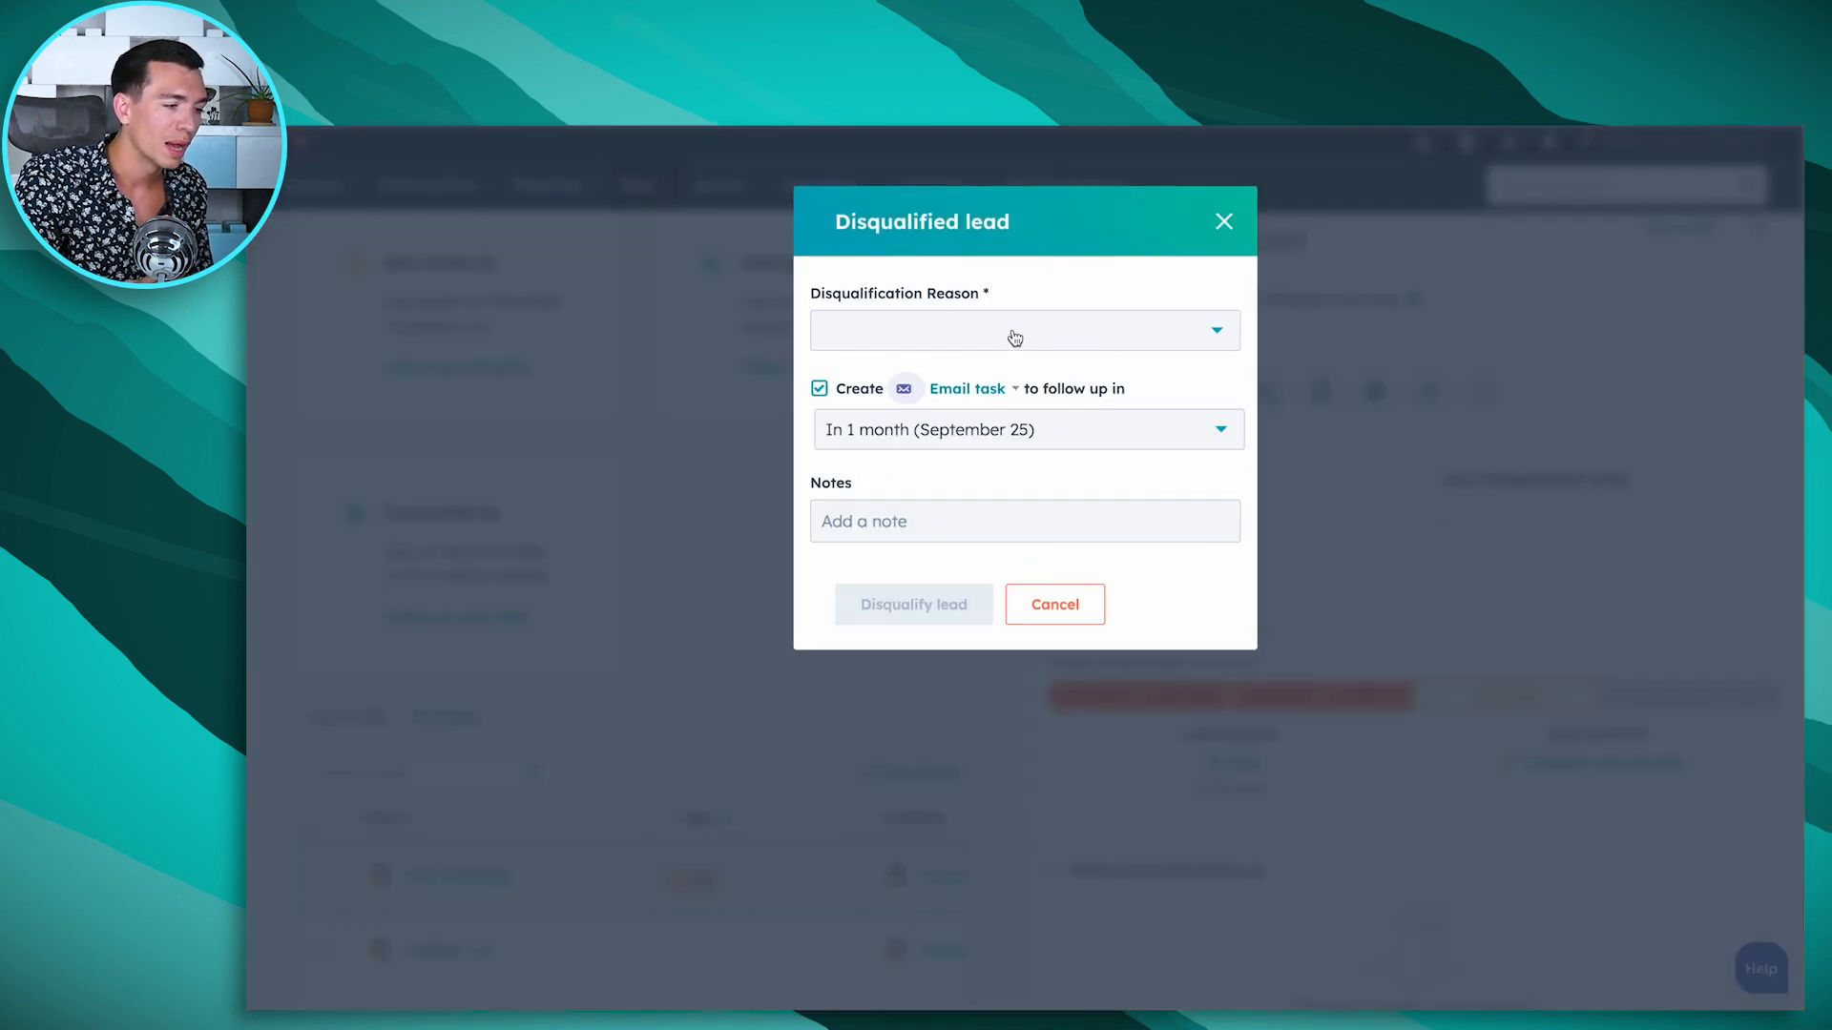
click(1021, 330)
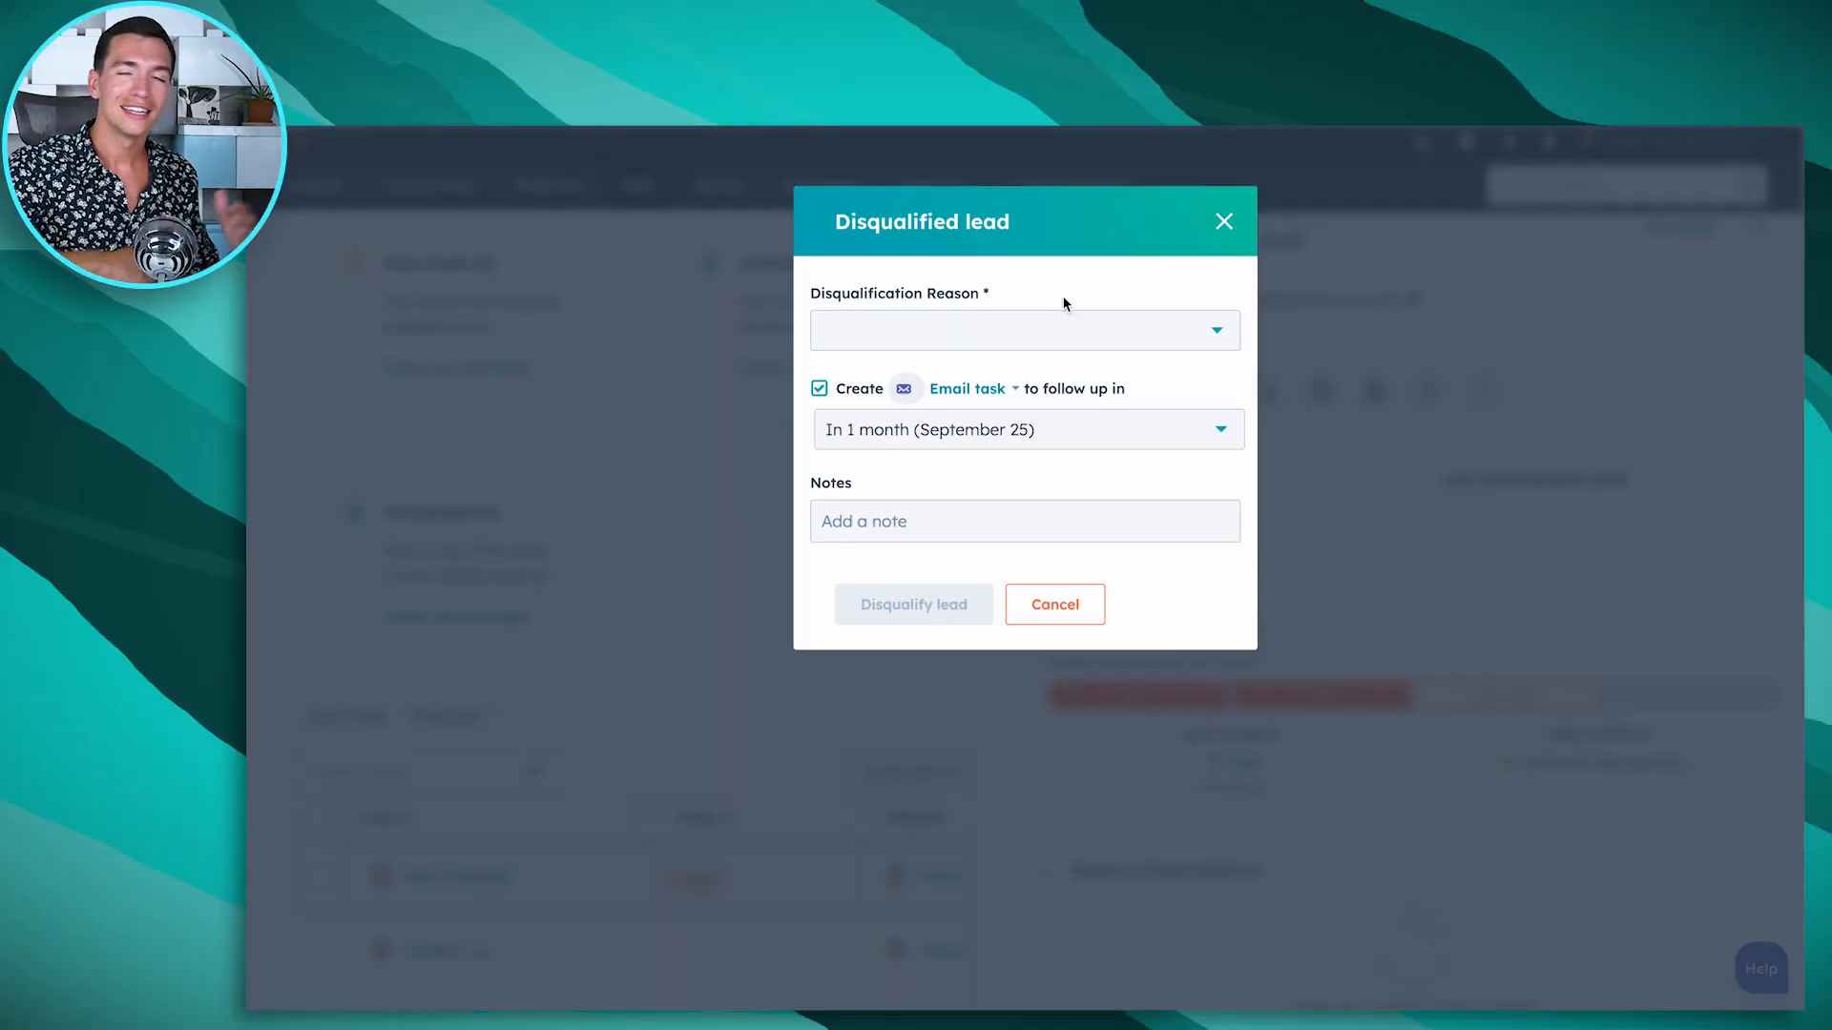
mouse_move(1047, 324)
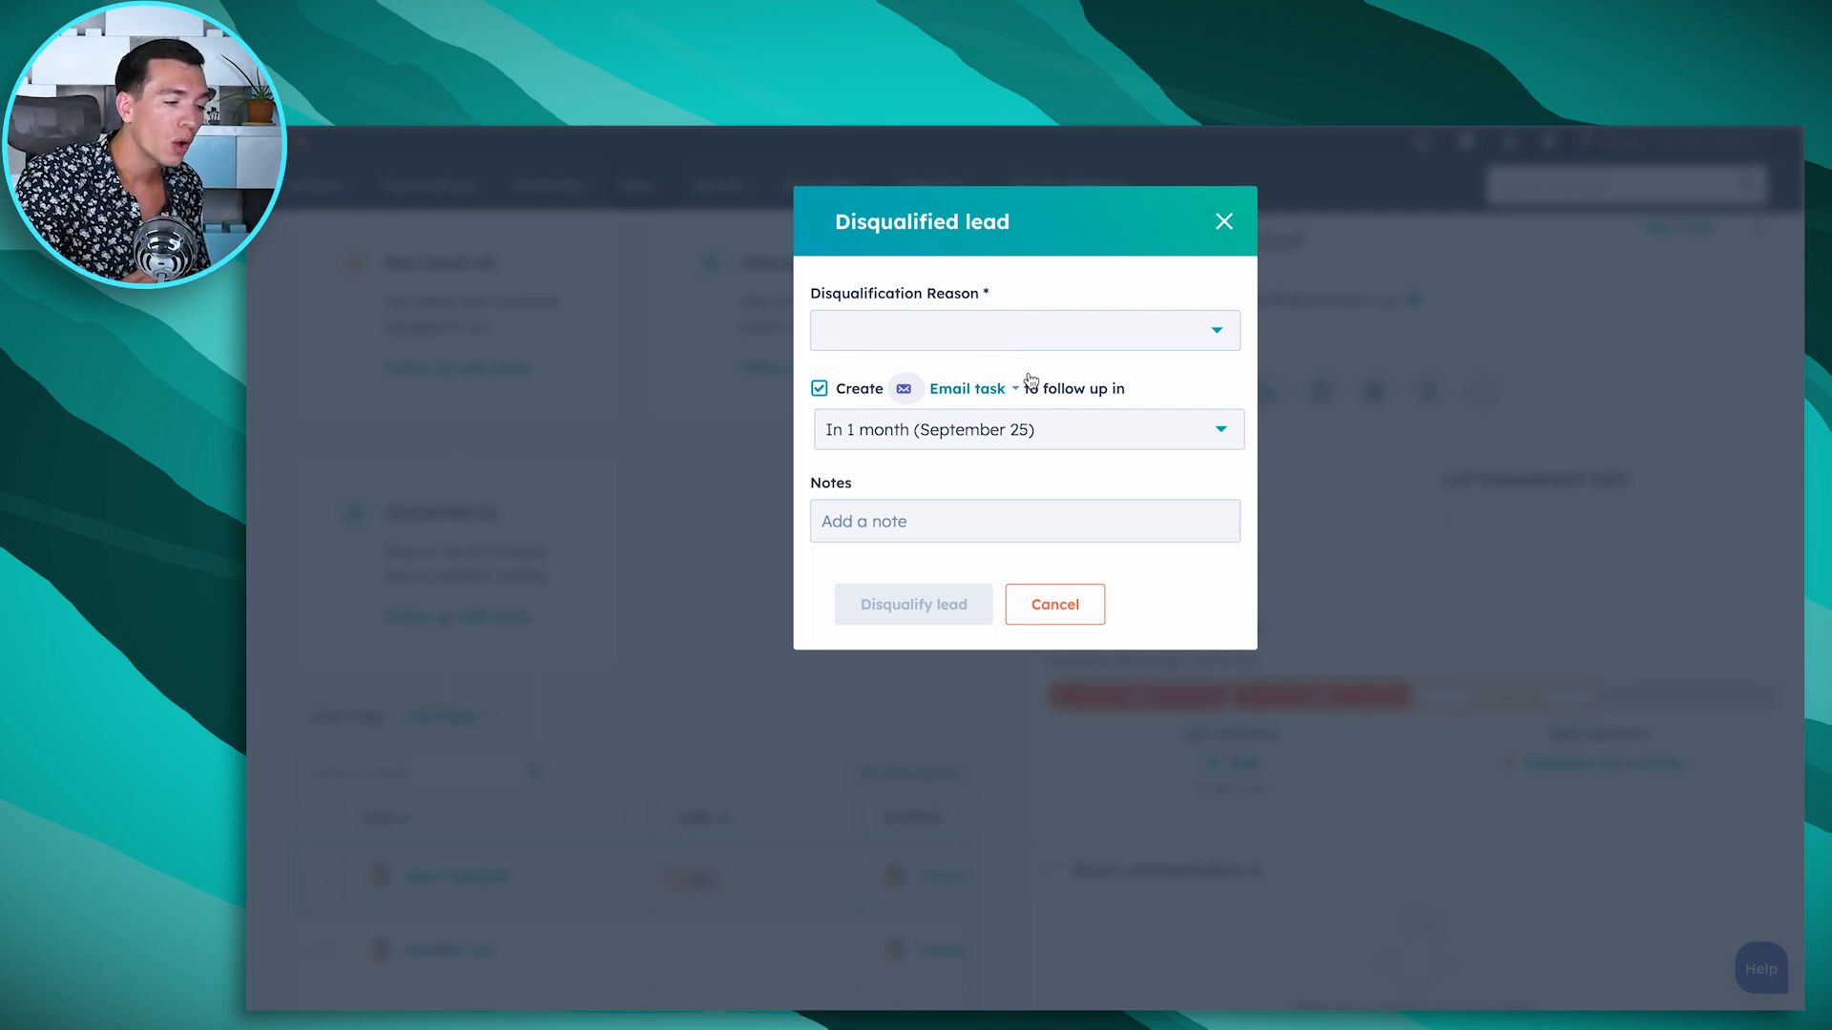
mouse_move(1105, 435)
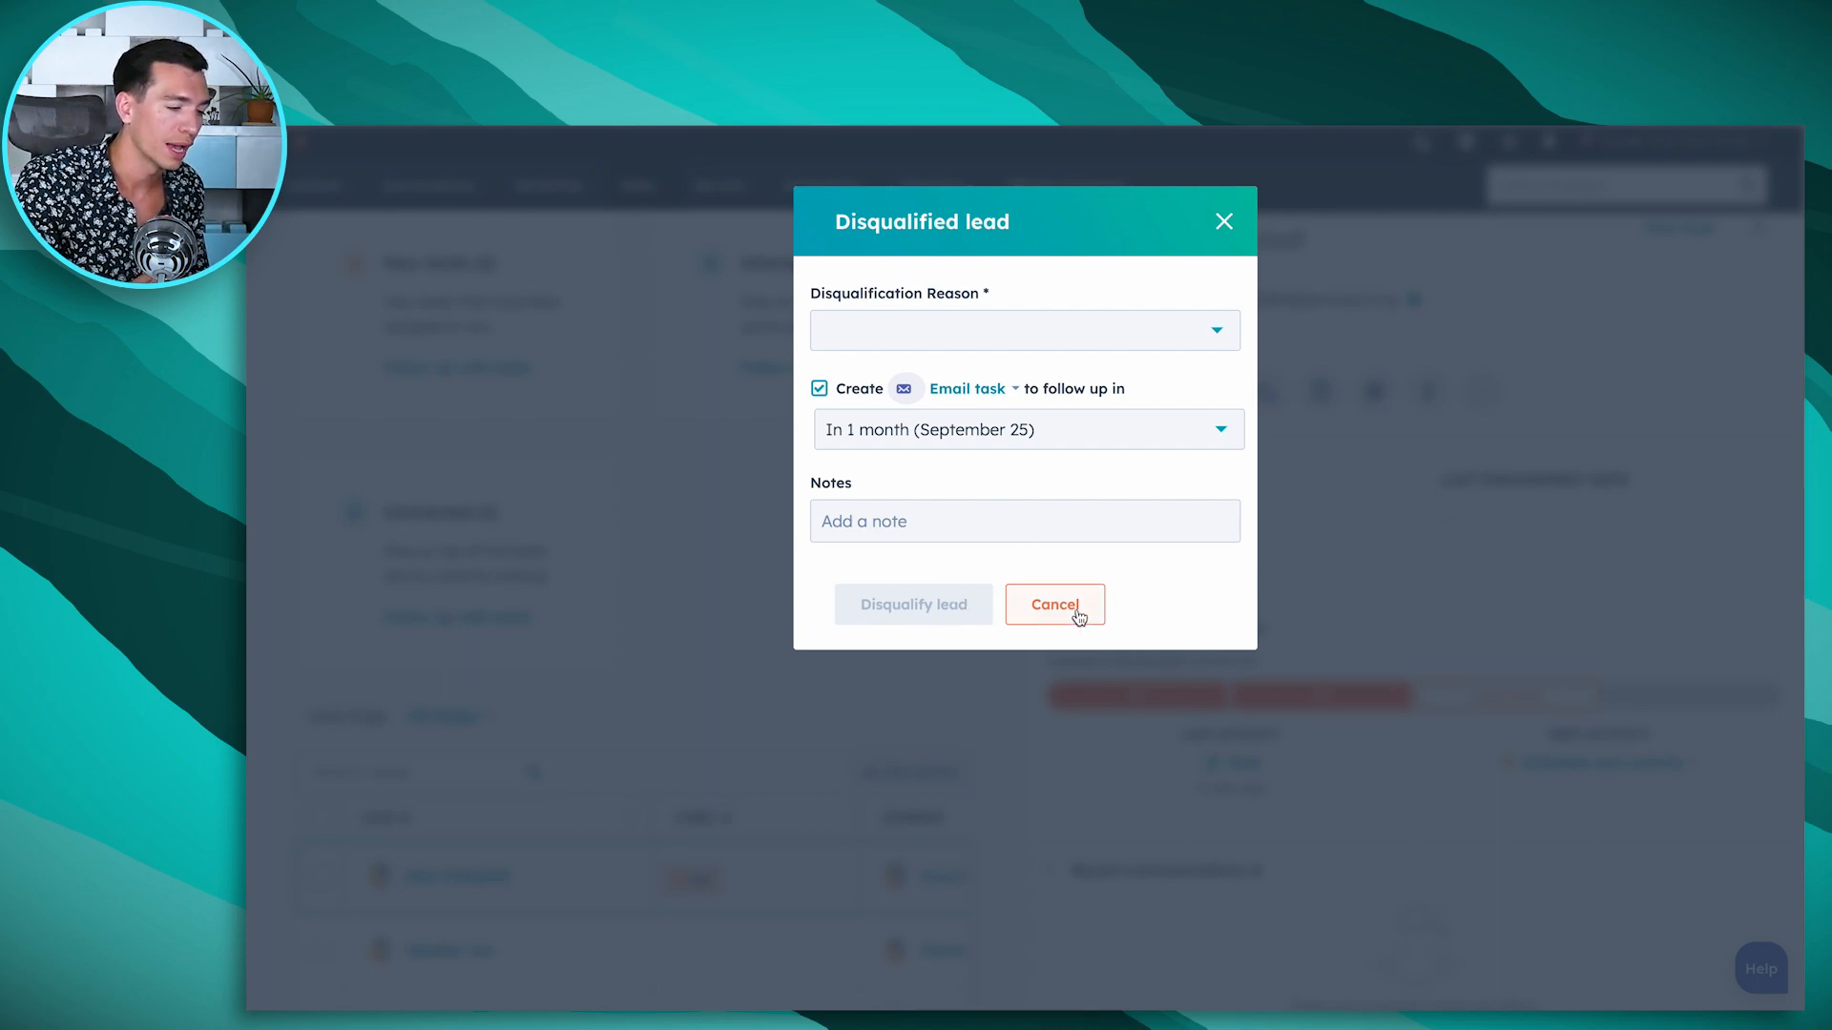
click(1052, 605)
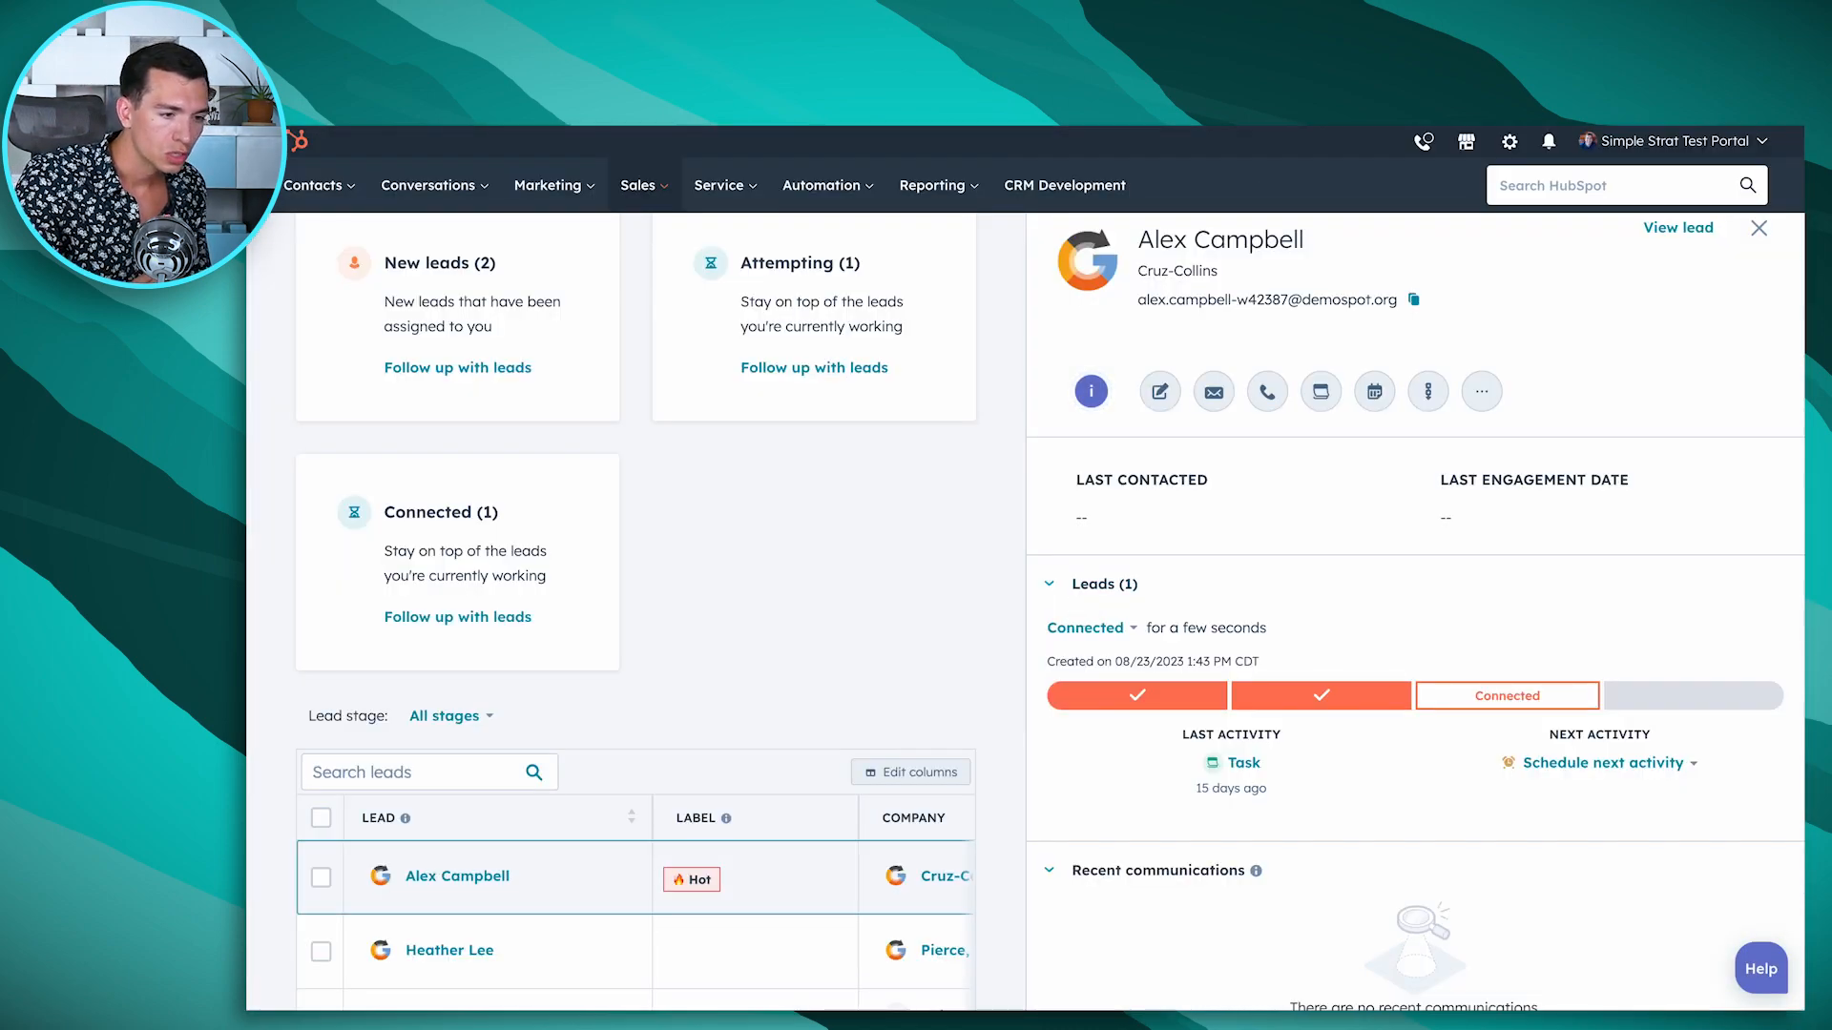
click(1758, 227)
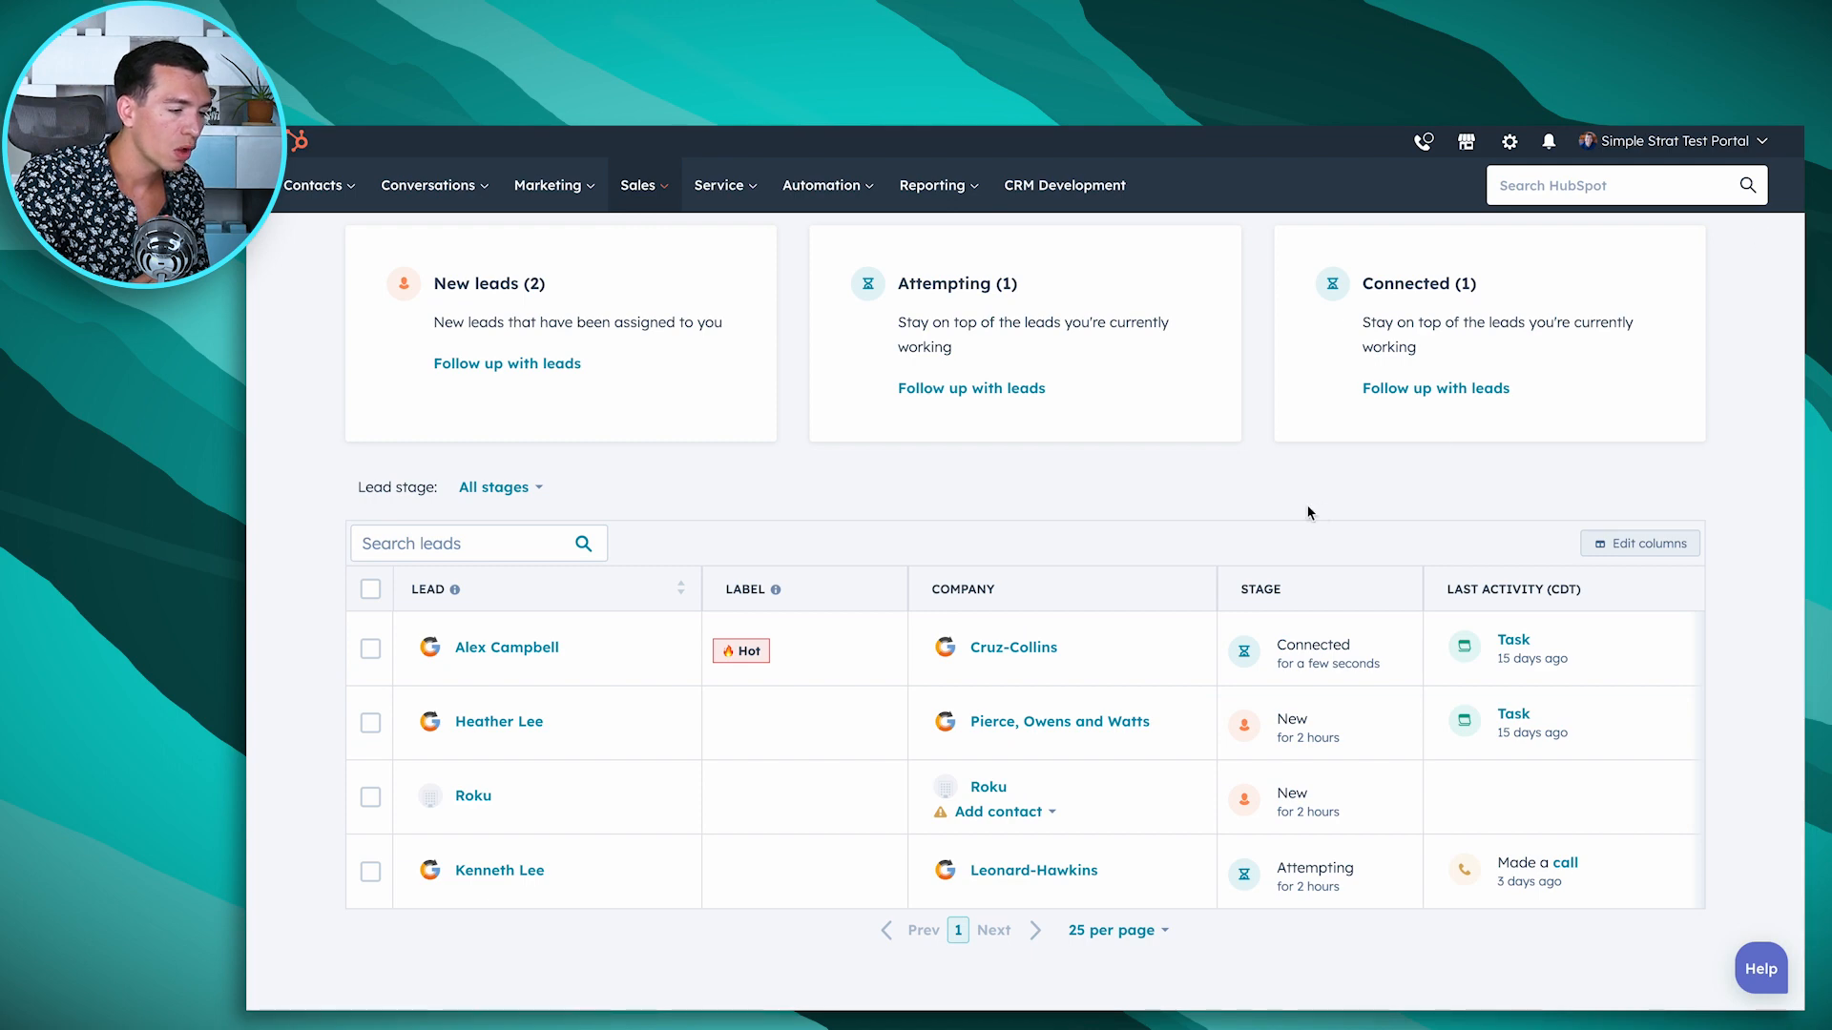
mouse_move(1126, 521)
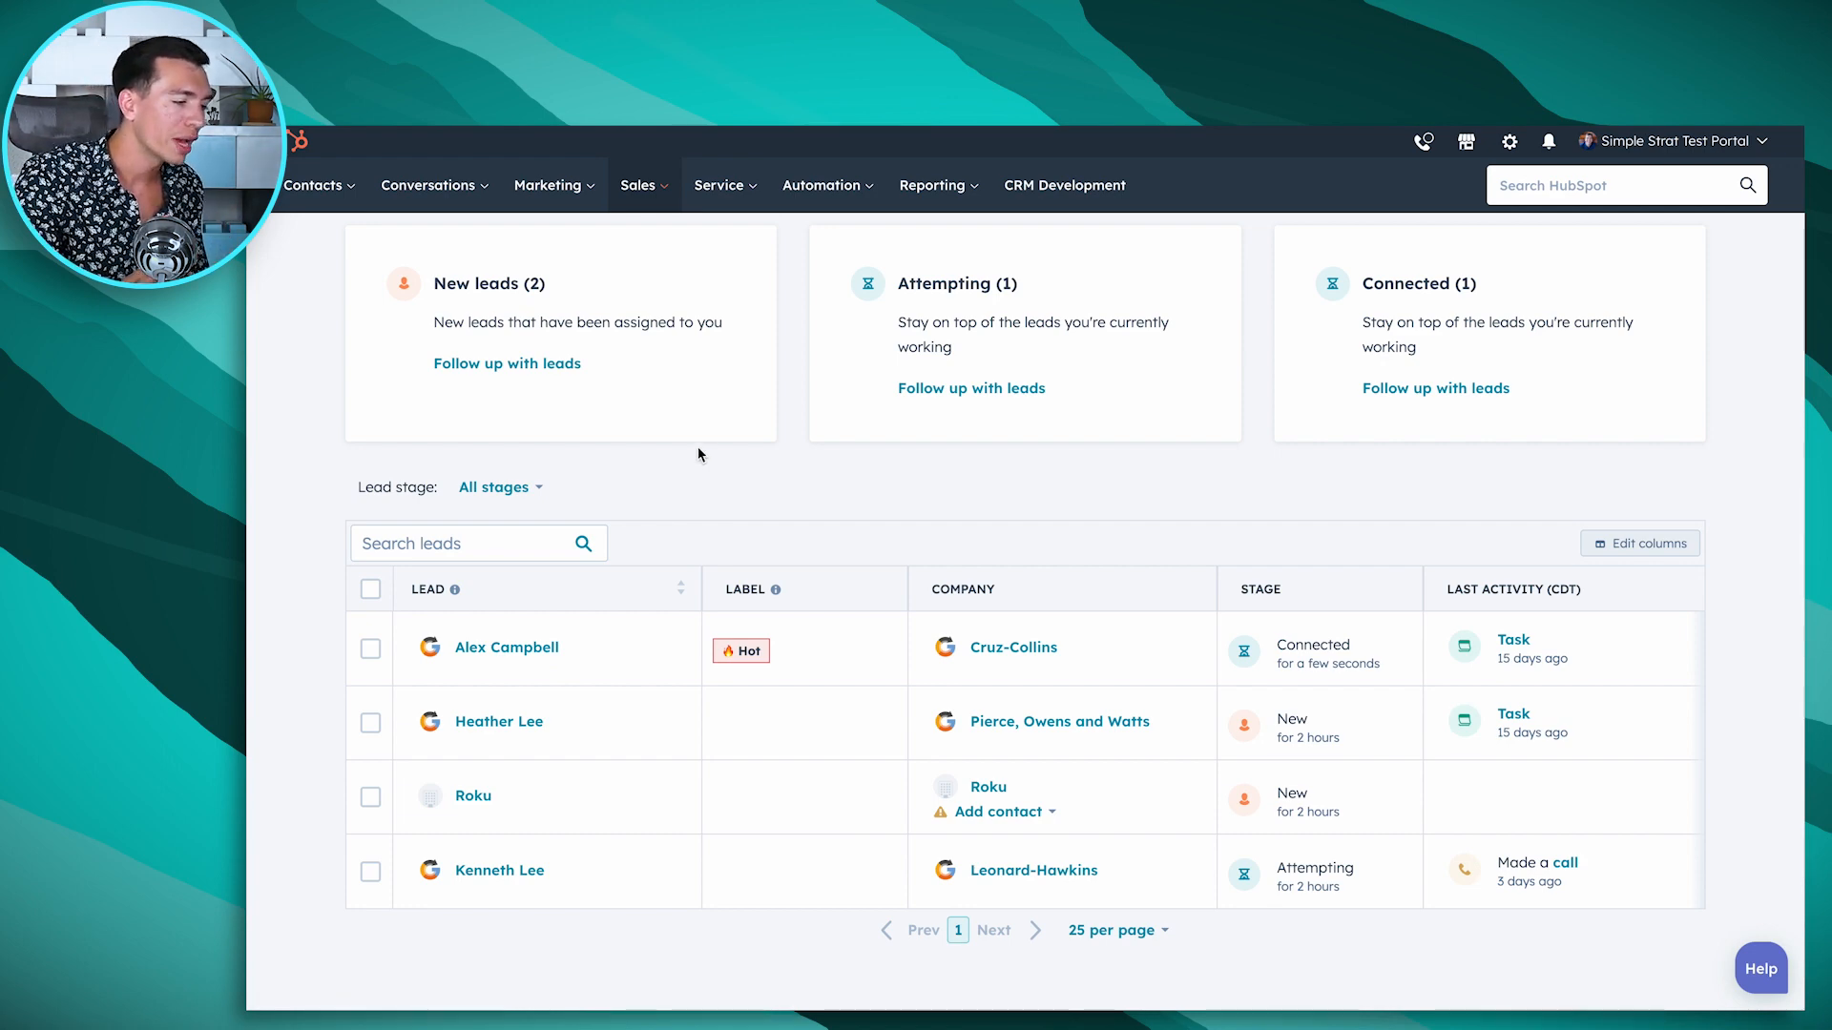
click(395, 240)
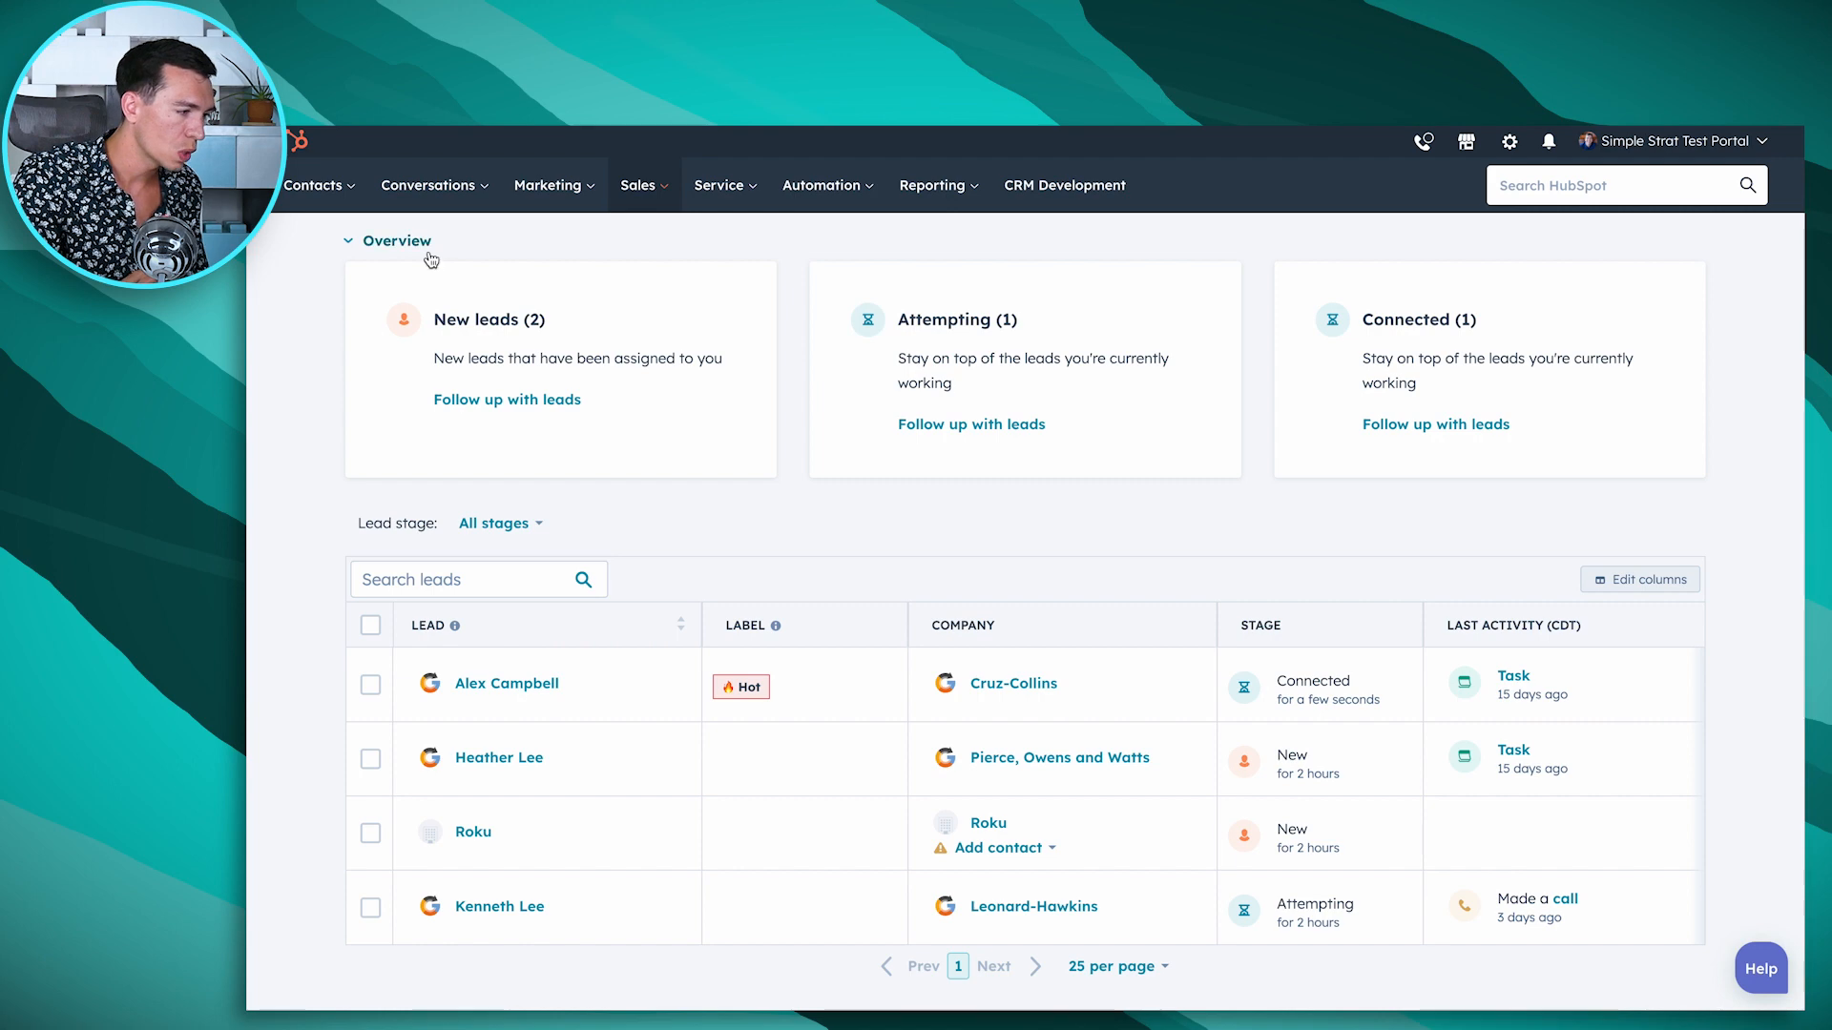
click(507, 398)
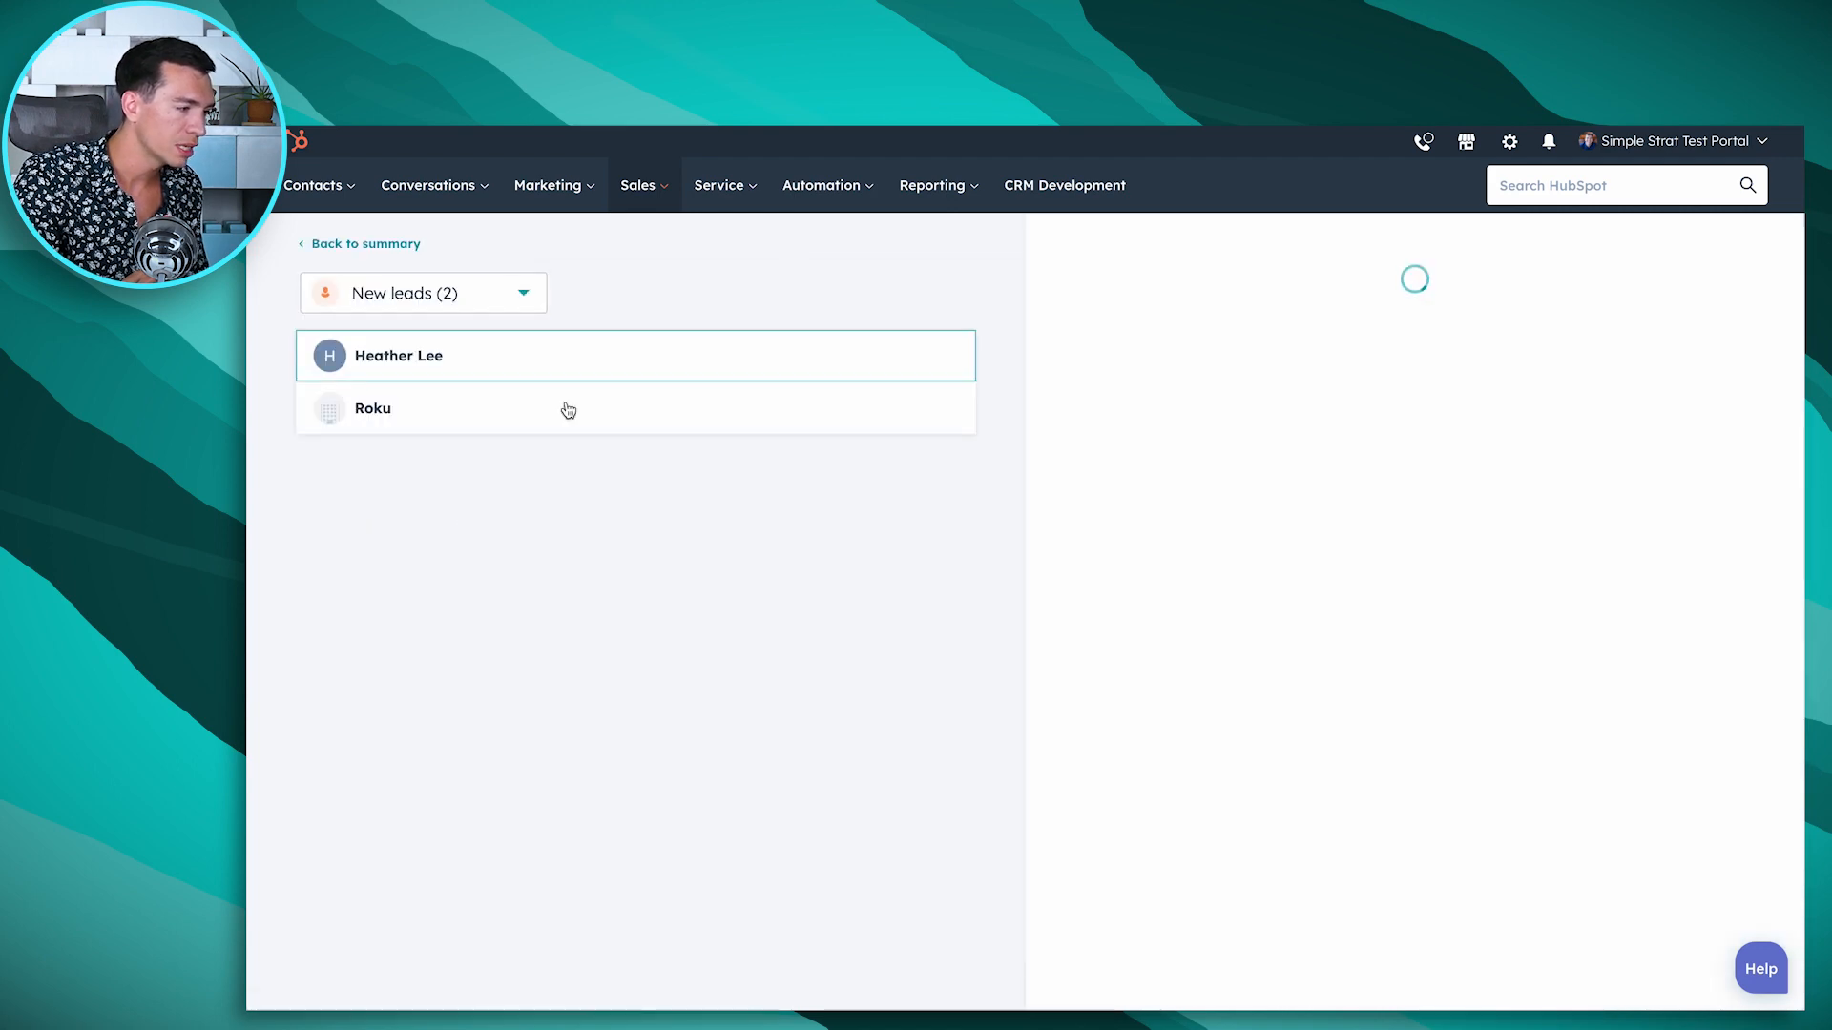
click(399, 355)
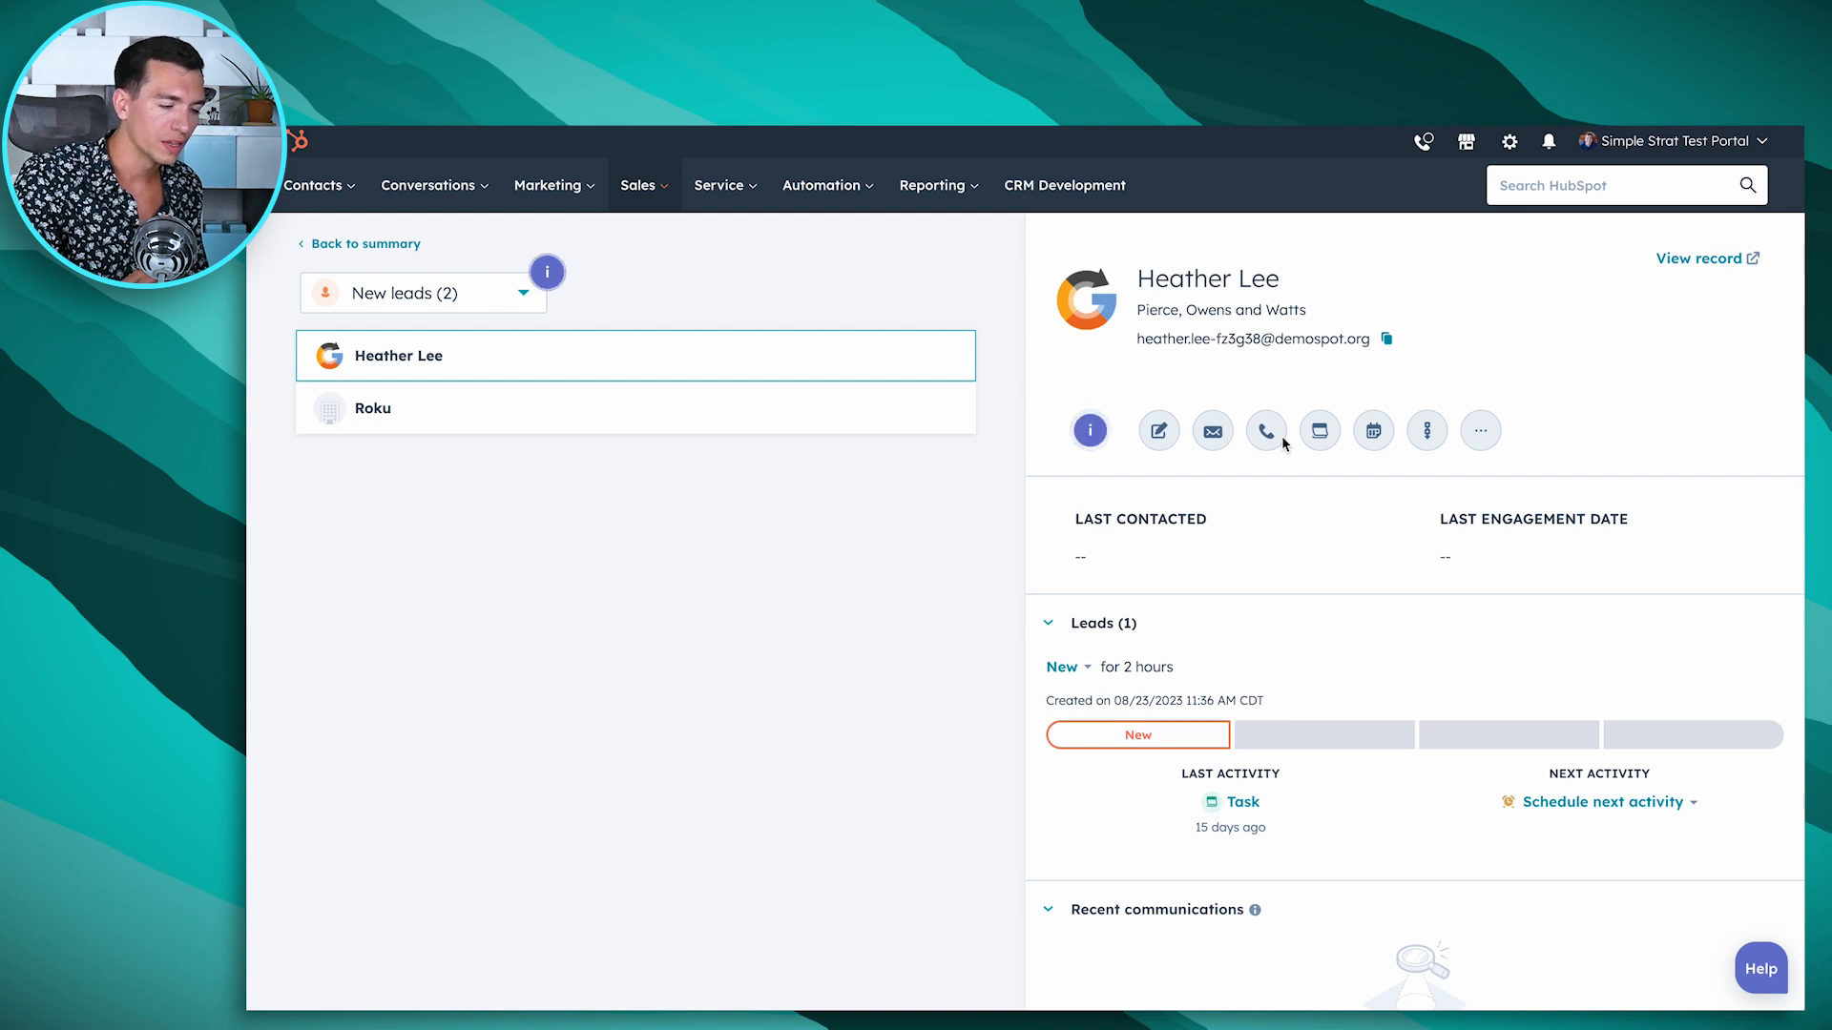
mouse_move(1376, 473)
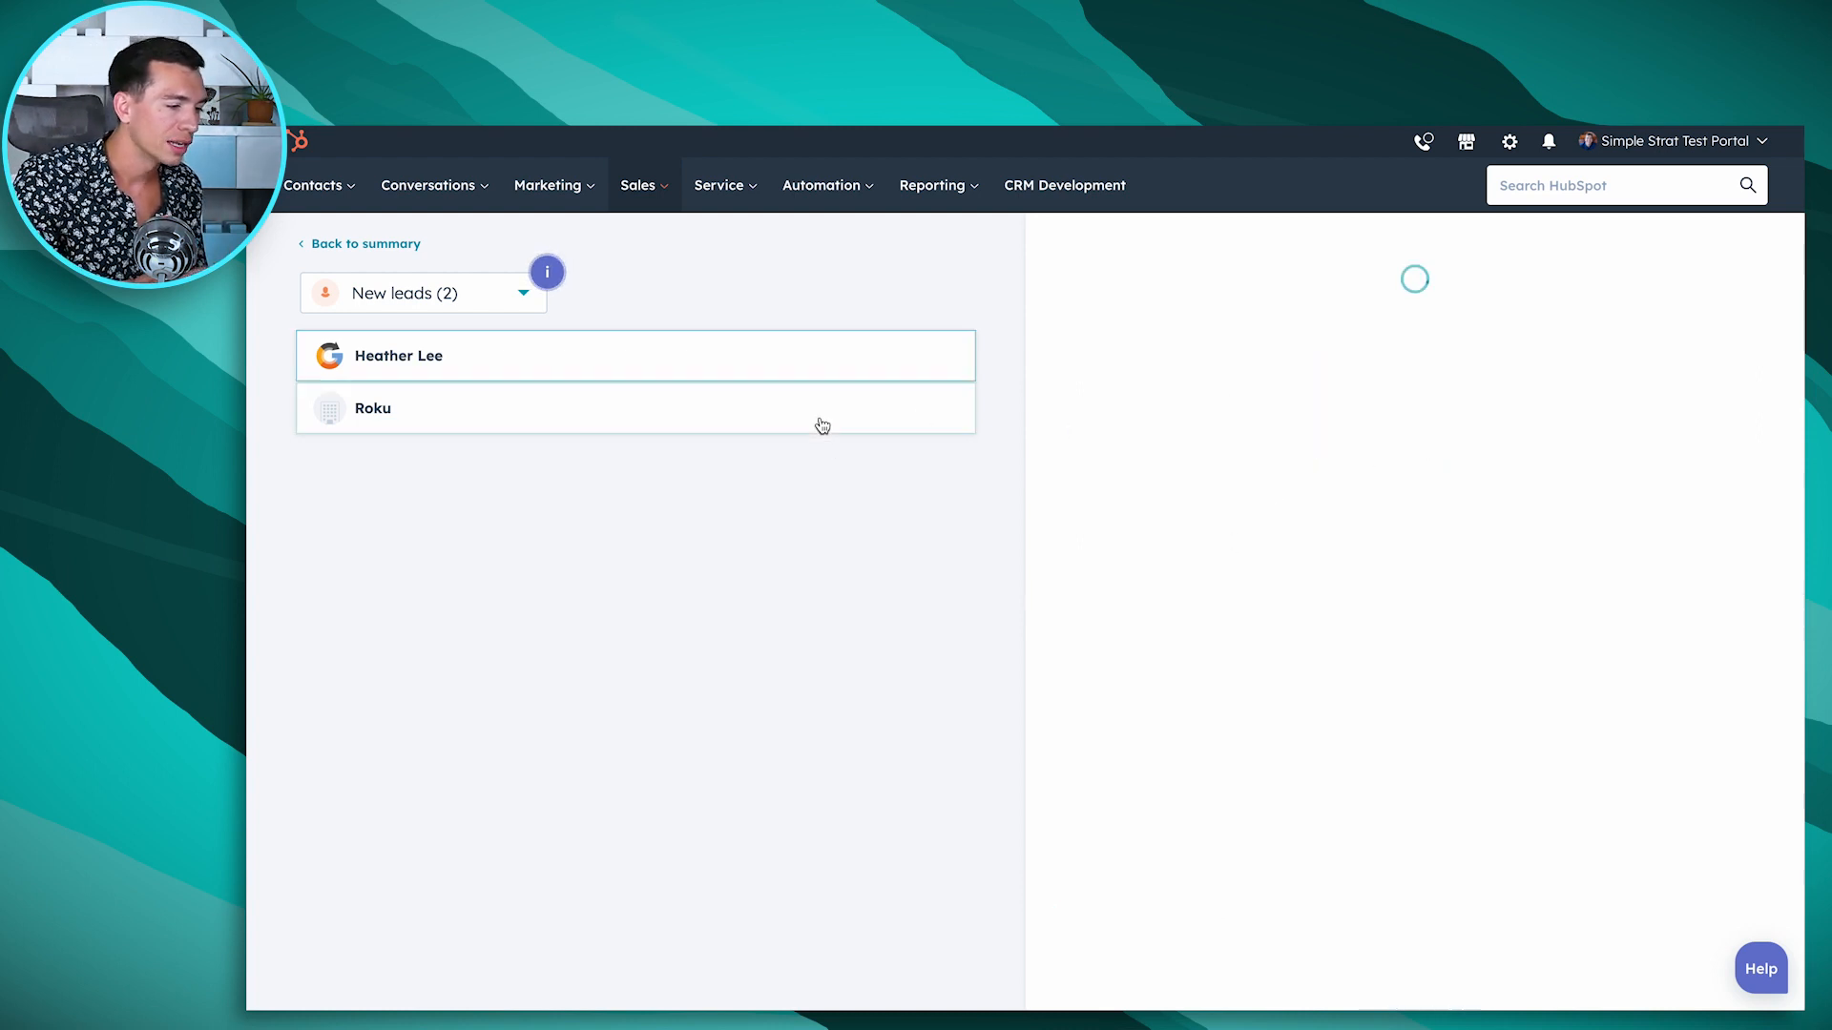
click(372, 408)
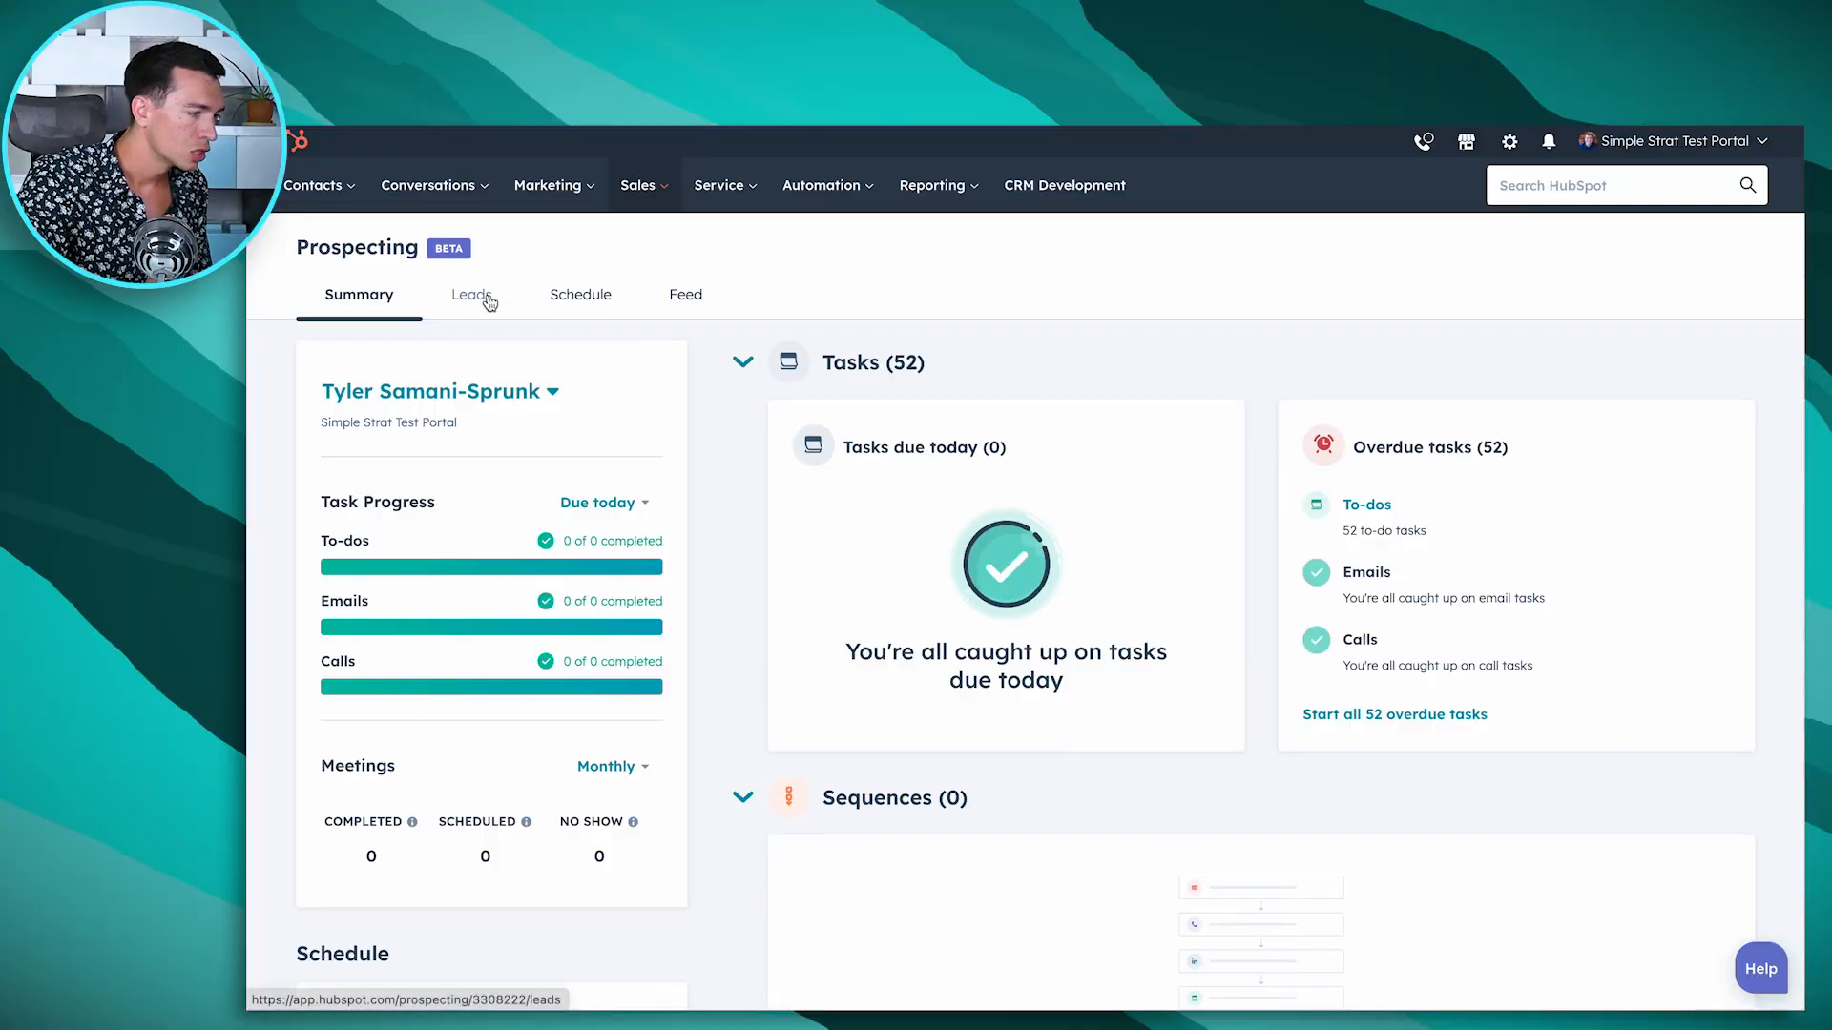
Step: Show the lead Actions menu on the Prospecting Leads list
click(469, 294)
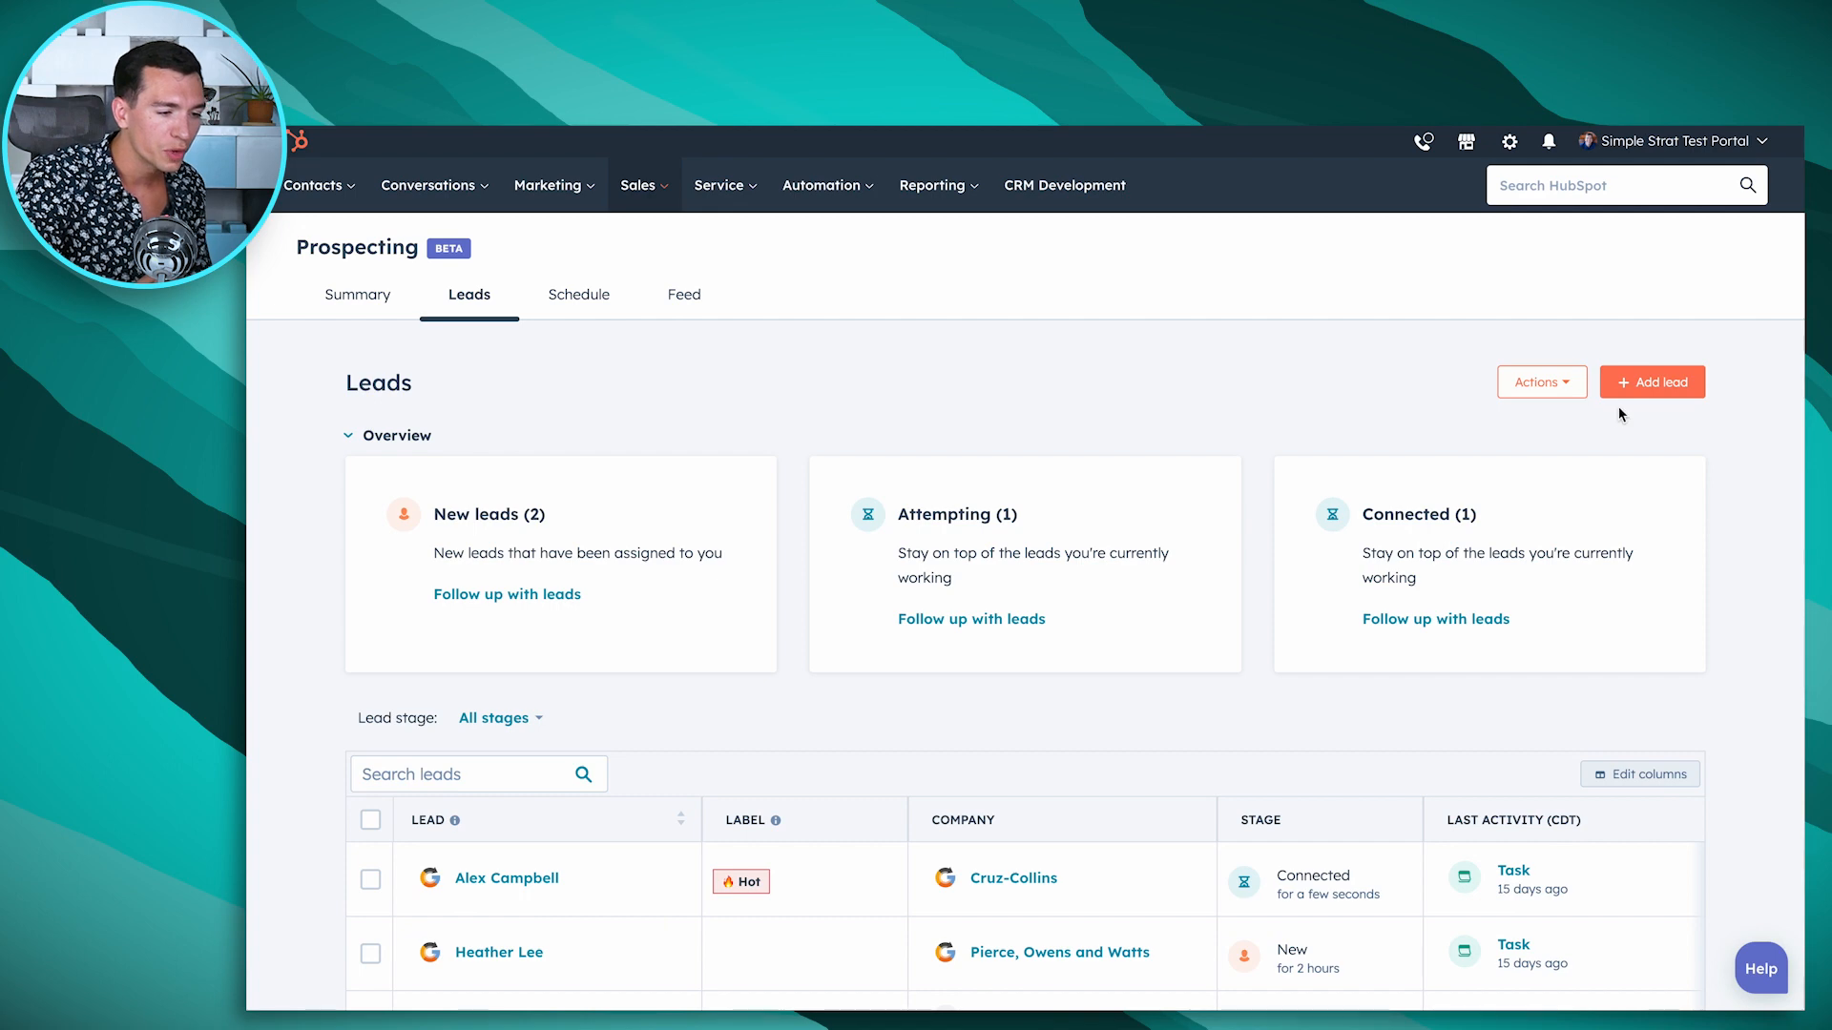
click(1540, 381)
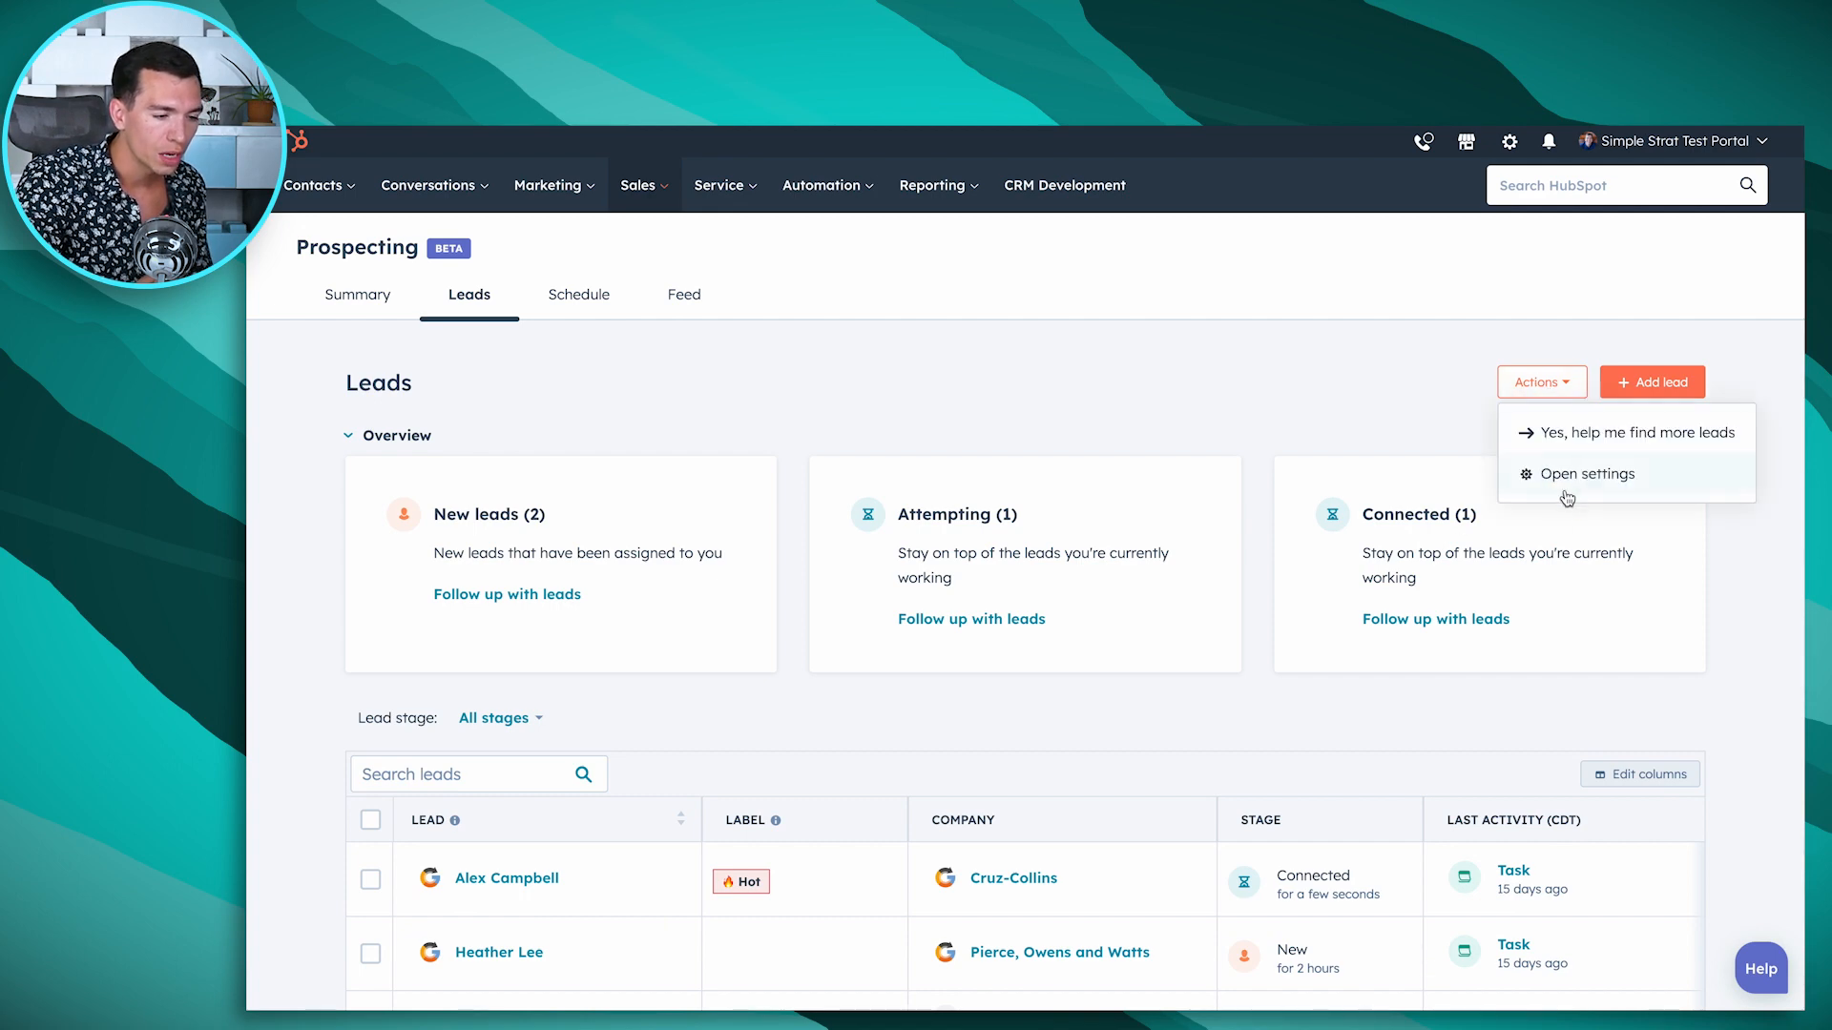
Step: Open Leads settings showing lifecycle-stage lead creation and disqualification reasons
click(1586, 474)
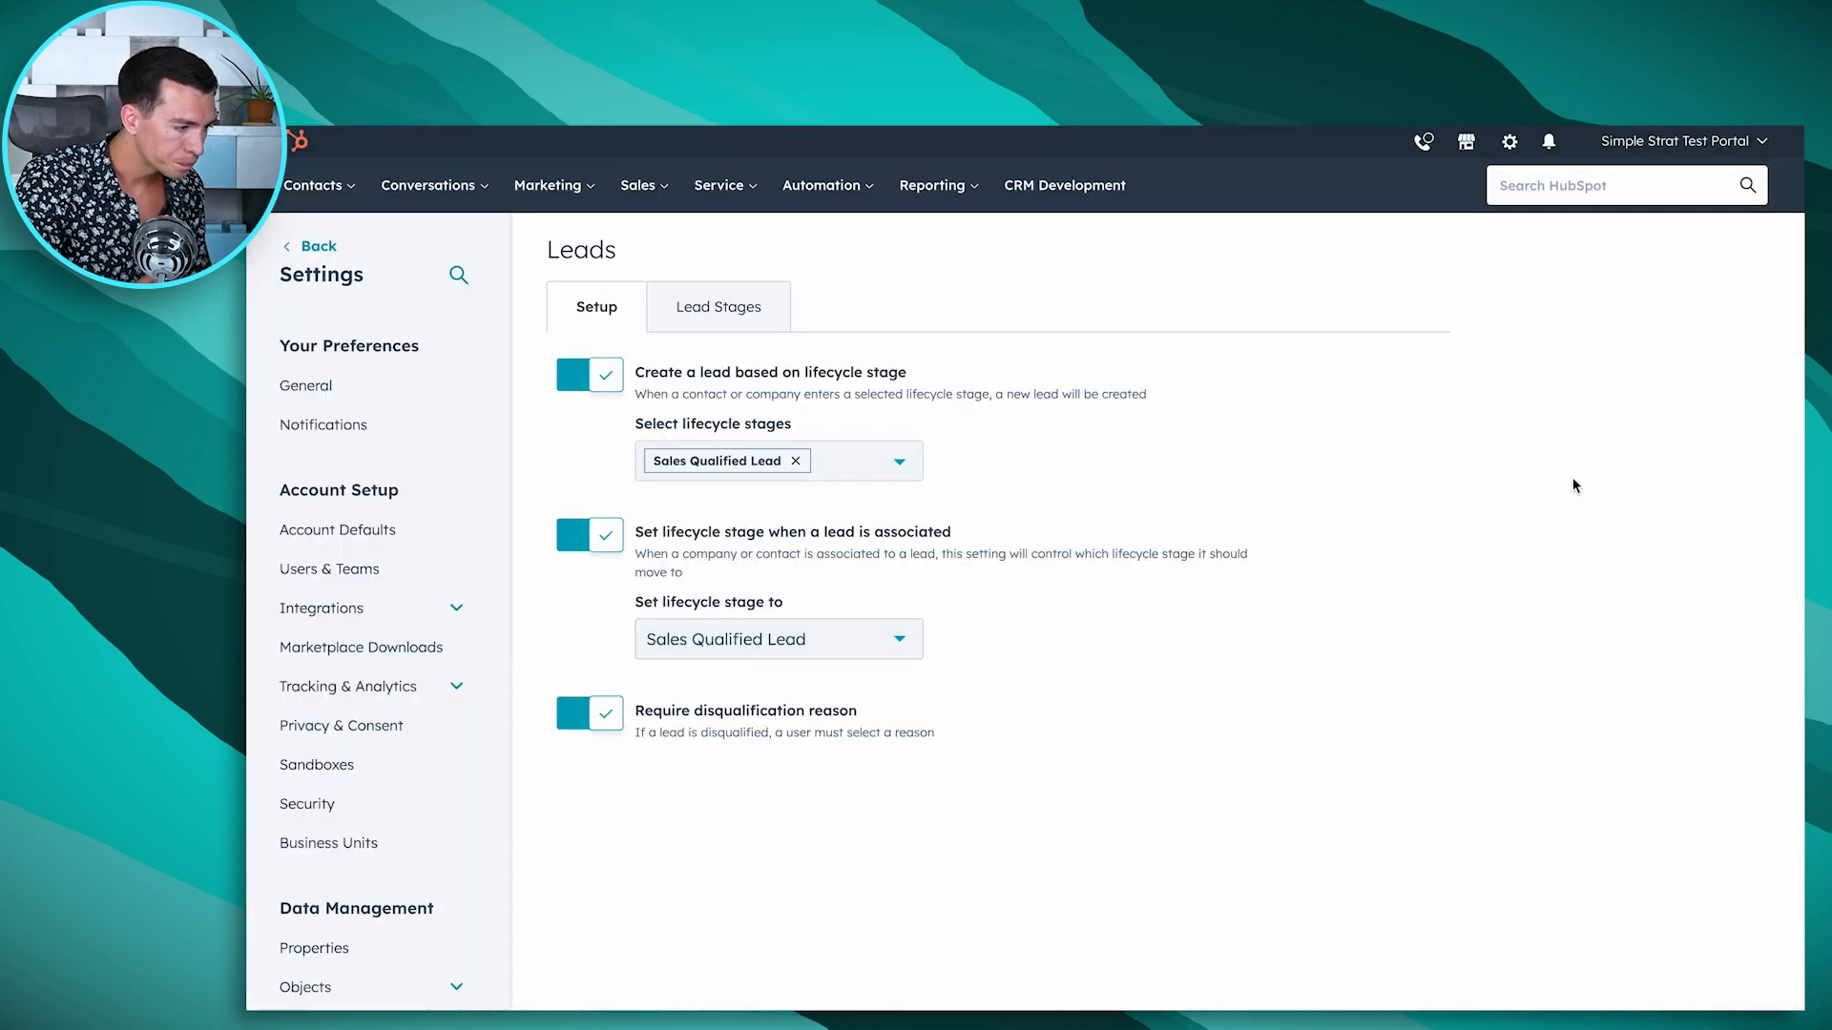
mouse_move(1090, 448)
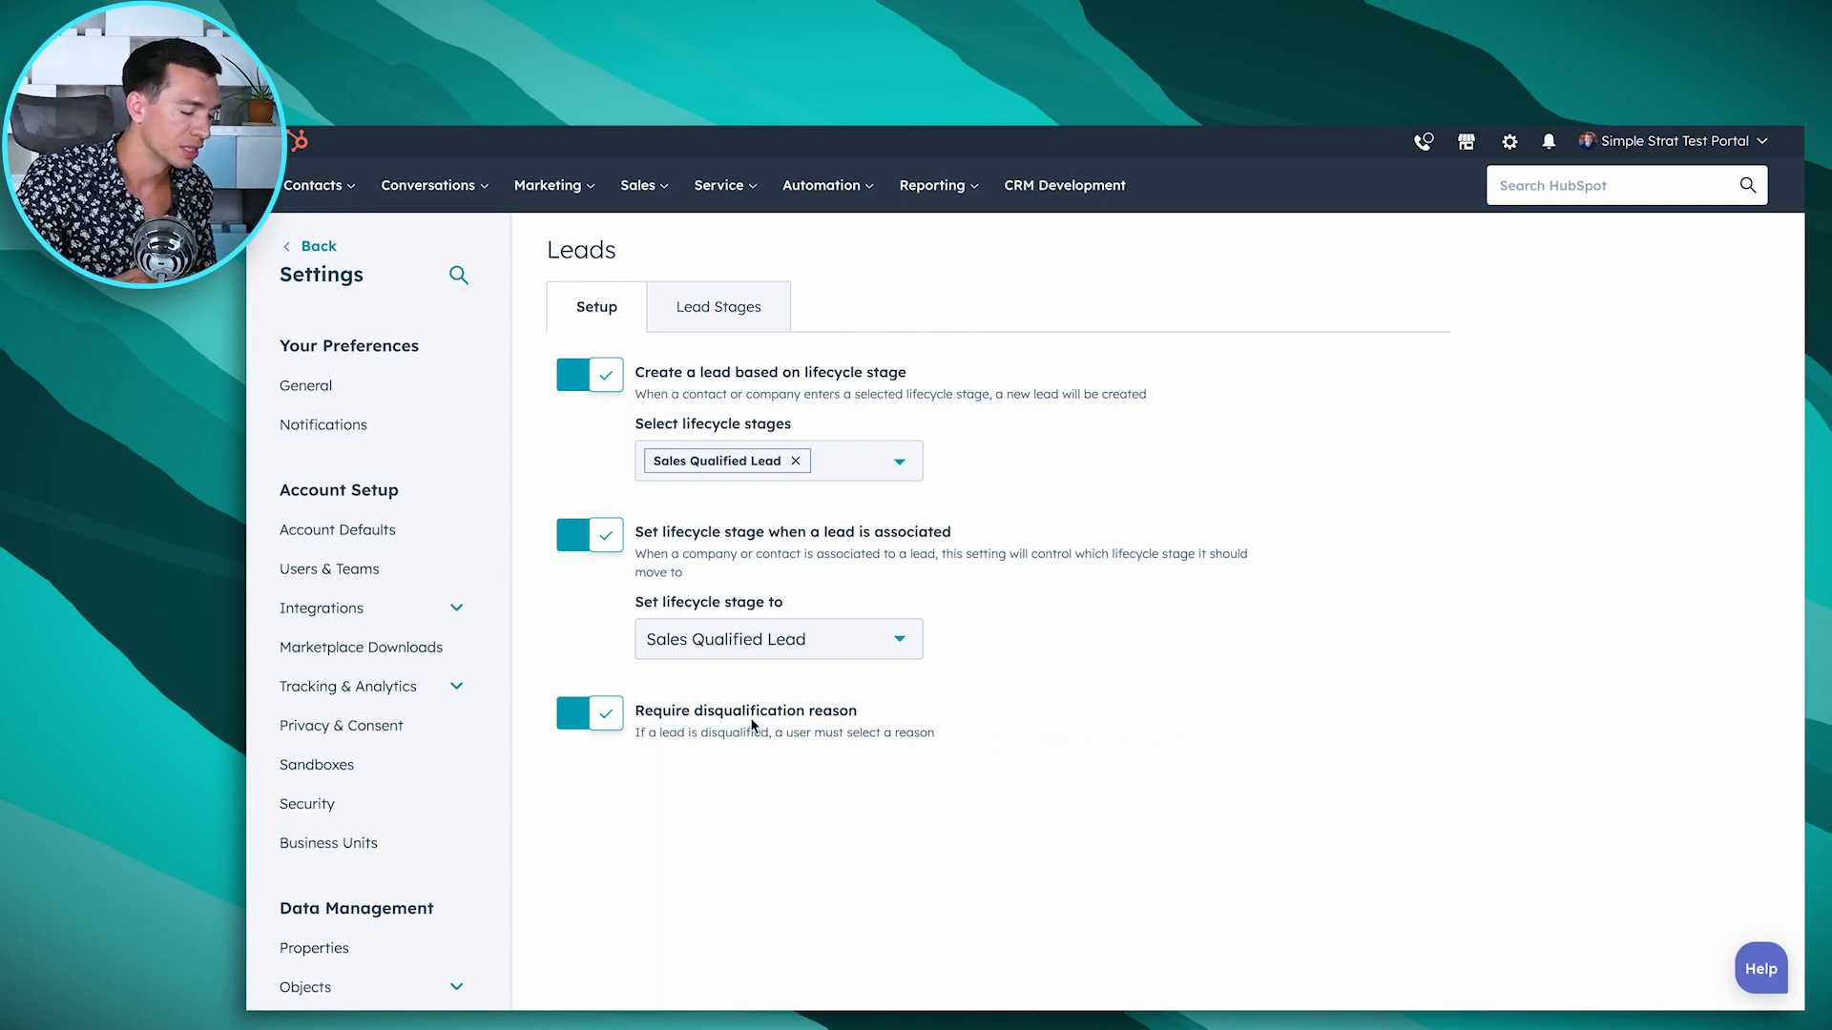
Step: Review the Lead Stages list showing New, Attempting, Connected, Qualified and Disqualified
click(719, 305)
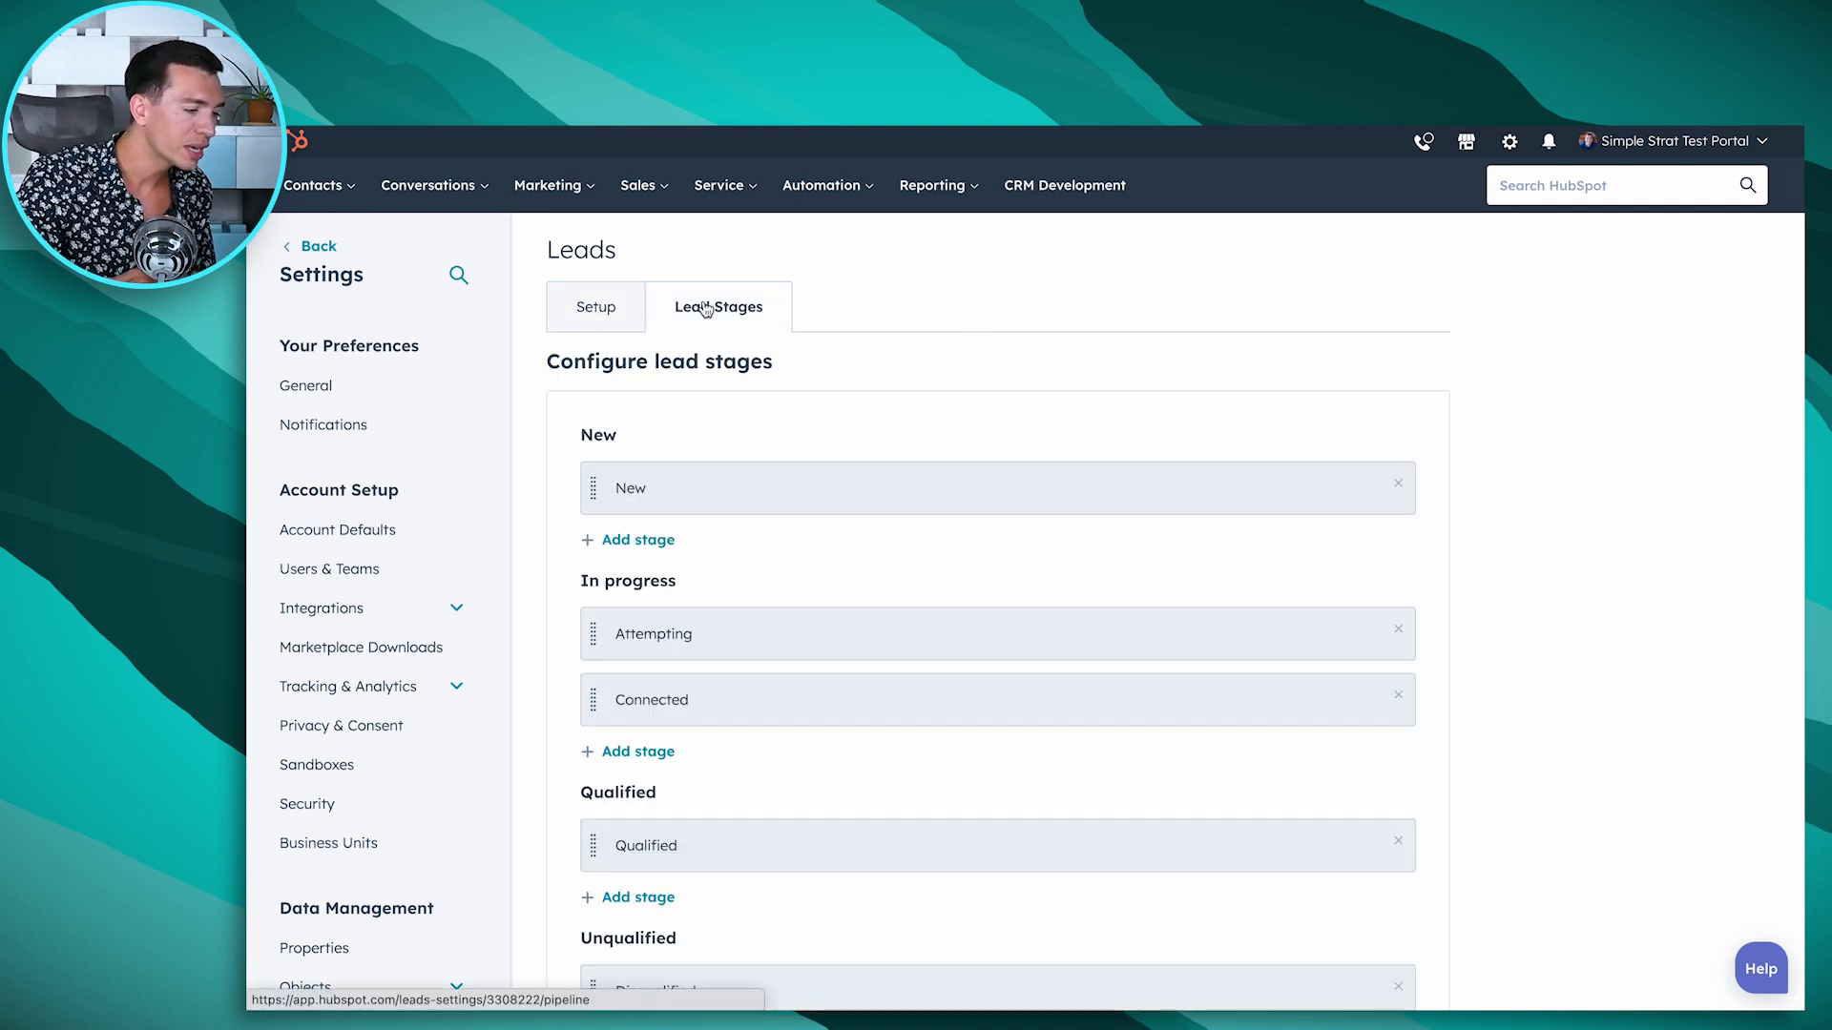
scroll(down, 3)
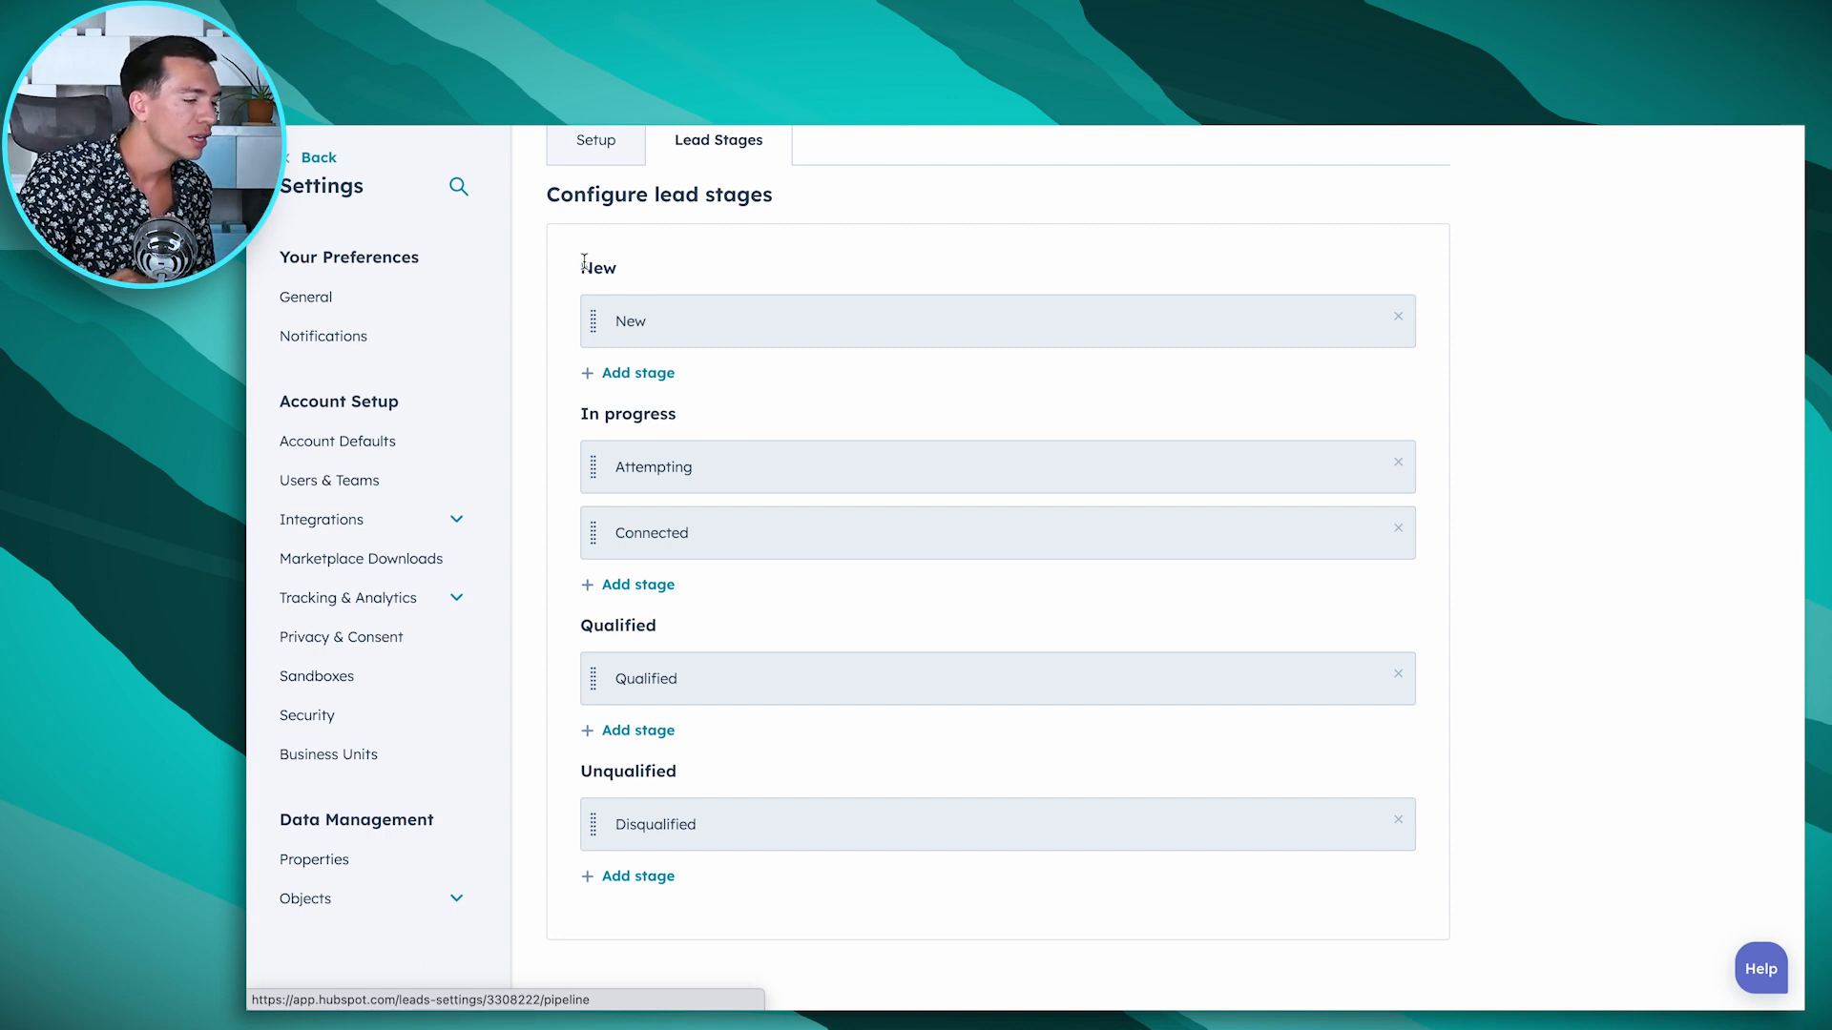
mouse_move(567, 793)
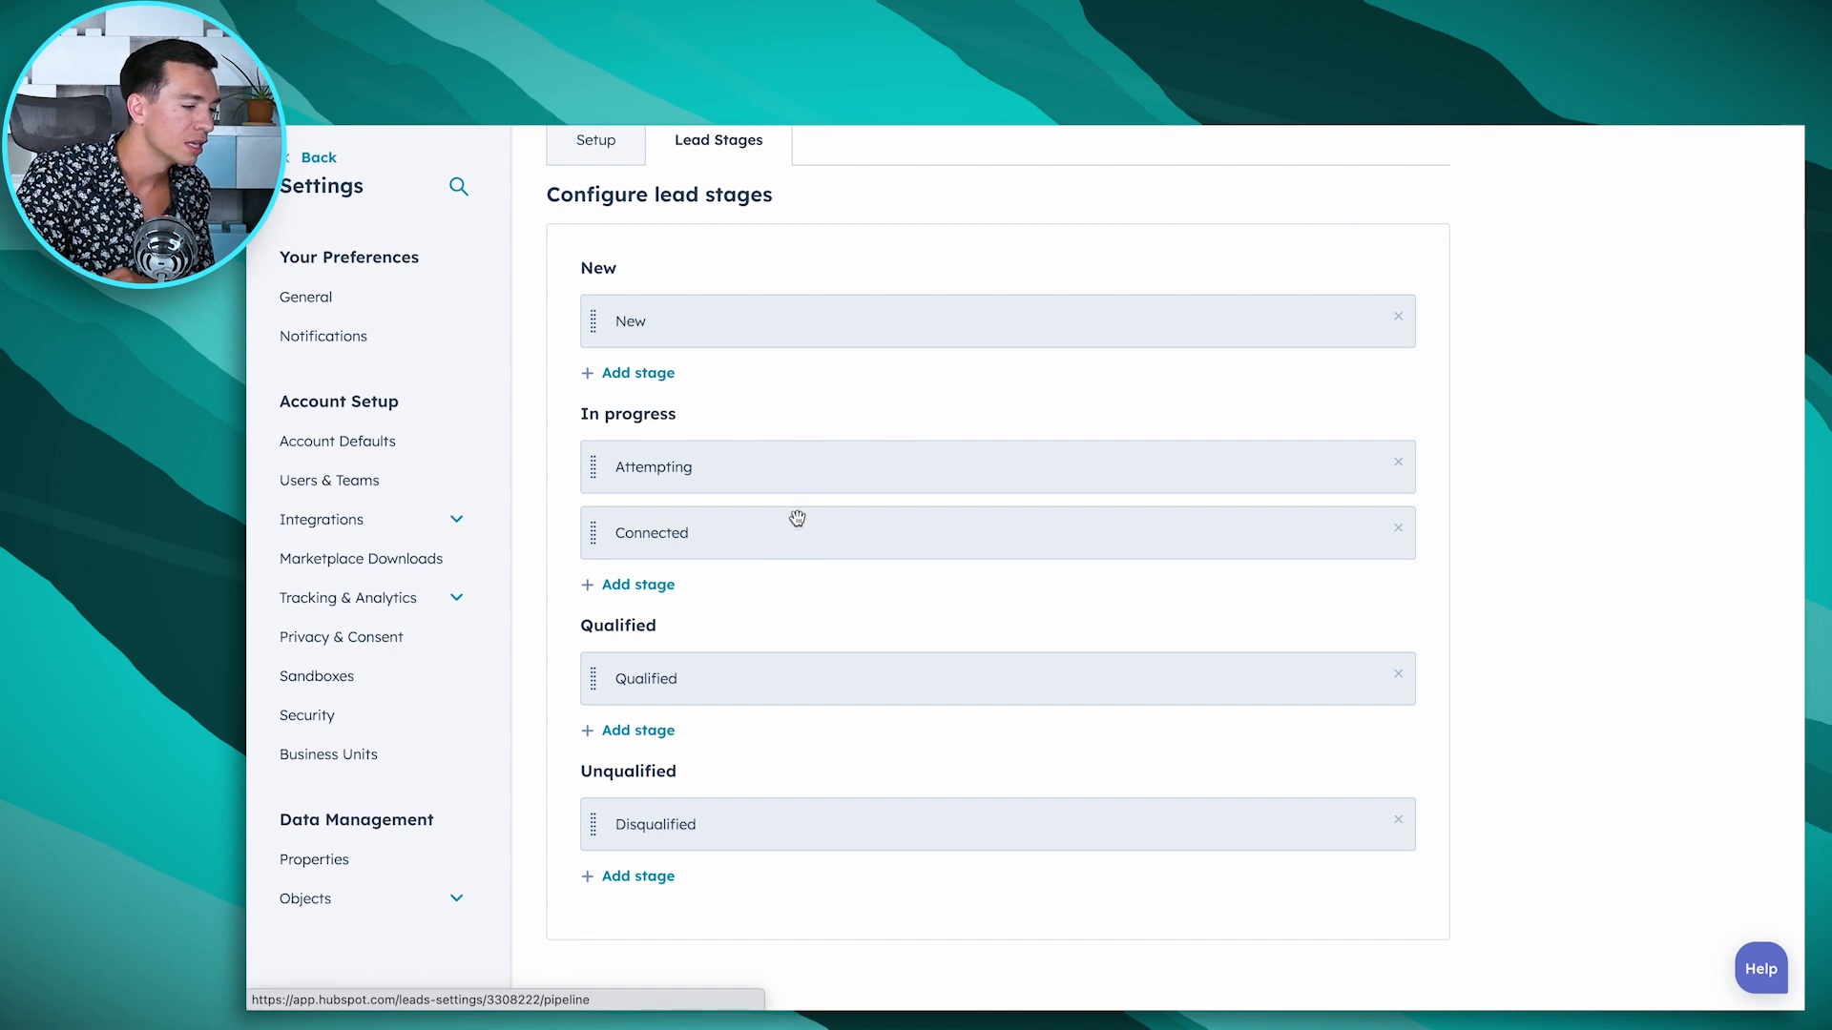
mouse_move(785, 800)
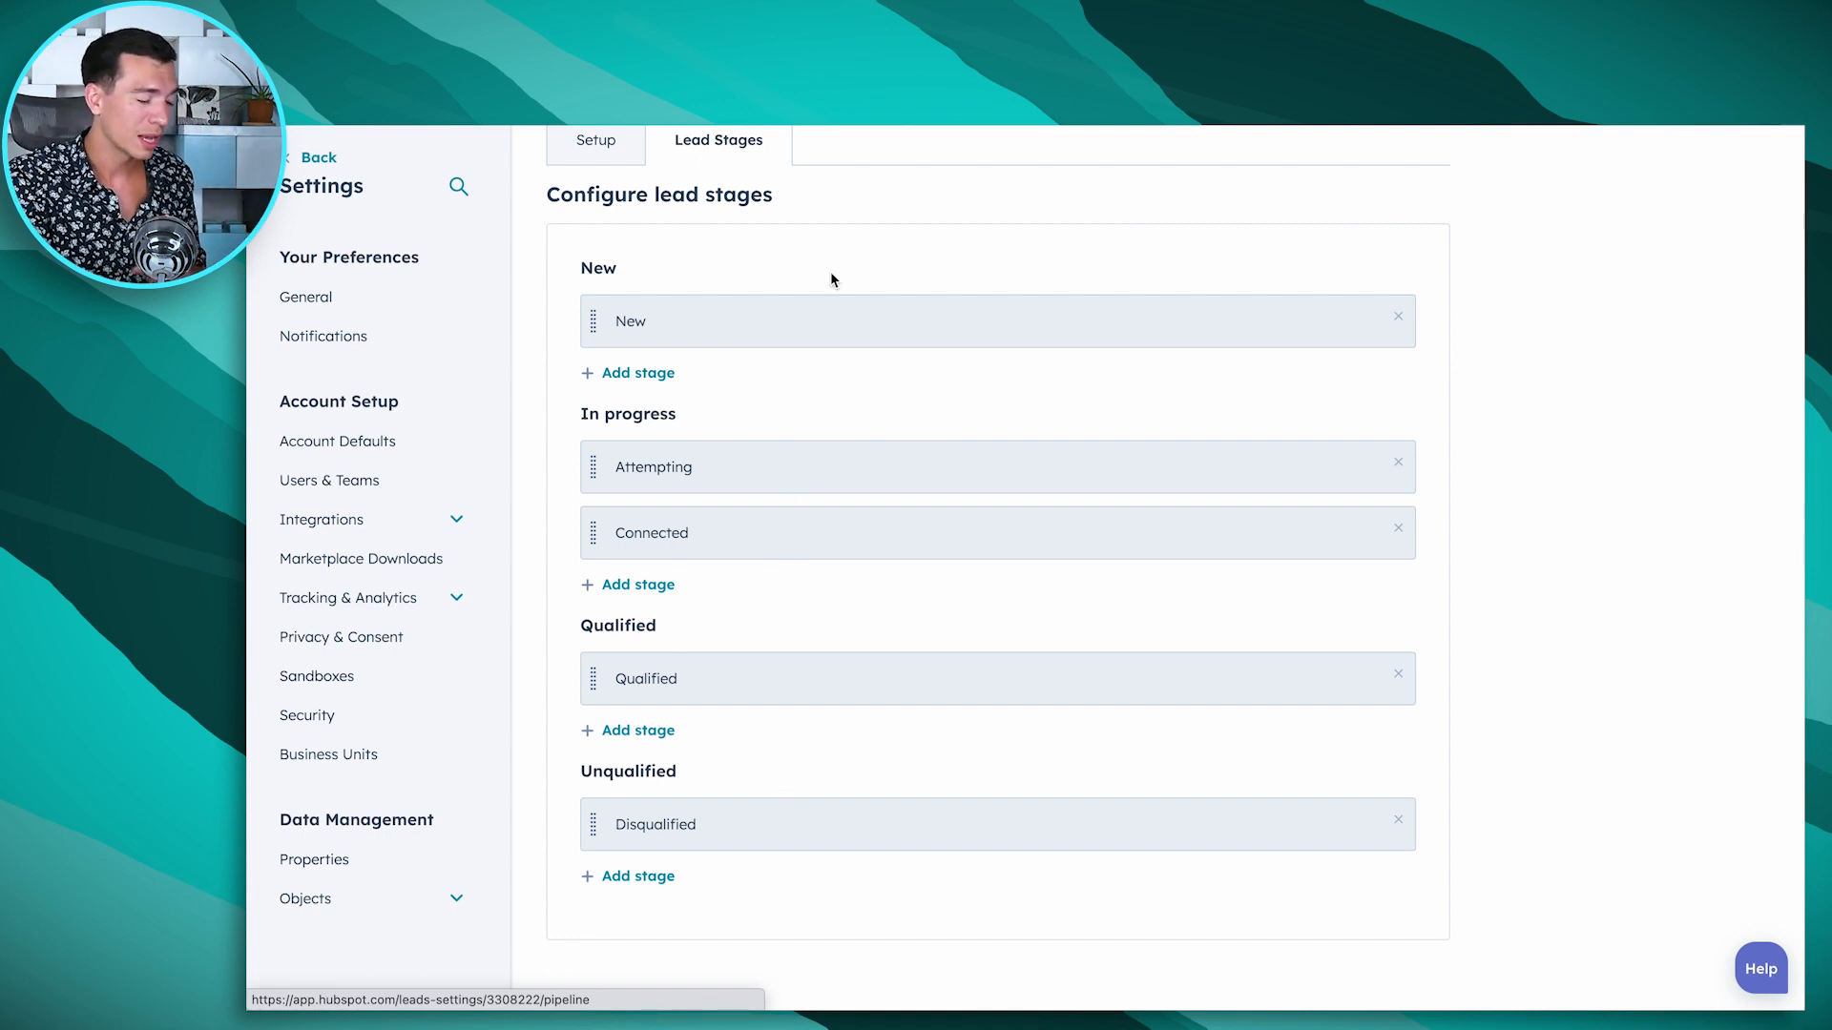
mouse_move(895, 622)
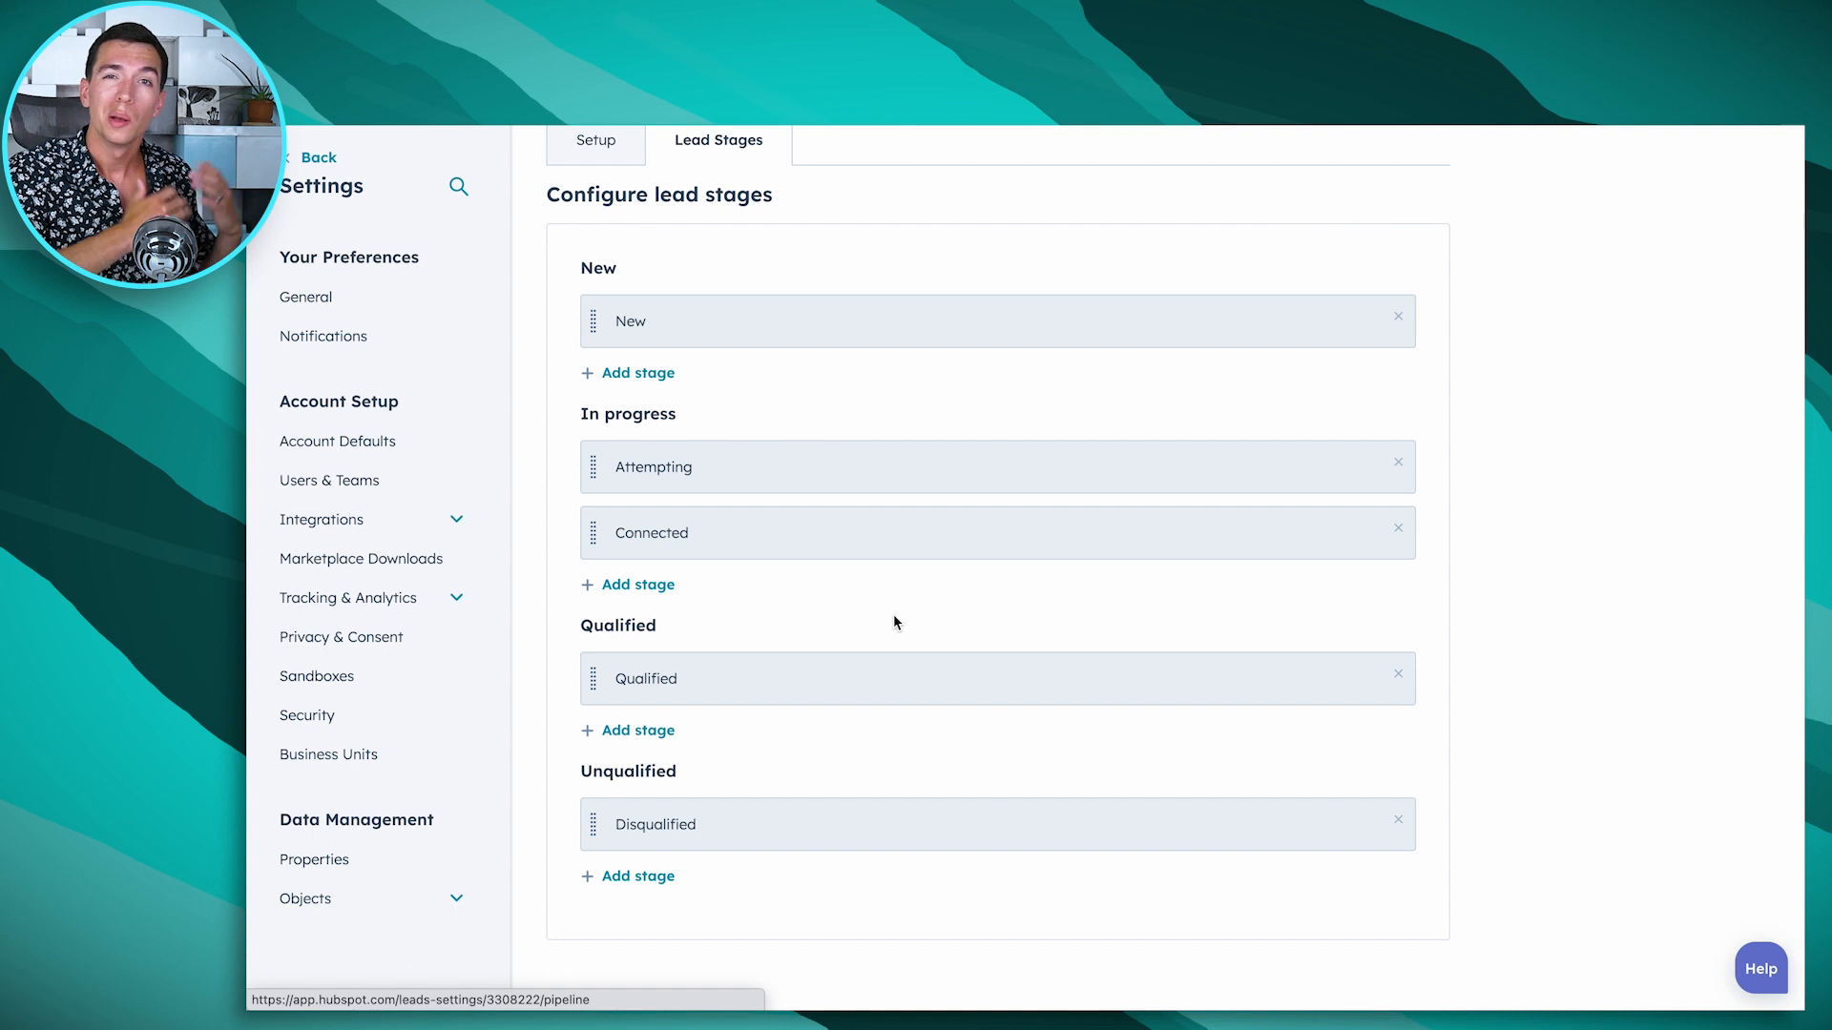
mouse_move(824, 533)
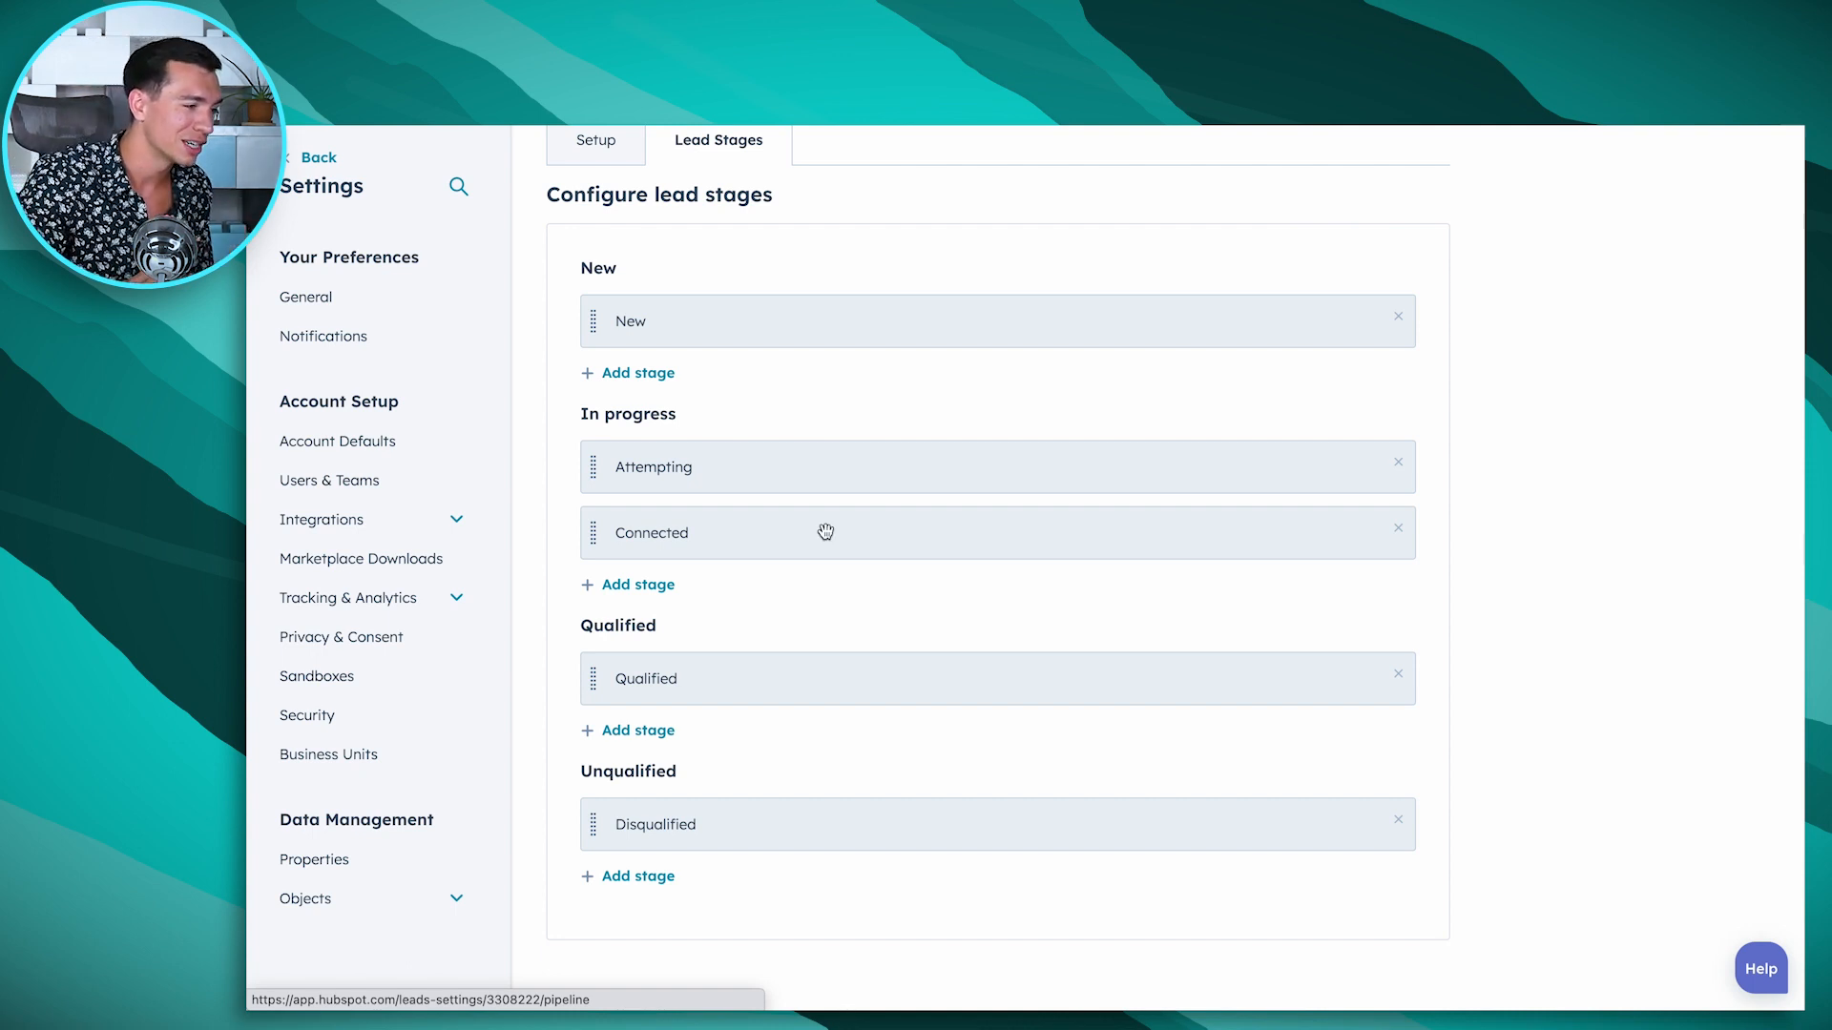